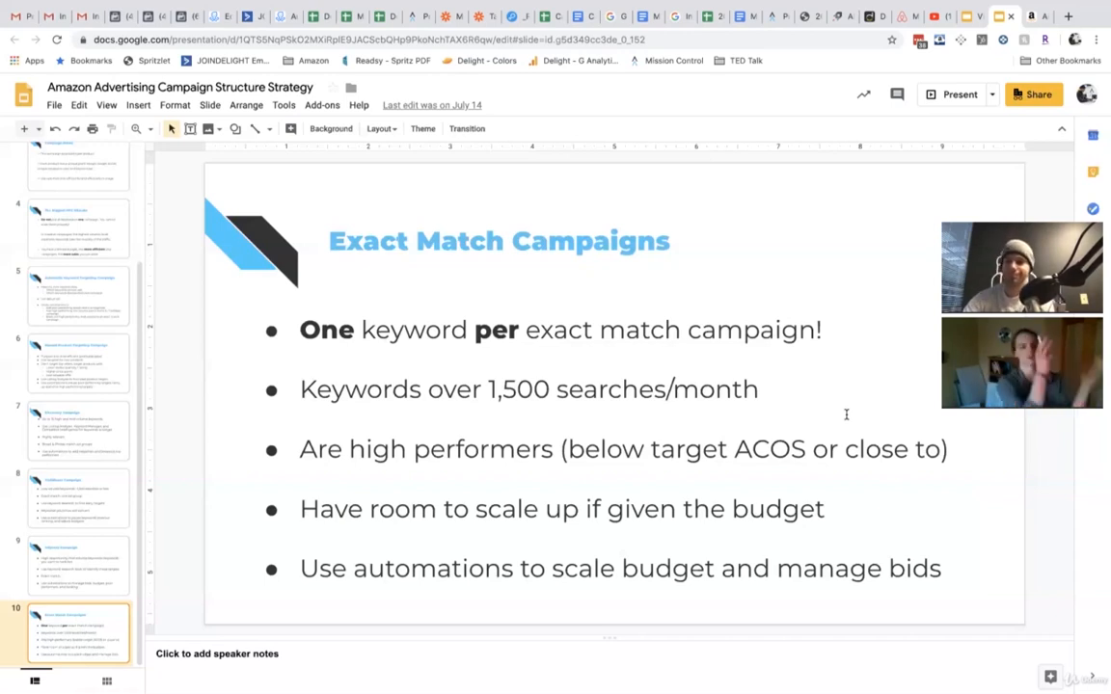
mouse_move(868, 402)
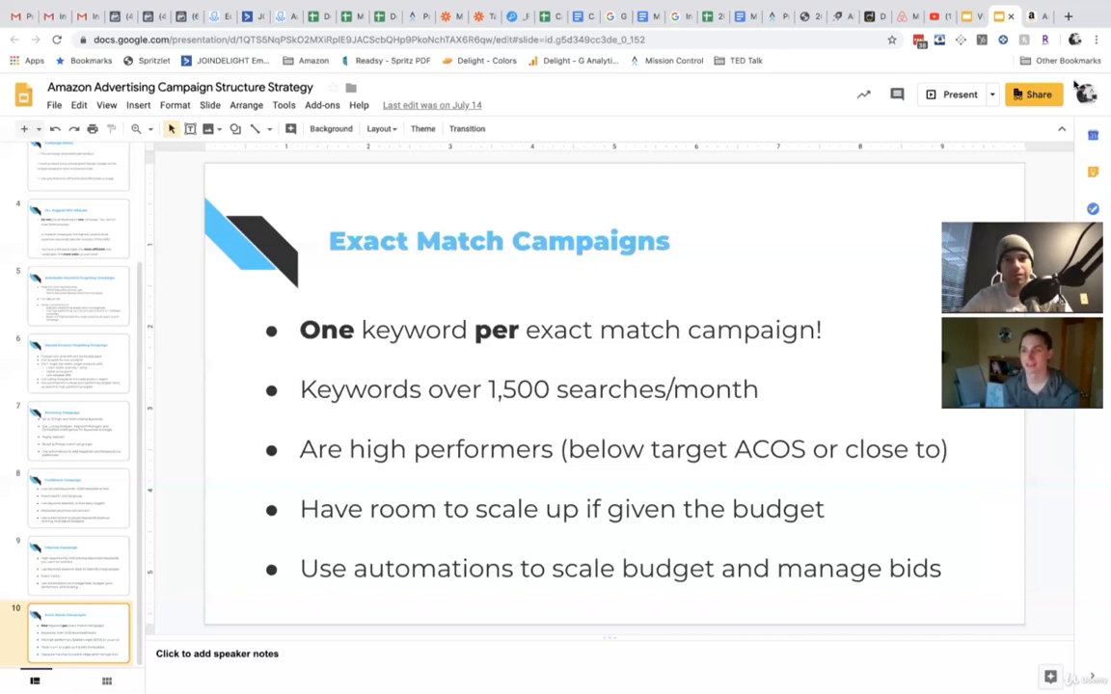
Switch to the Kinetic product view and scroll to the All Campaigns table on Campaigns
left_click(771, 16)
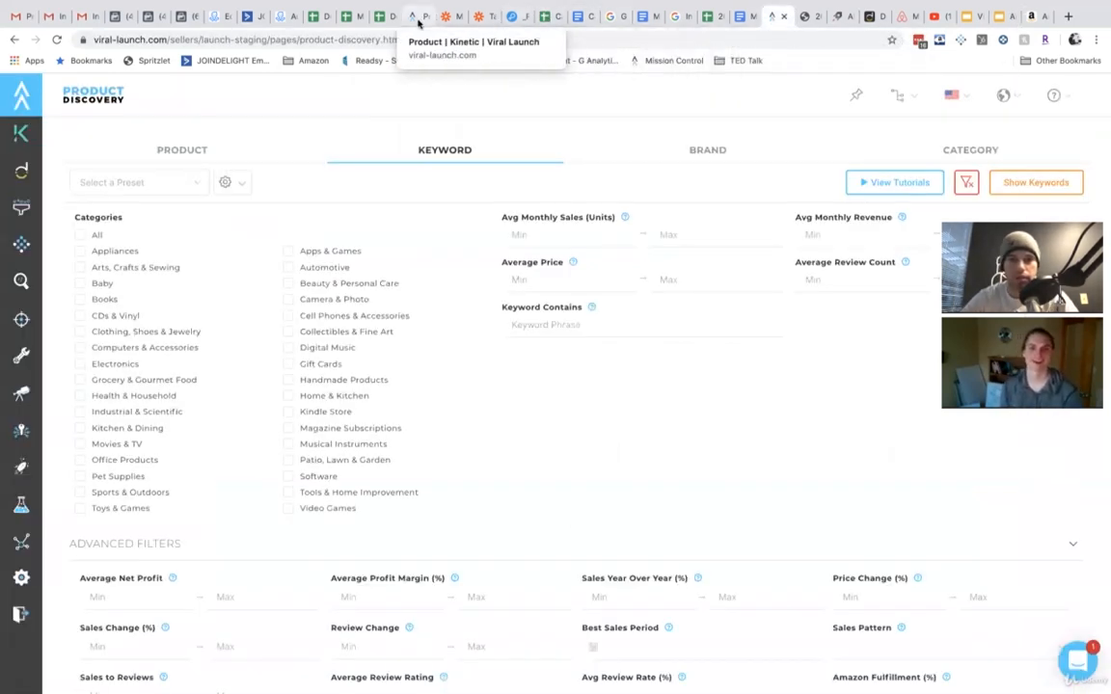
left_click(419, 17)
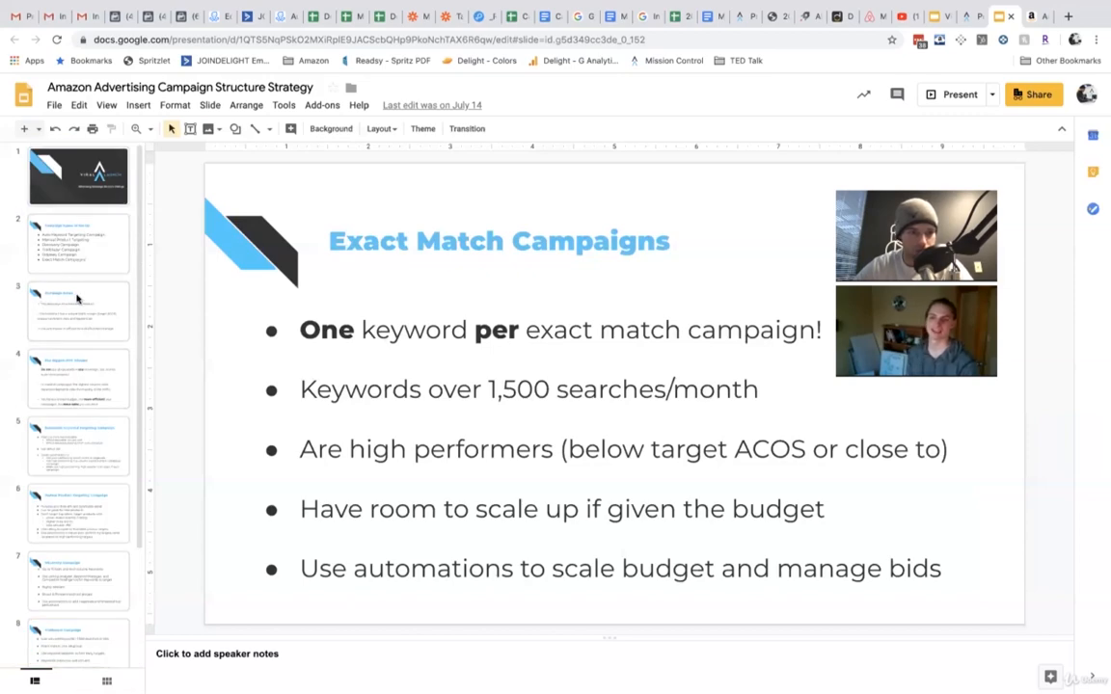
left_click(78, 445)
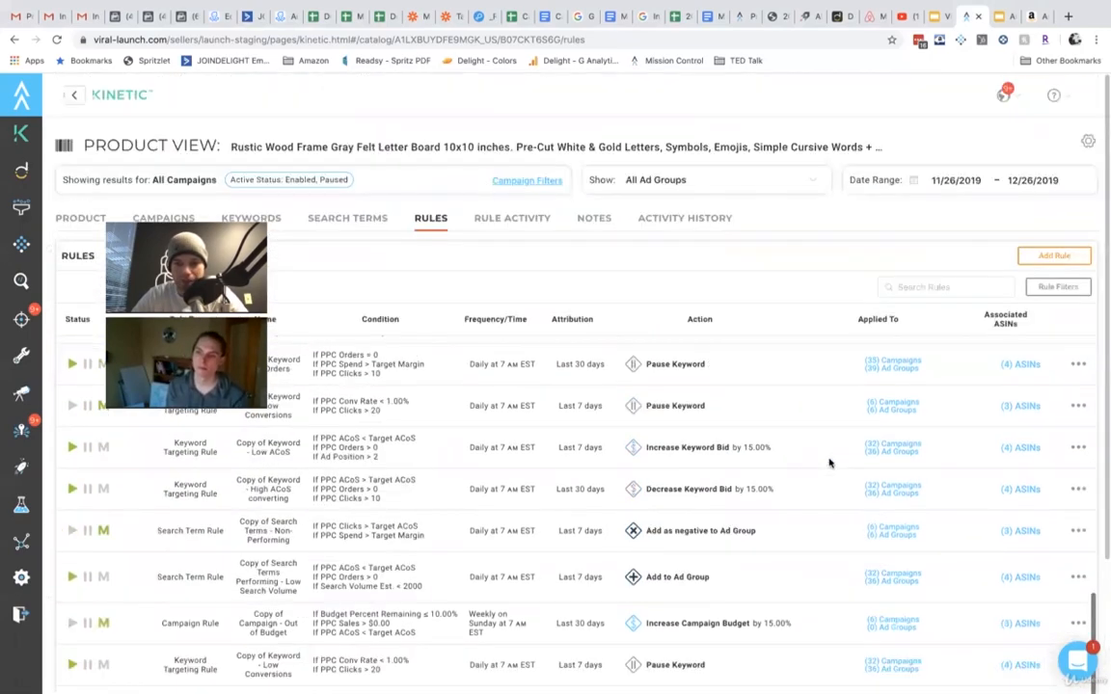
scroll("down", 3)
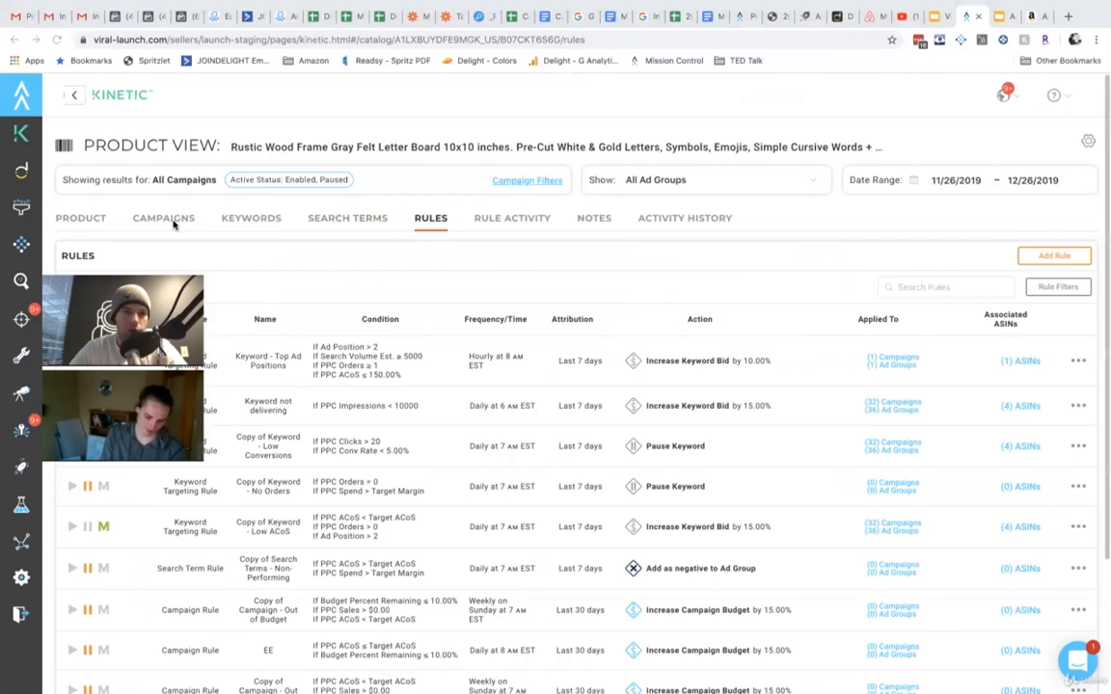
left_click(163, 217)
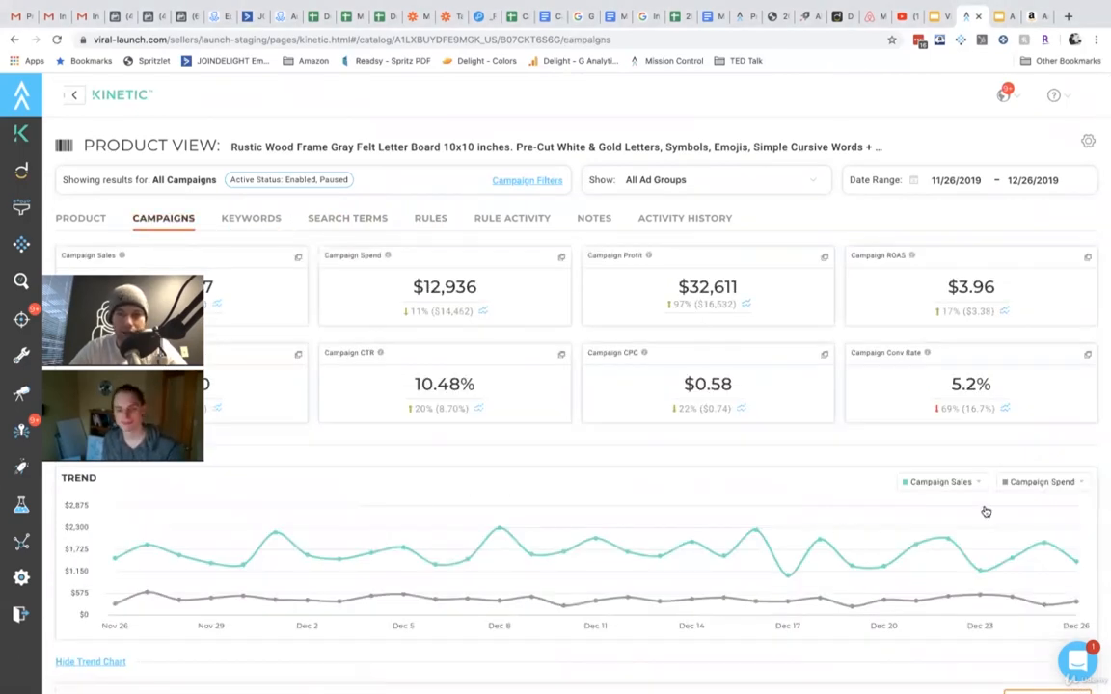
scroll("down", 3)
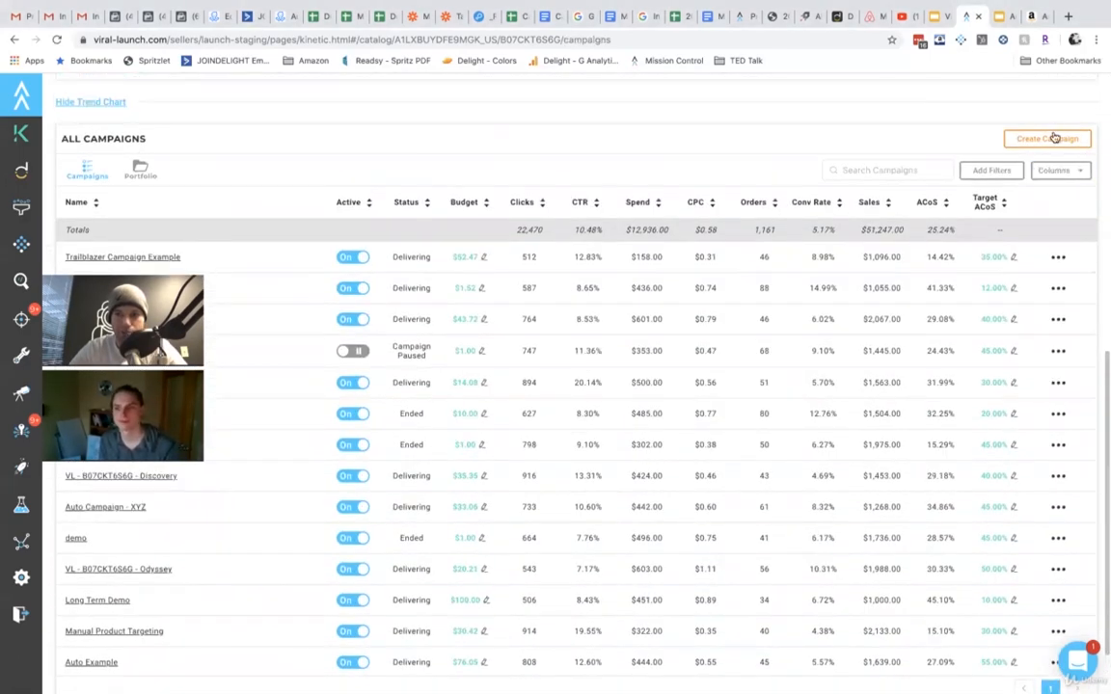
left_click(1046, 138)
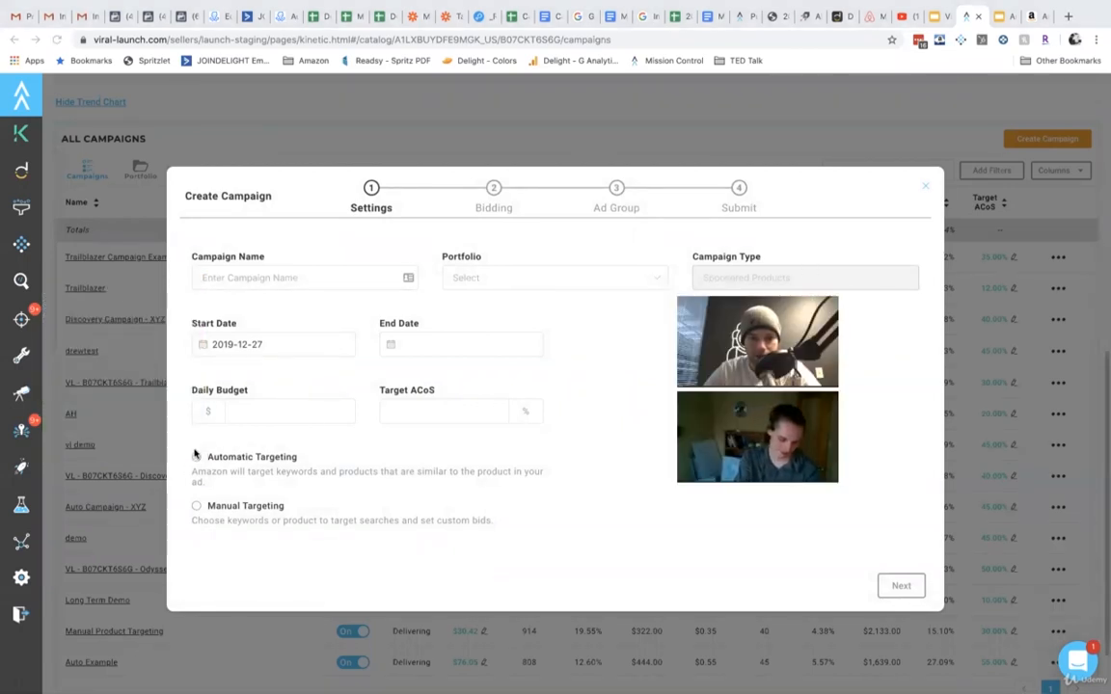
left_click(197, 456)
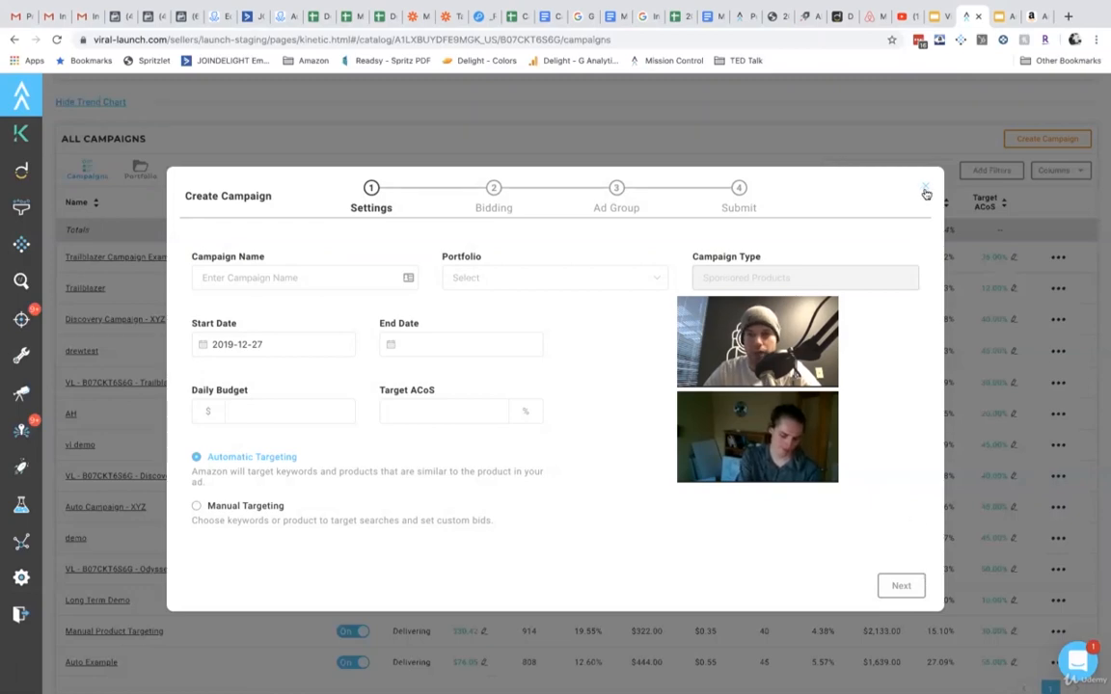
left_click(925, 188)
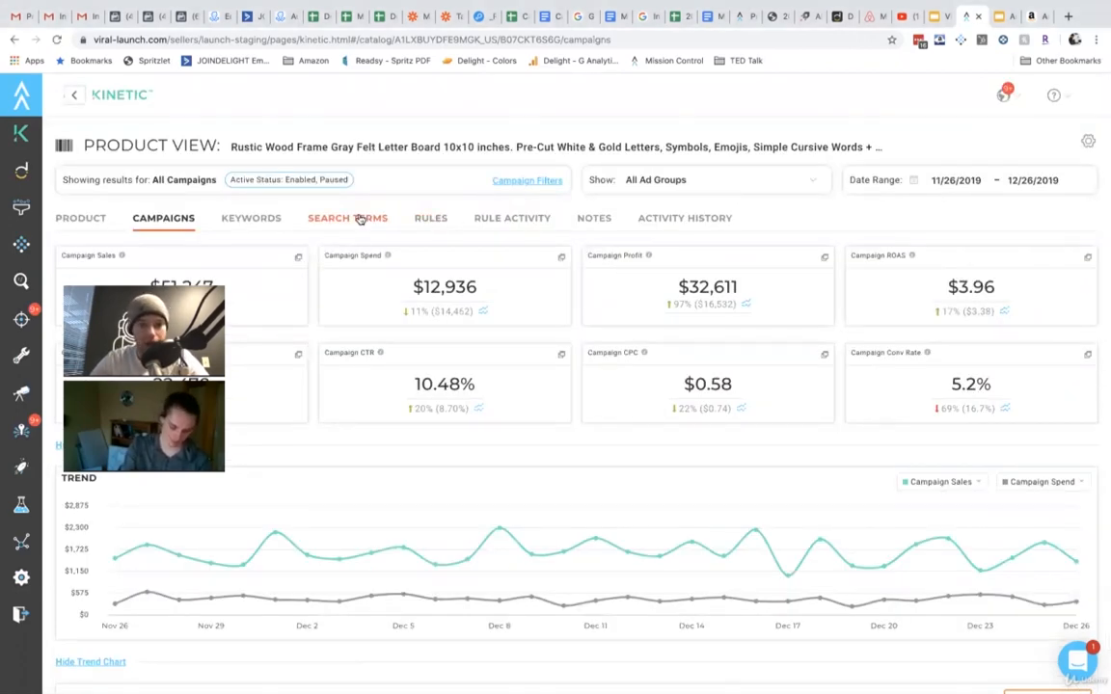
Glance at the Search Terms report, then view the product's automation Rules list
left_click(347, 217)
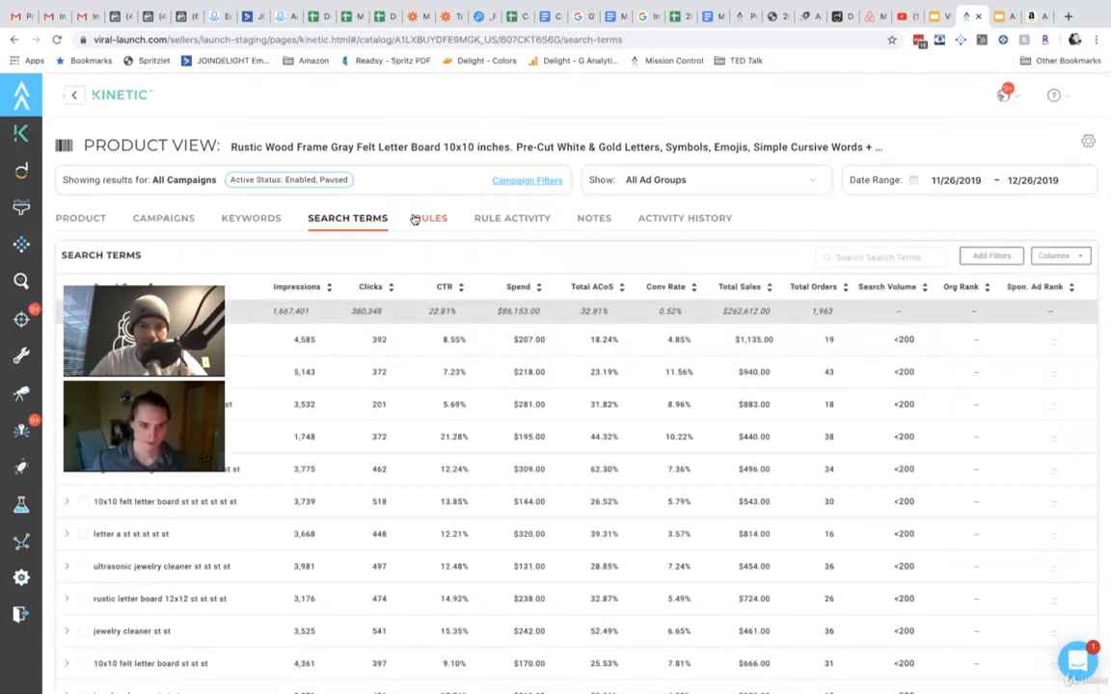
left_click(430, 217)
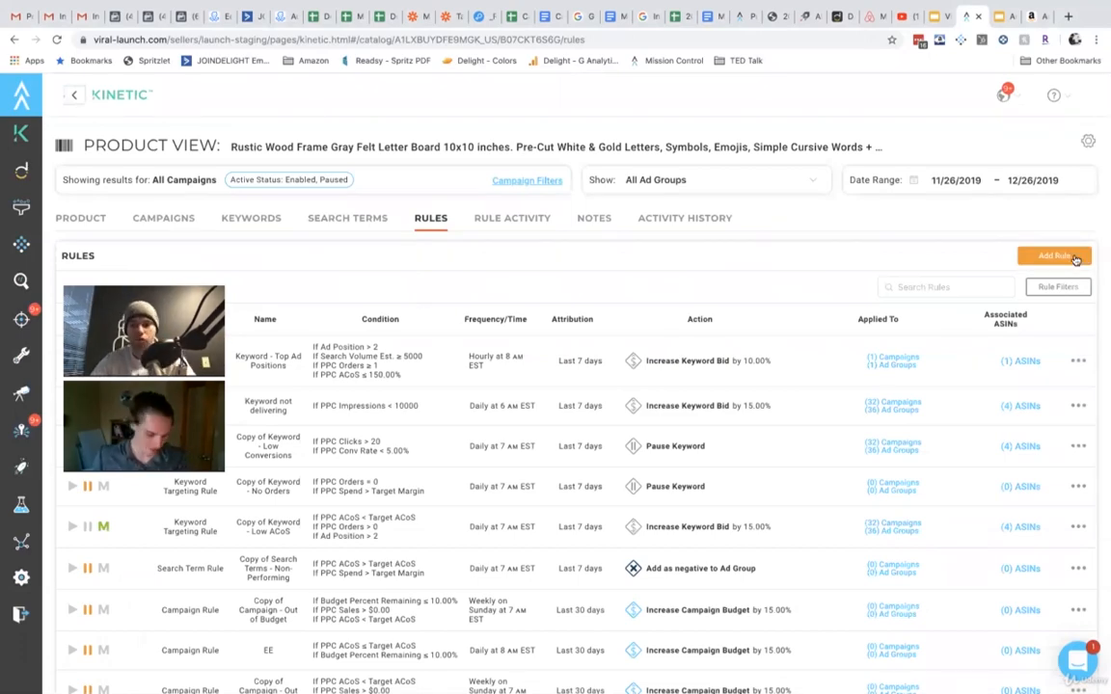
Add a new rule from the Search Terms - Non-Performing template
left_click(1053, 256)
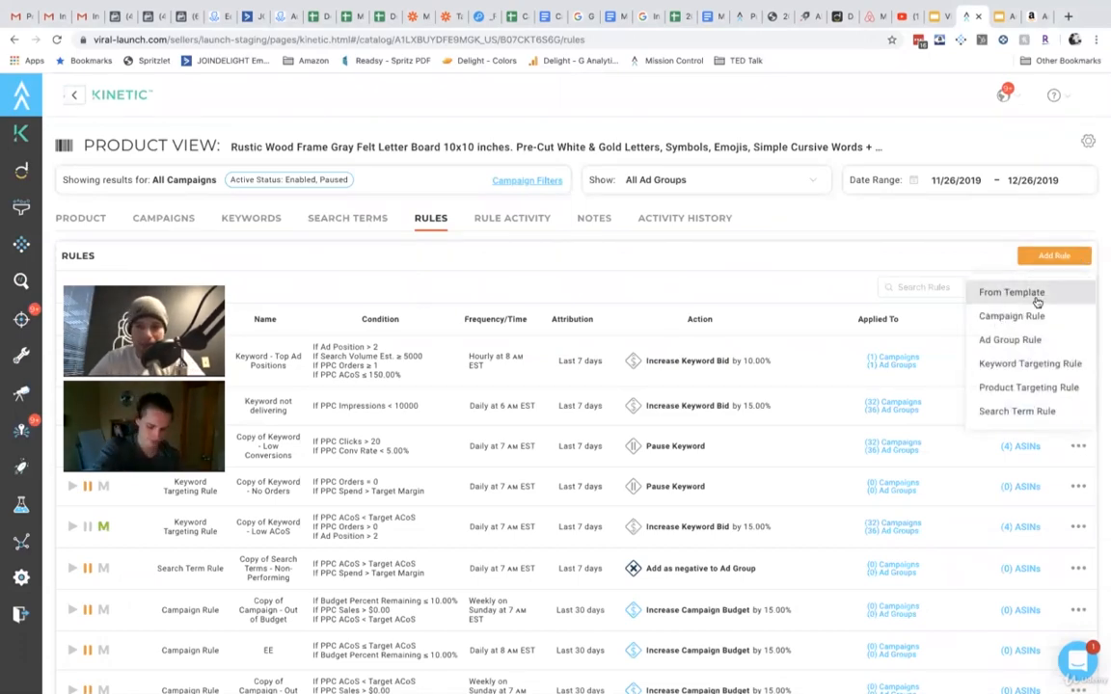
left_click(1010, 292)
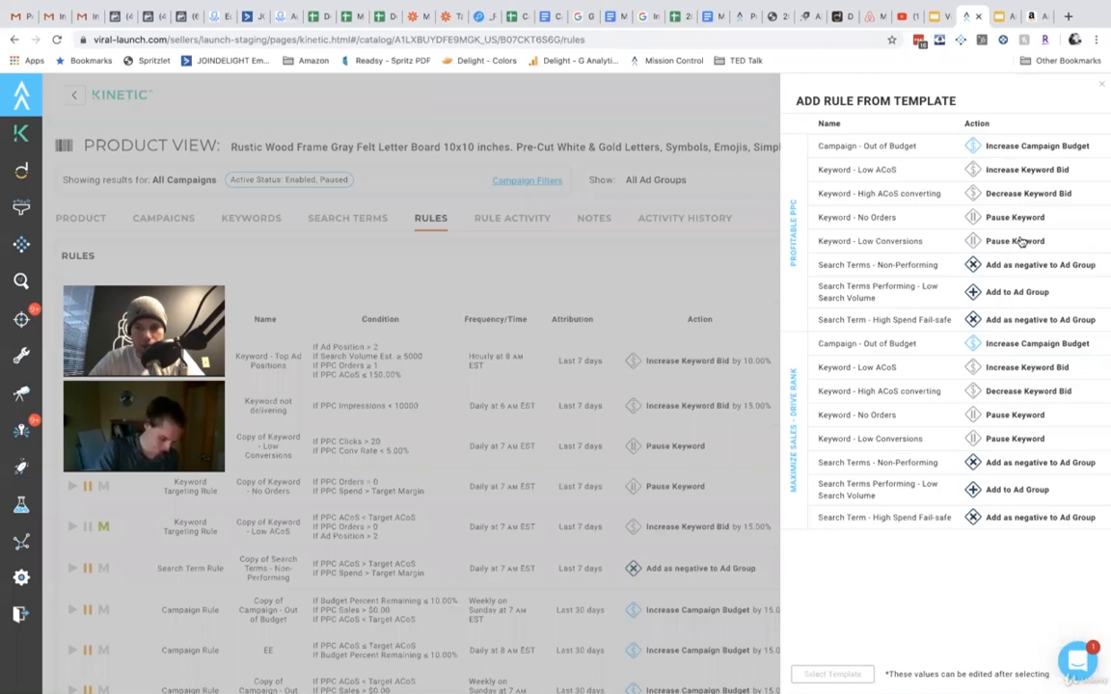
mouse_move(892, 277)
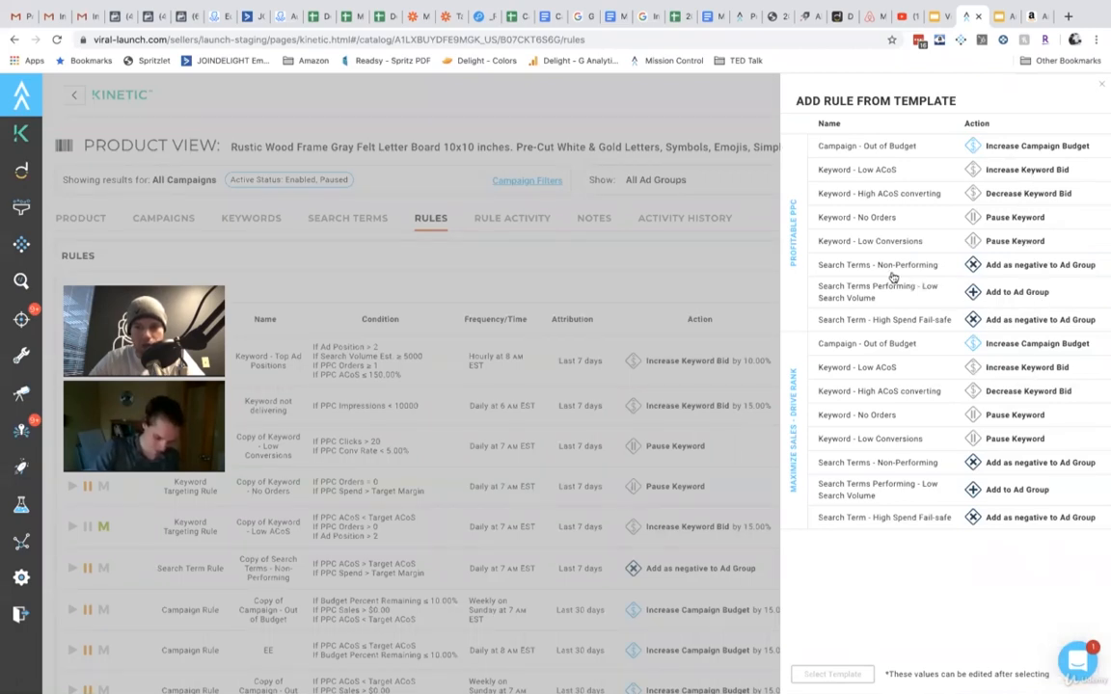
mouse_move(911, 270)
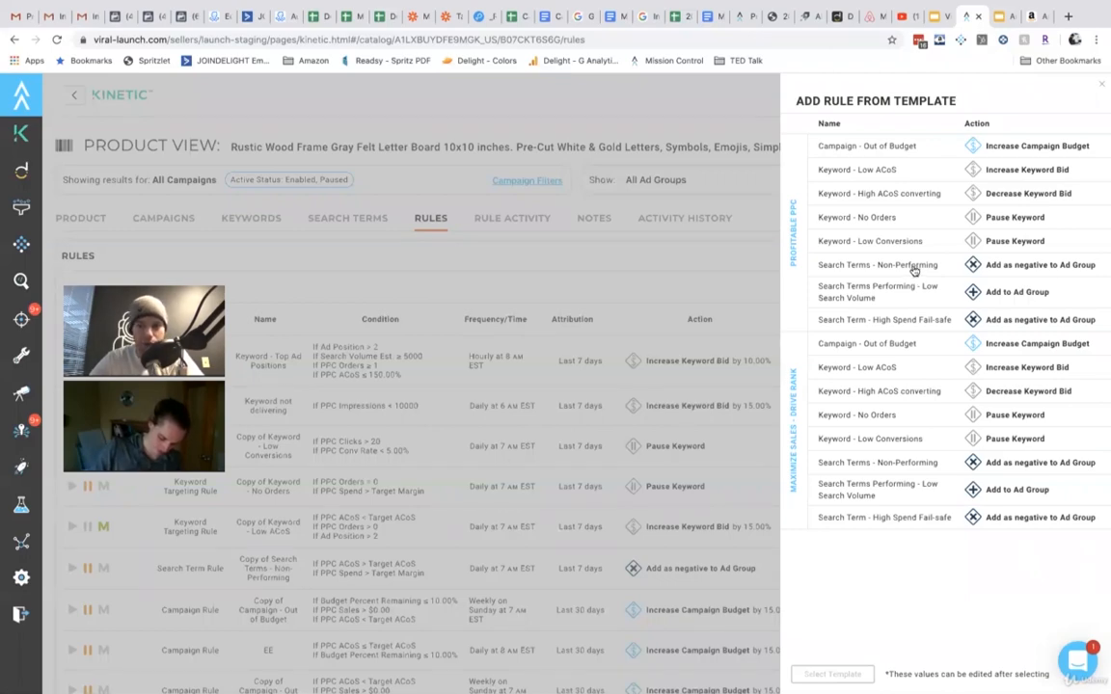
left_click(877, 264)
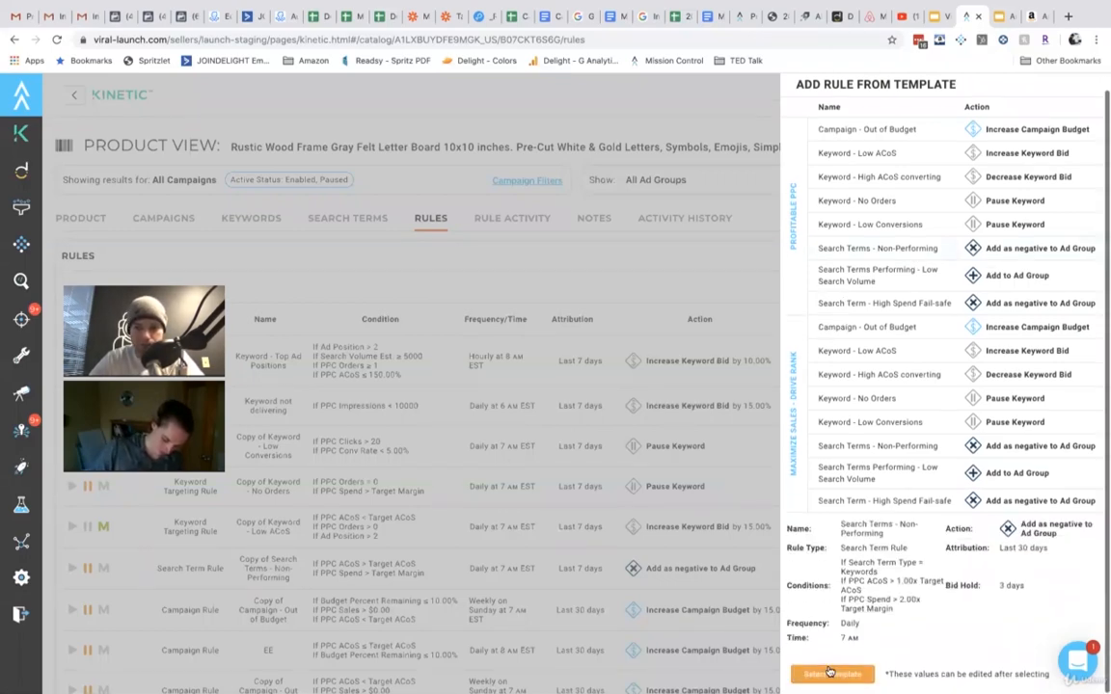
left_click(831, 673)
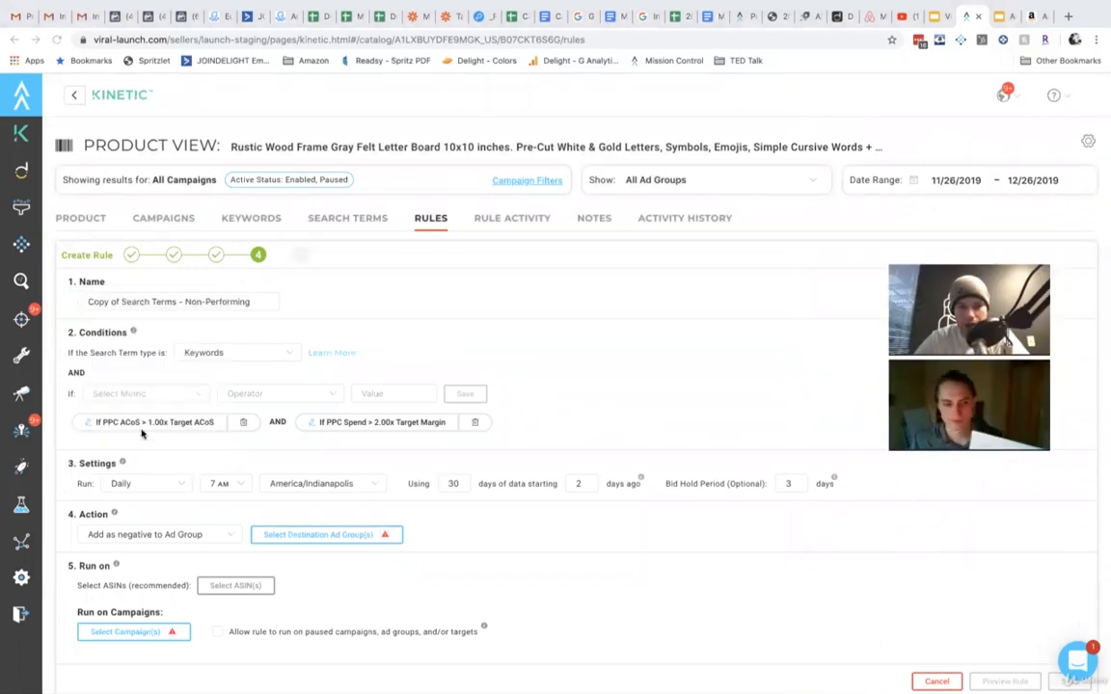
mouse_move(751, 389)
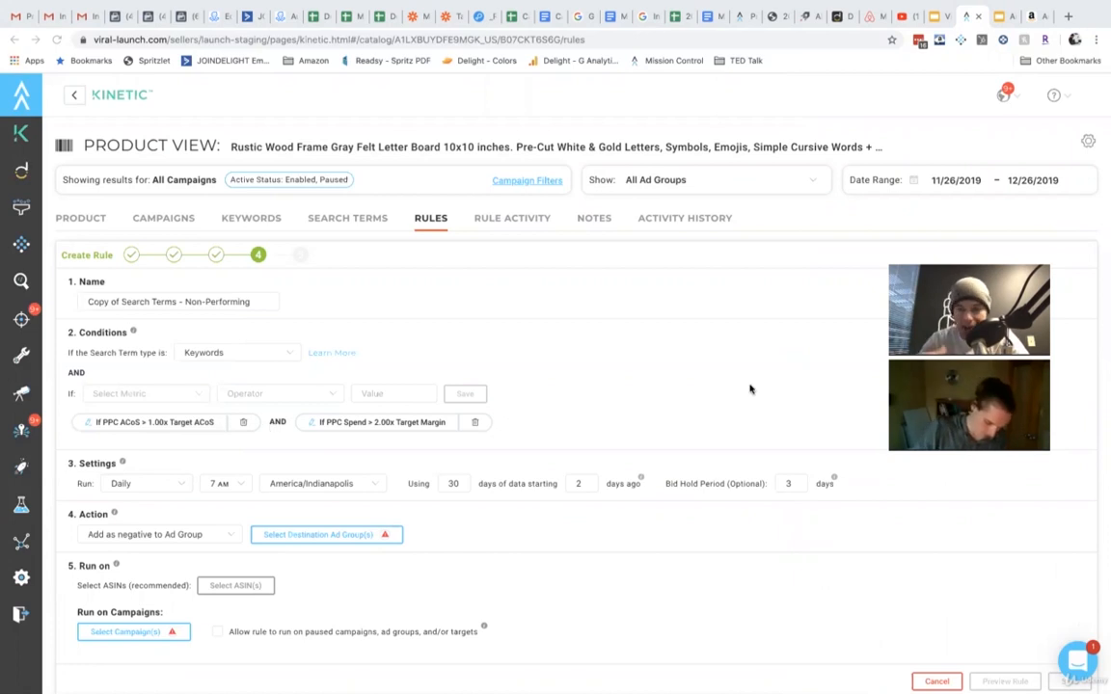
mouse_move(655, 320)
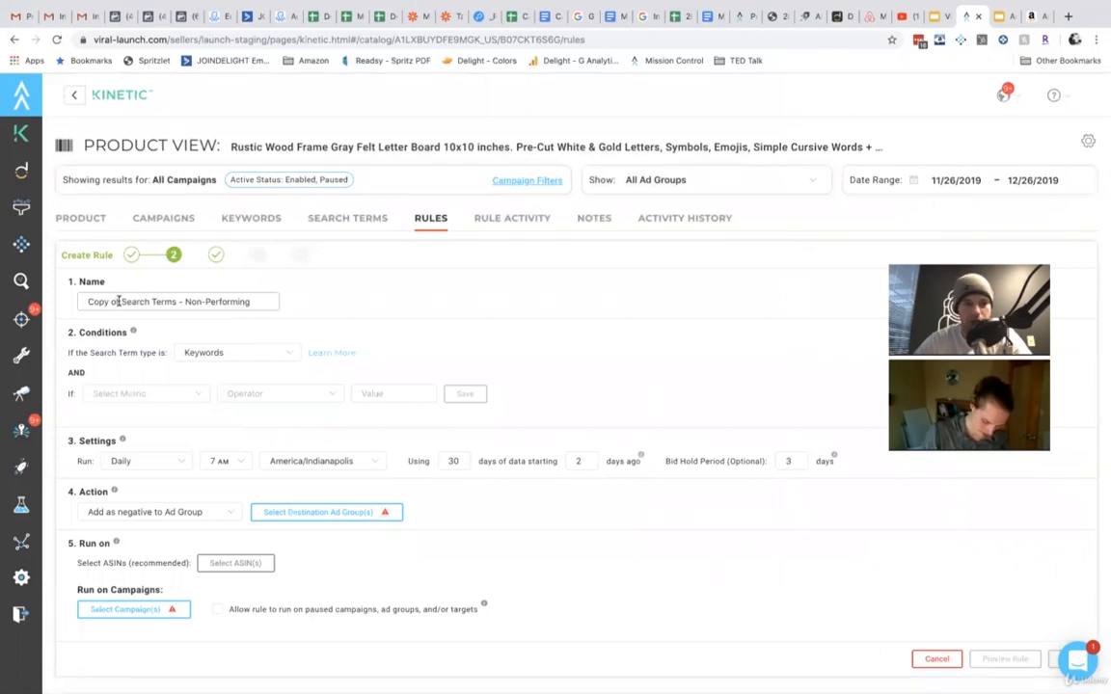
Name the rule 'Auto Campaign - No Sales' and begin choosing a condition metric
type("Auto Campaign")
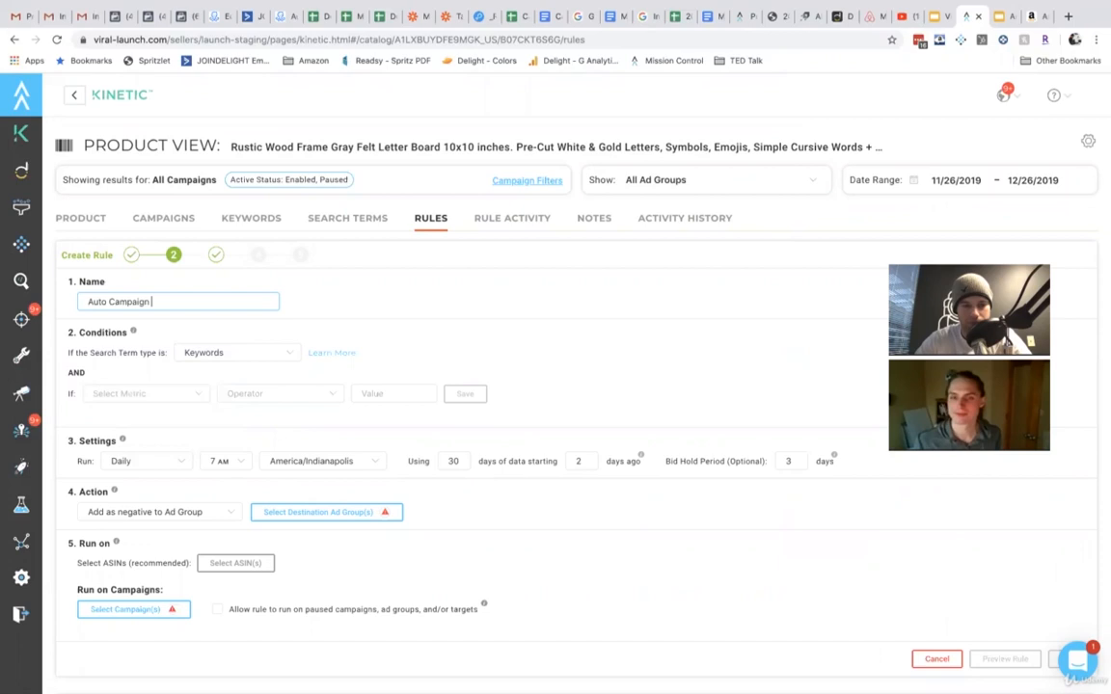
type("- No Sales")
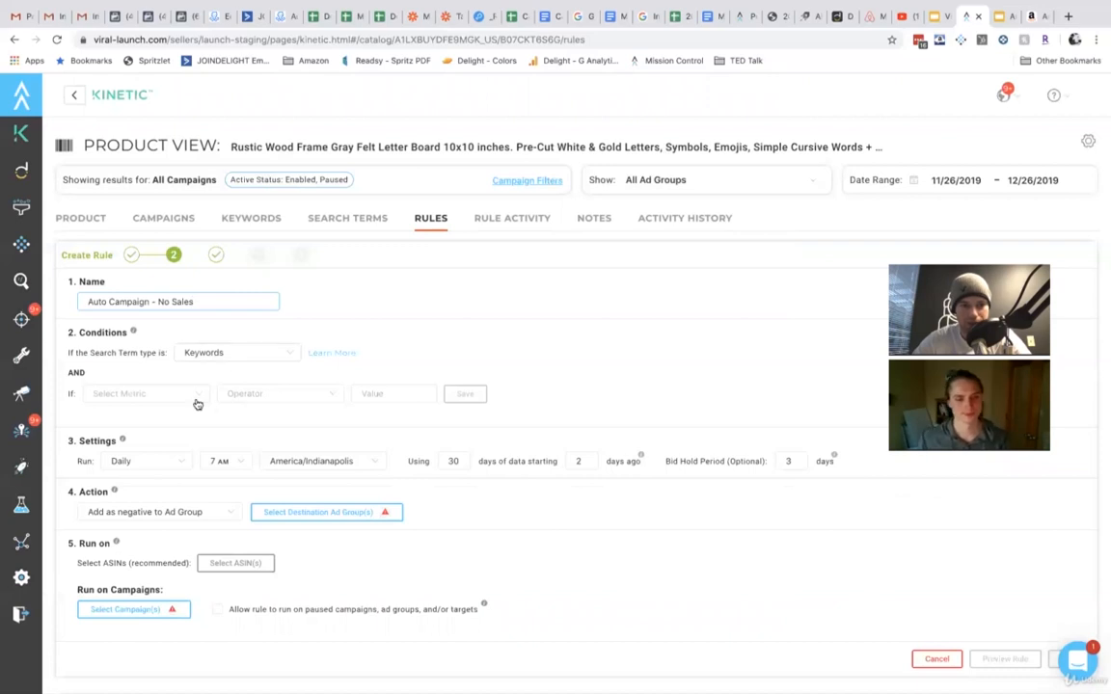
left_click(144, 393)
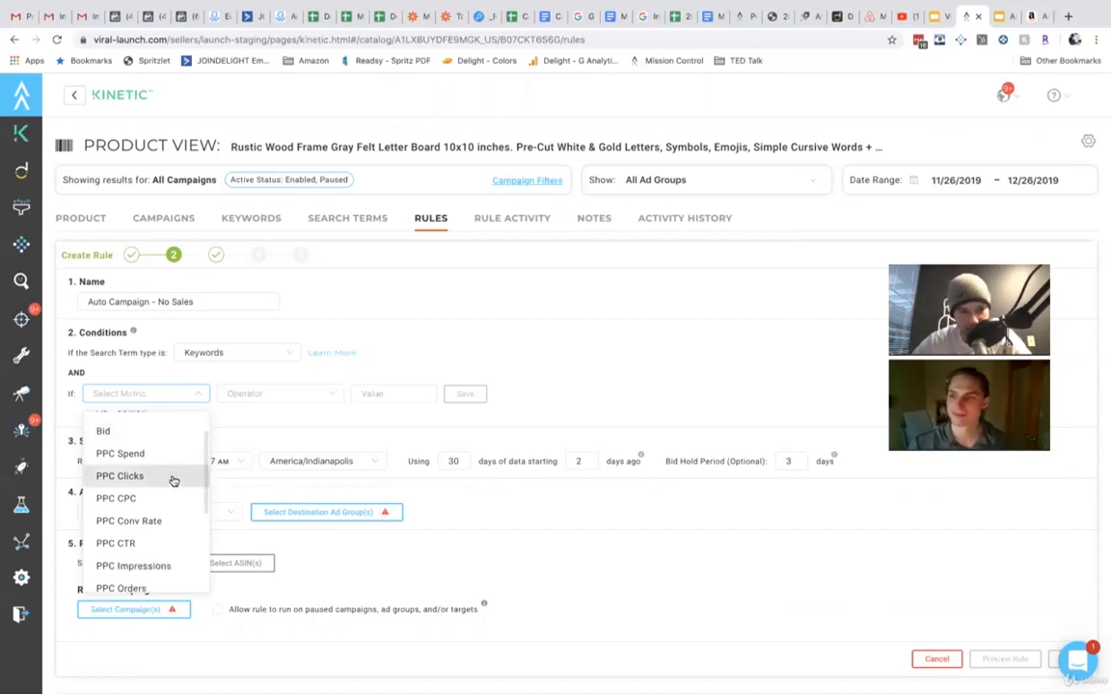
Add the condition PPC Clicks greater than or equal to 15
left_click(119, 475)
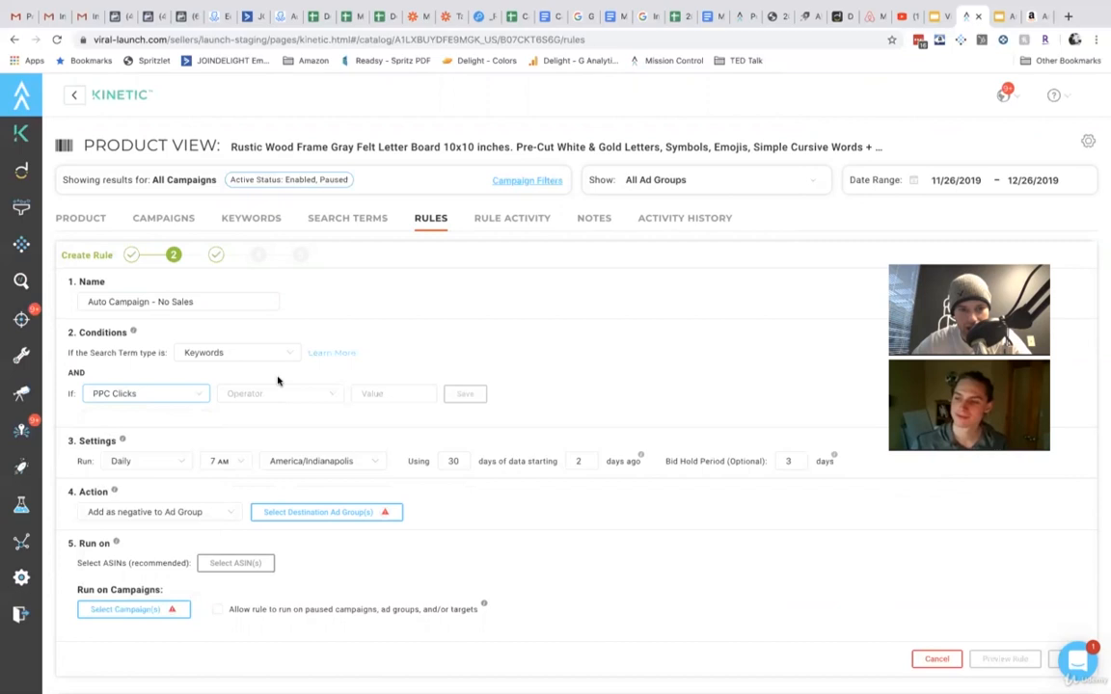
left_click(280, 394)
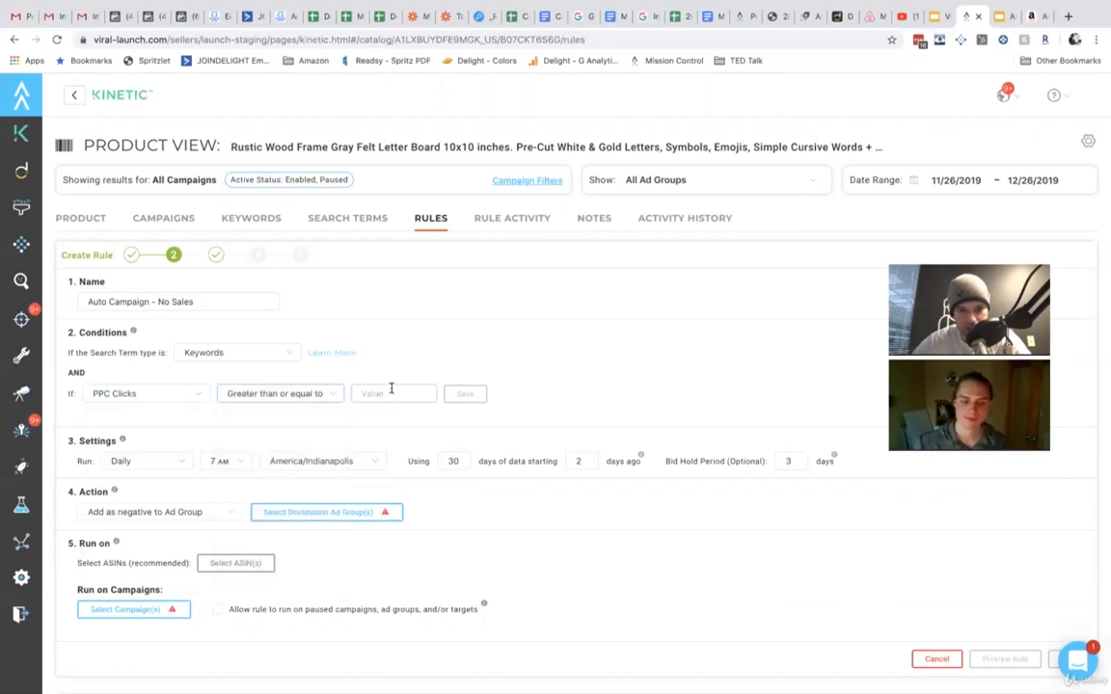
type("1")
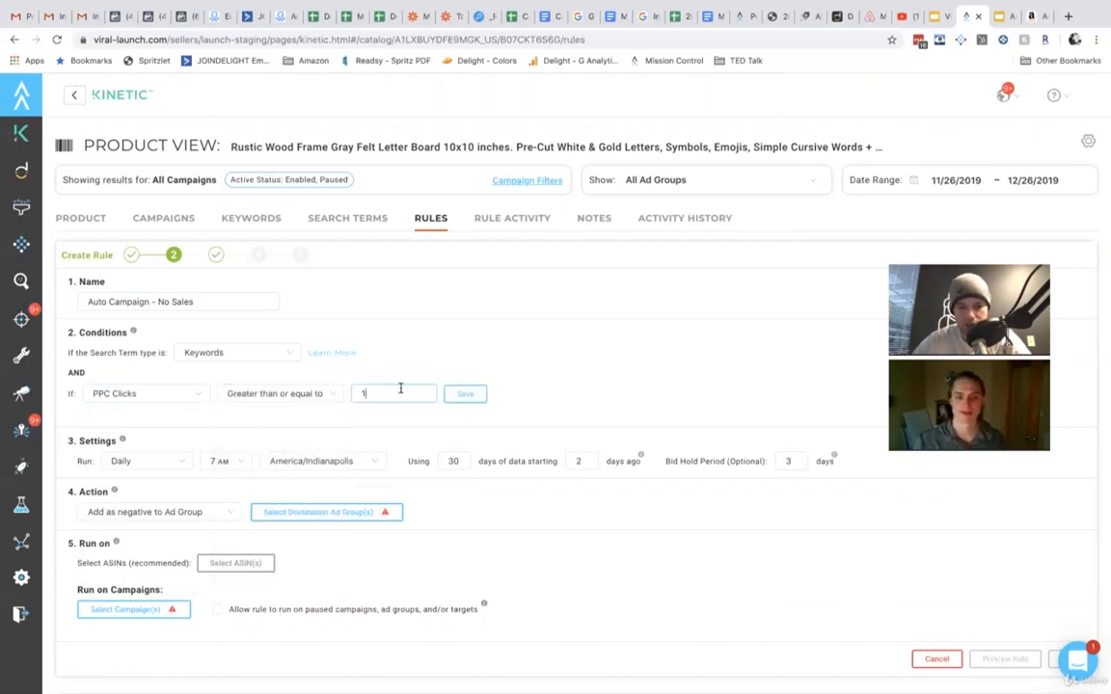
type("5")
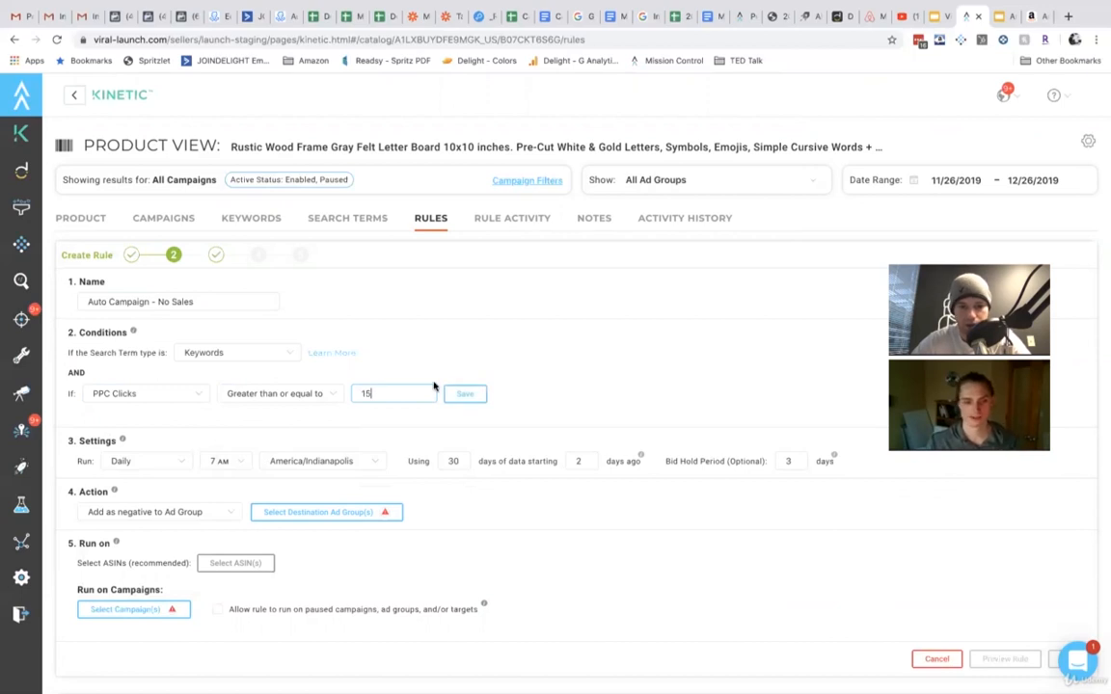
left_click(464, 393)
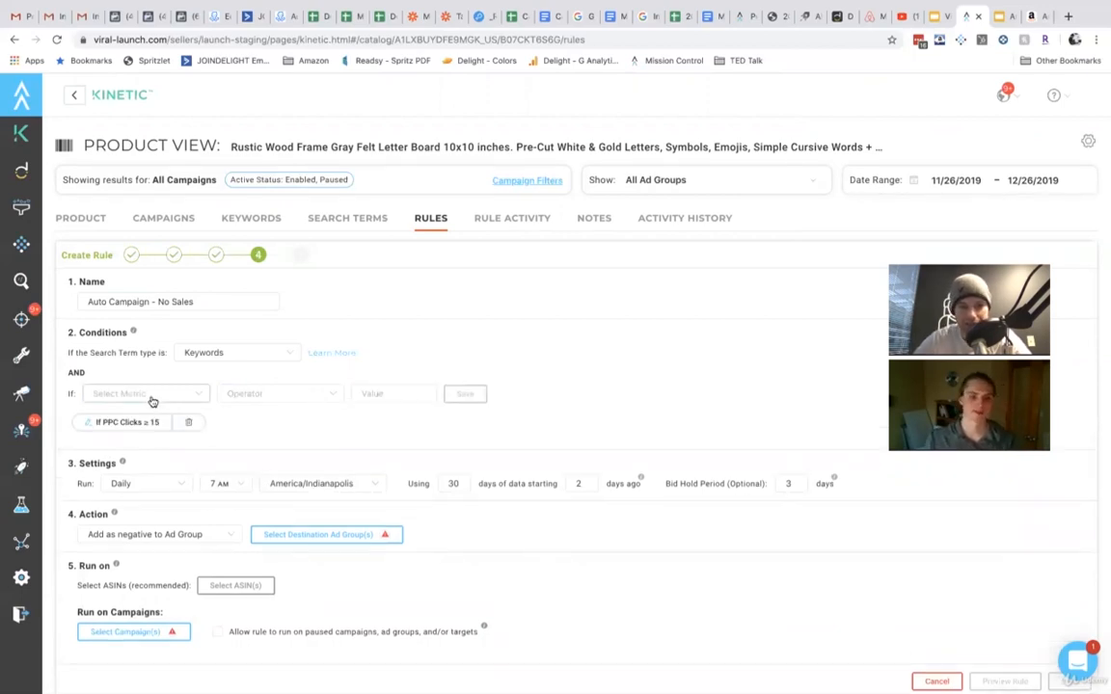
Add a second condition requiring PPC Orders equal to 0
left_click(144, 393)
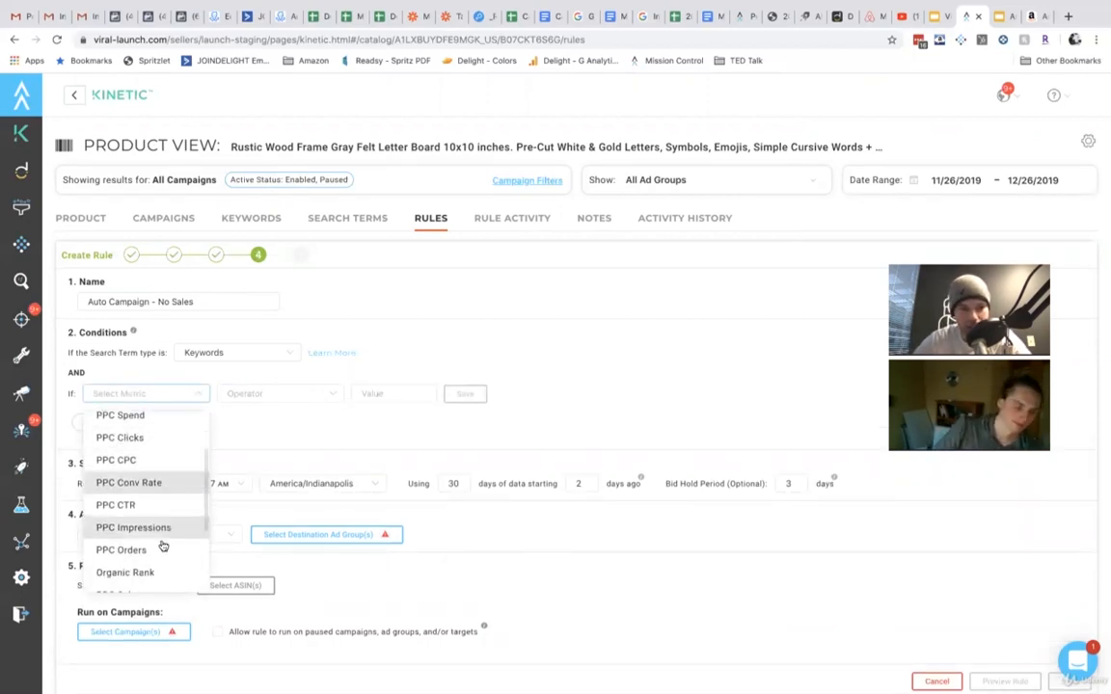
left_click(120, 550)
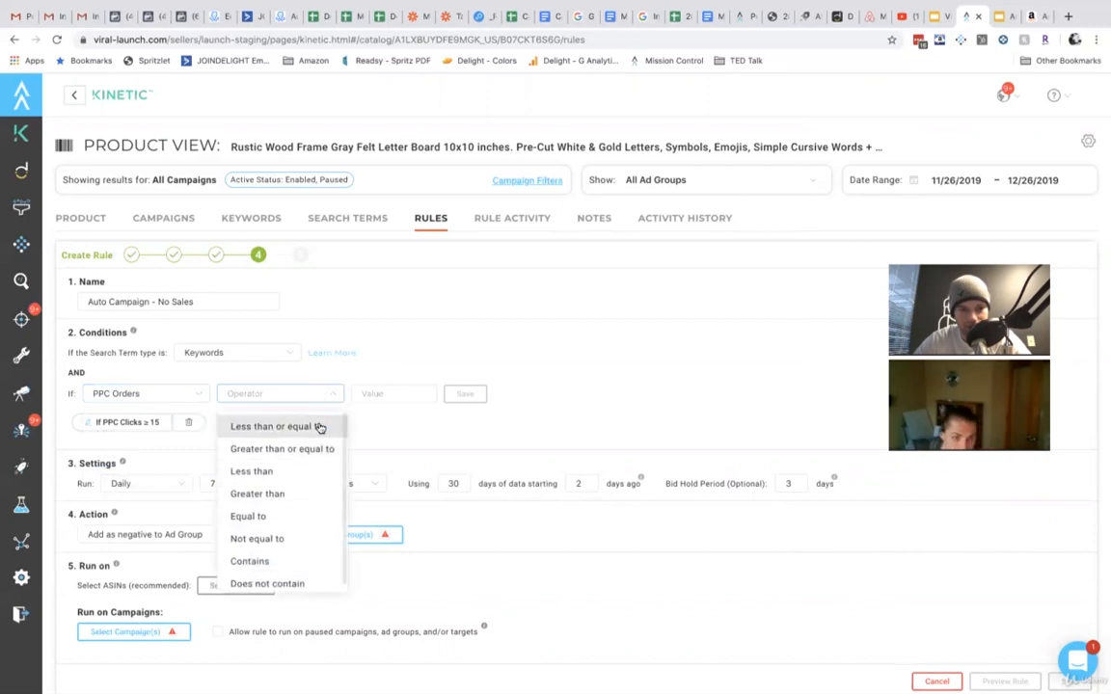
left_click(248, 516)
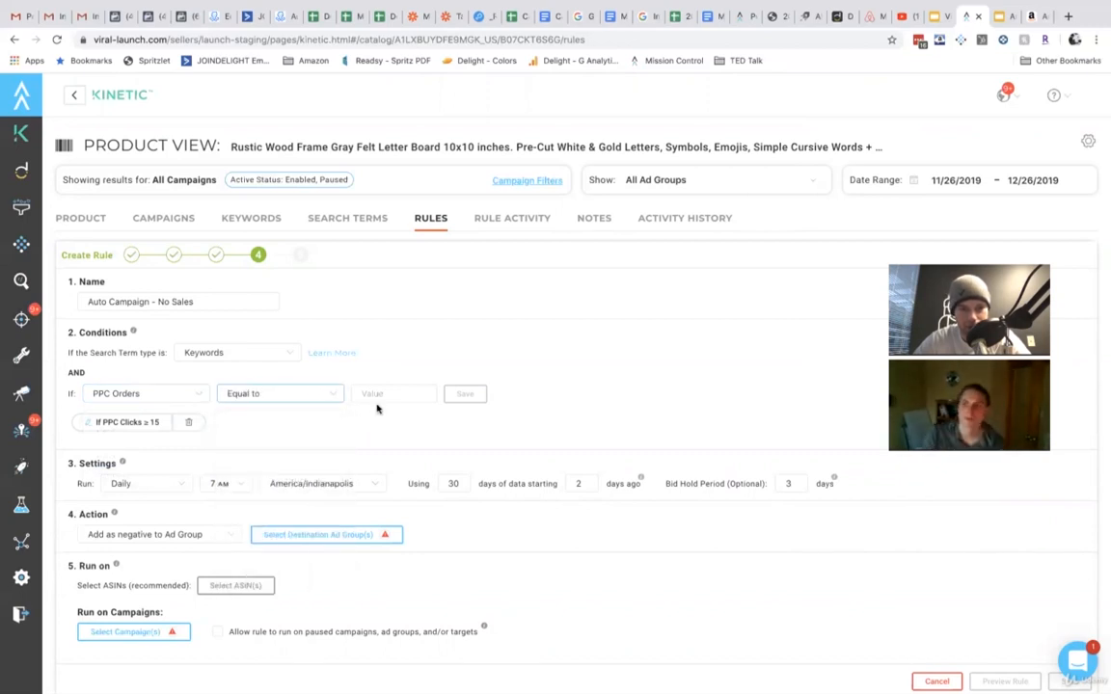
type("0")
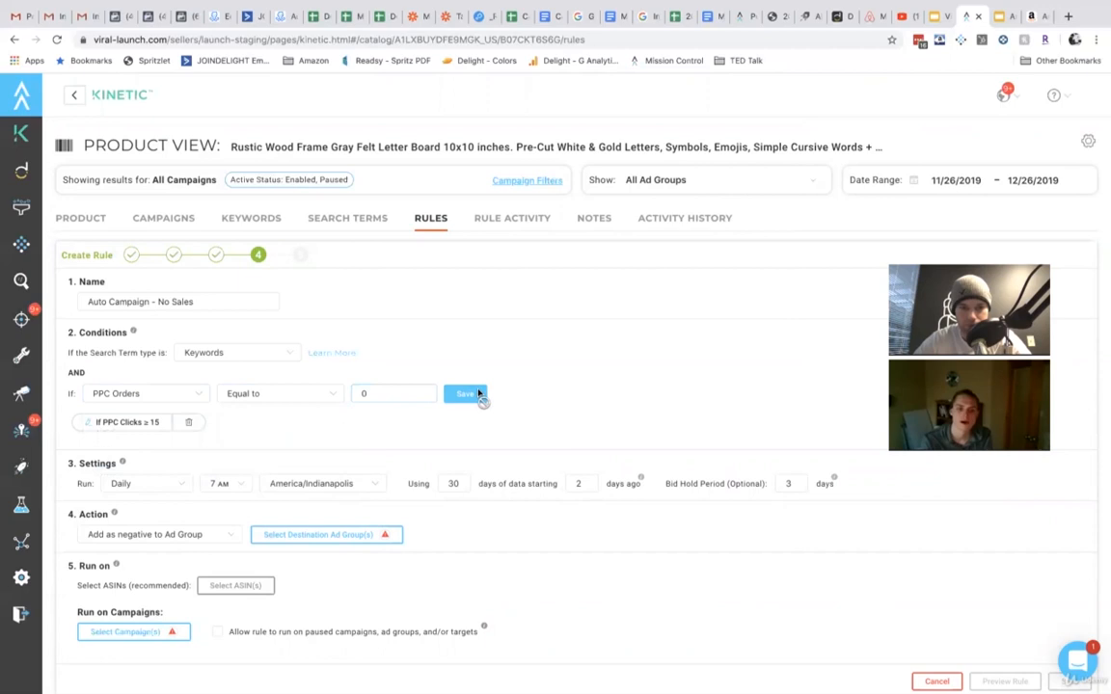
left_click(466, 394)
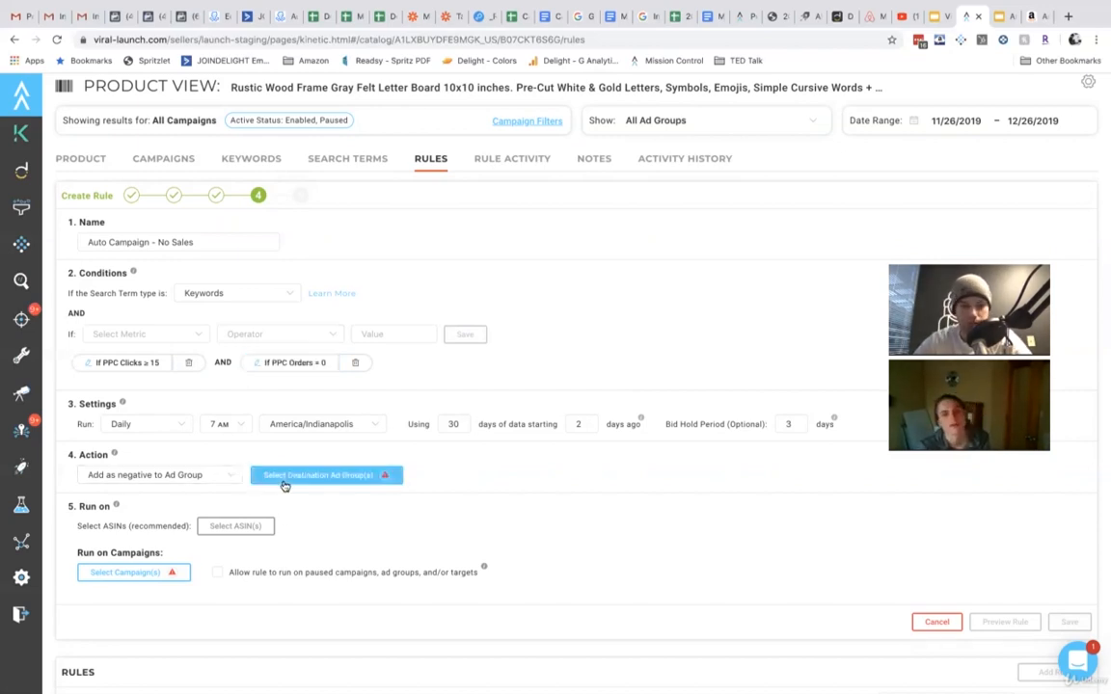
Set the destination ad group for negated search terms and bring up the campaign picker
left_click(326, 474)
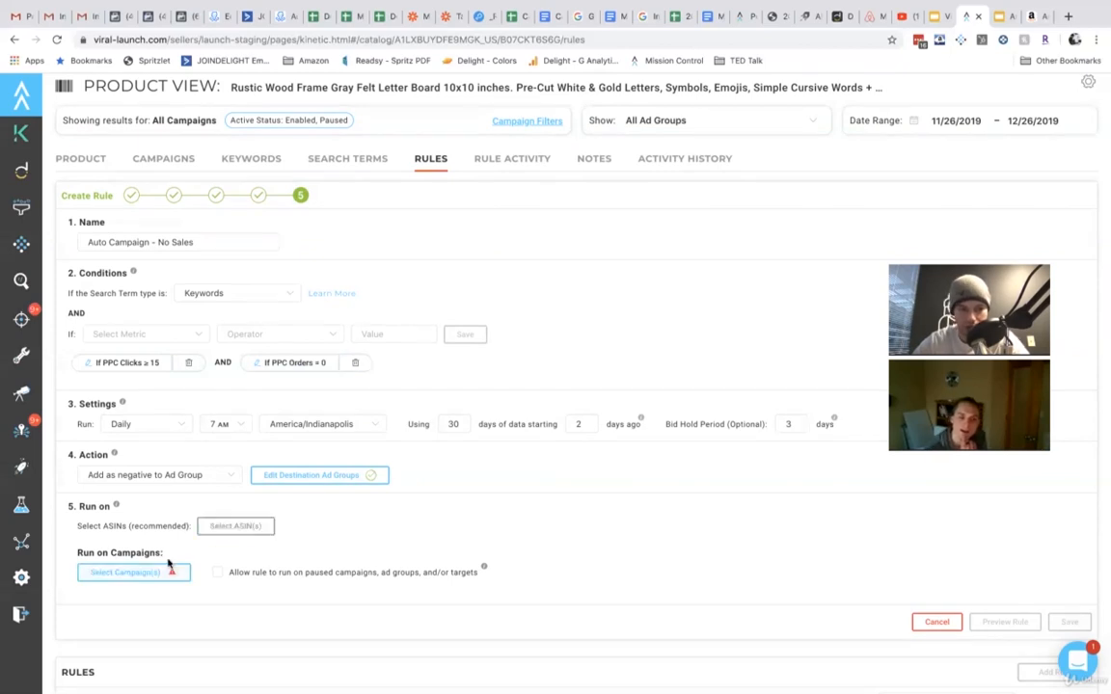
left_click(133, 572)
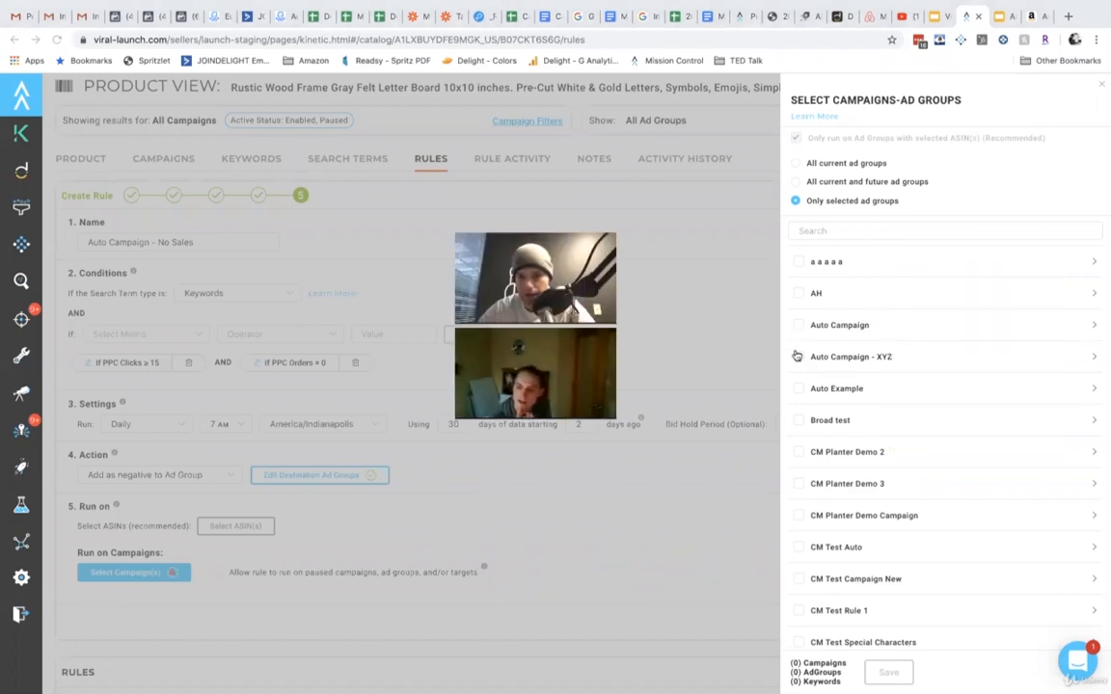
Target Auto Campaign - XYZ and save the rule to run in Automatic Mode
left_click(798, 357)
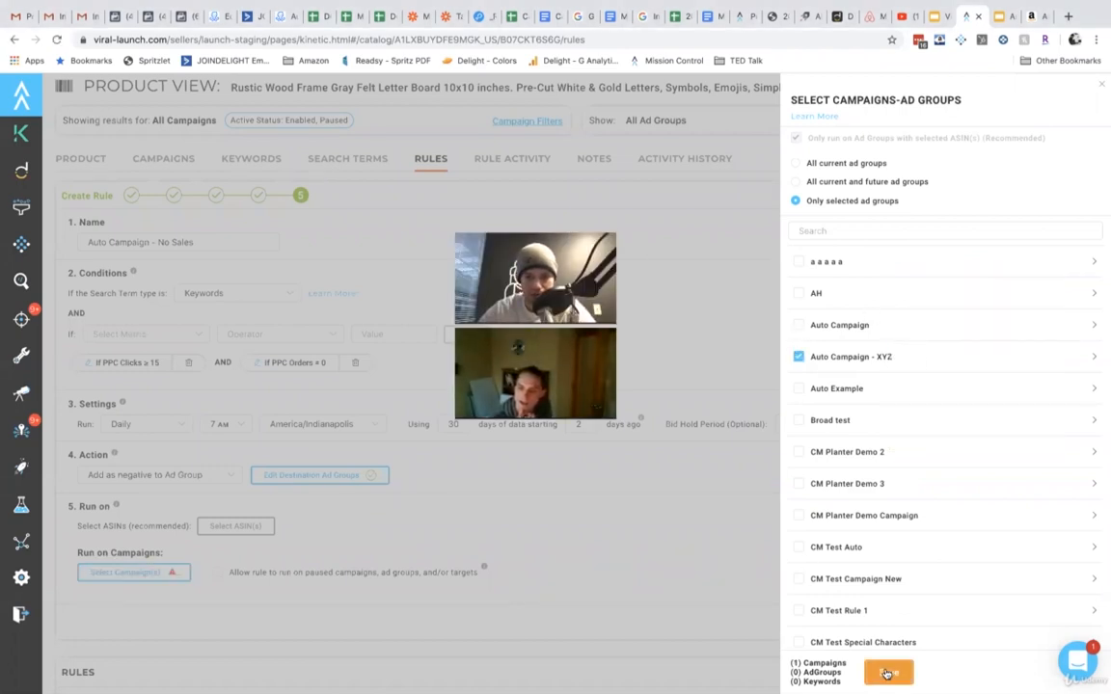
left_click(887, 672)
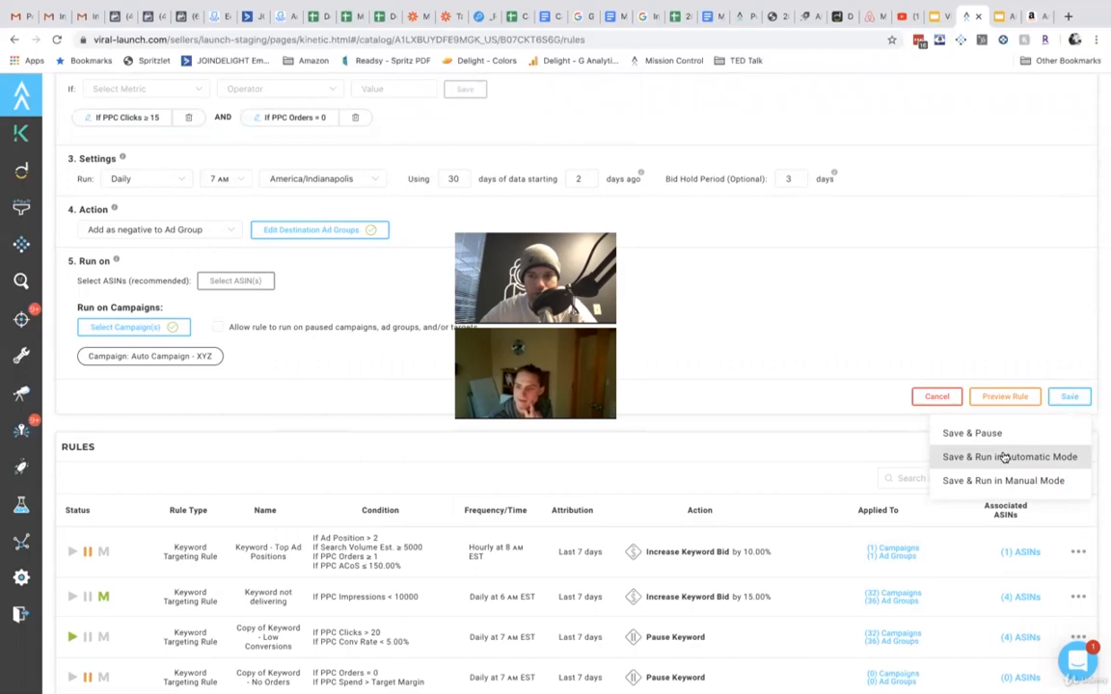
left_click(1008, 457)
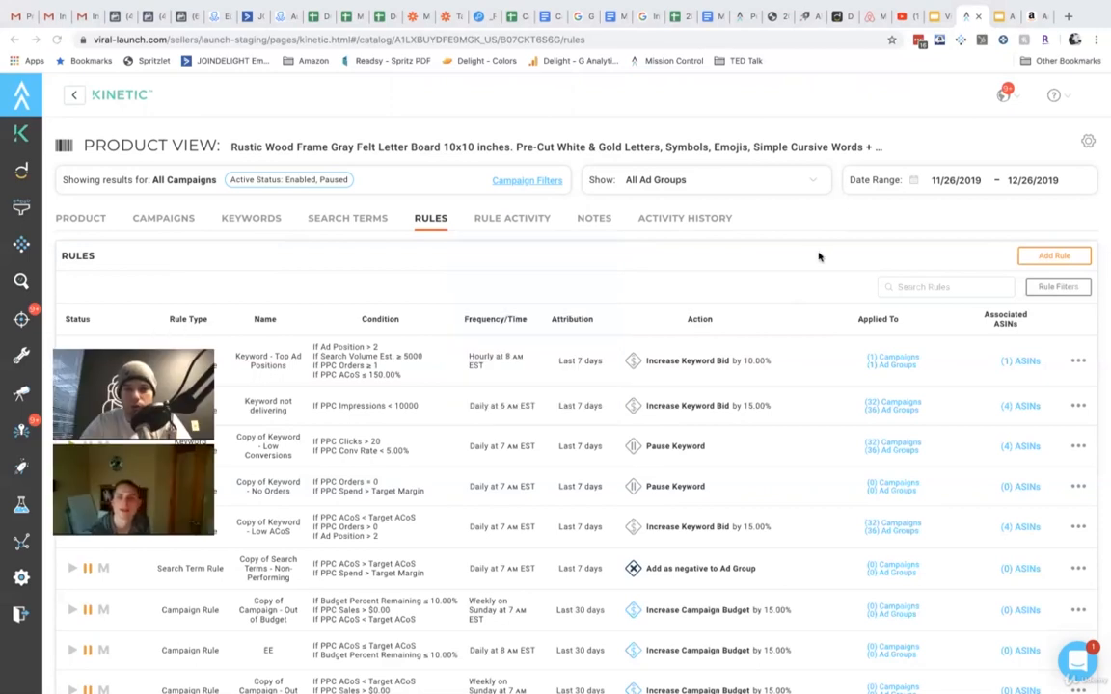
mouse_move(1035, 240)
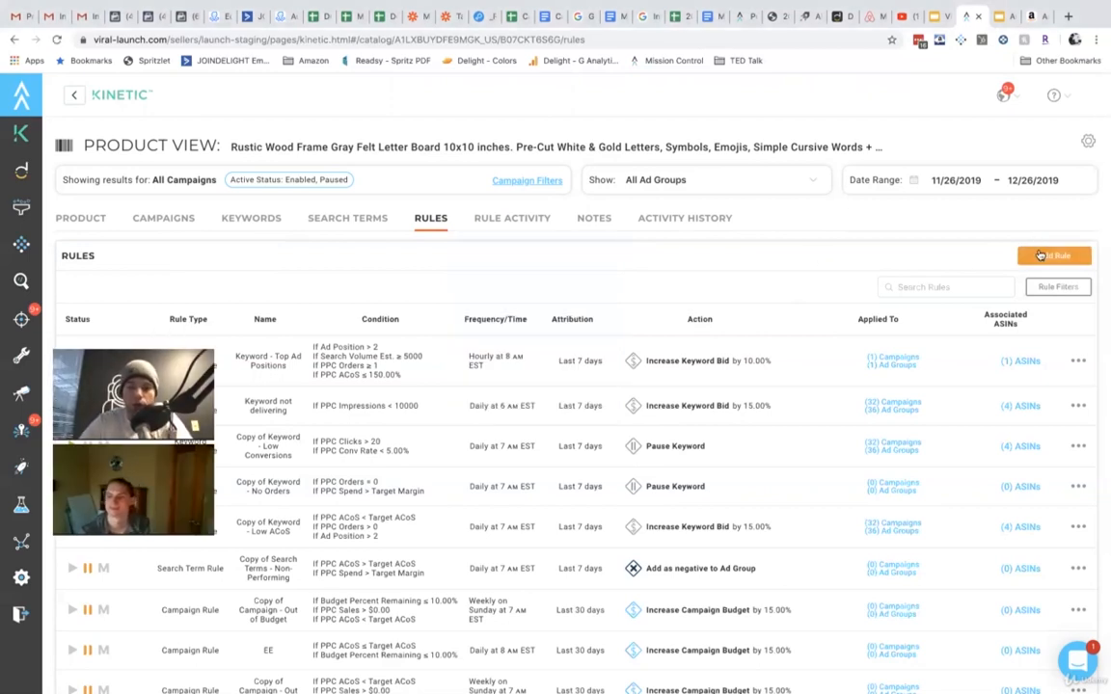
Start a blank Search Term Rule from the Add Rule menu
left_click(1053, 256)
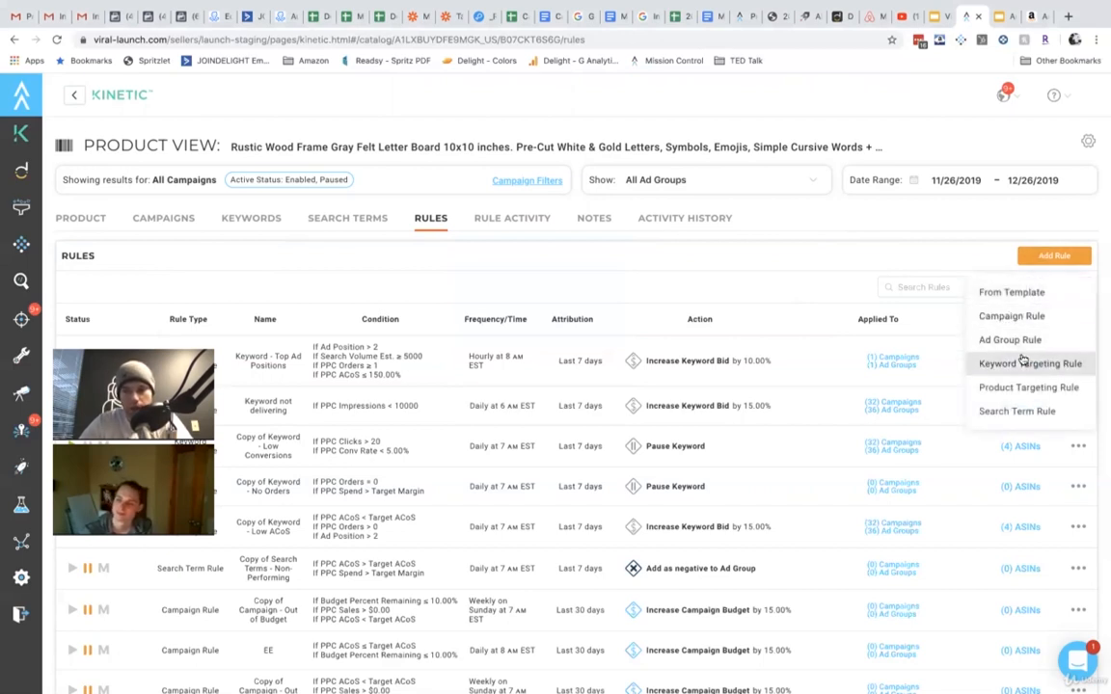
left_click(1030, 363)
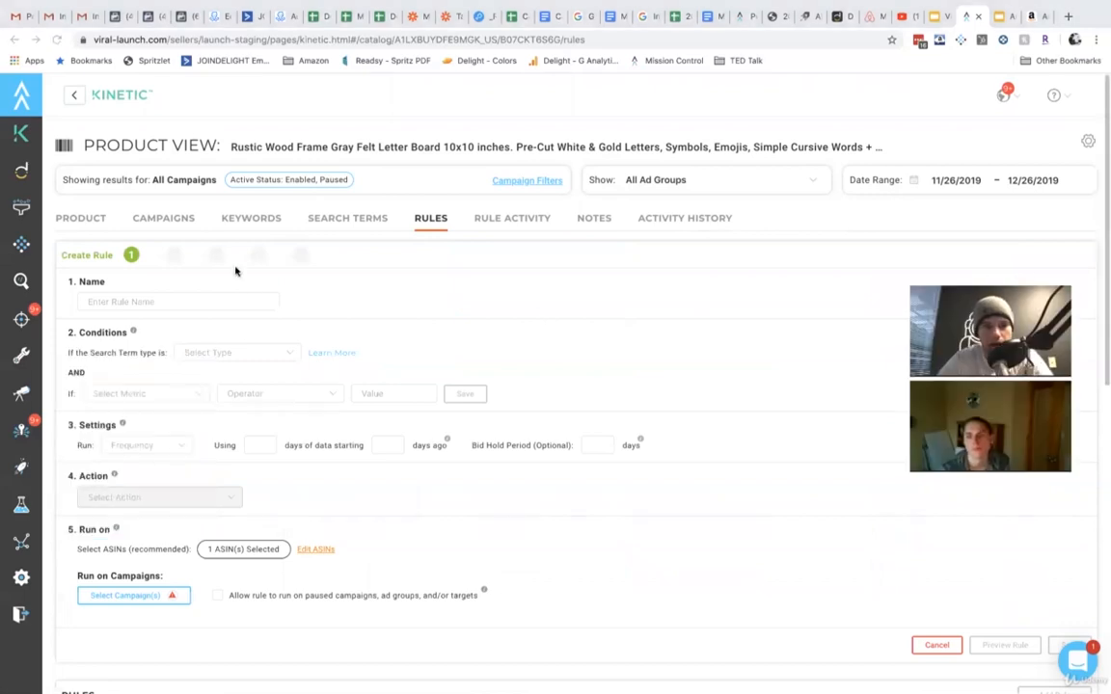
left_click(179, 301)
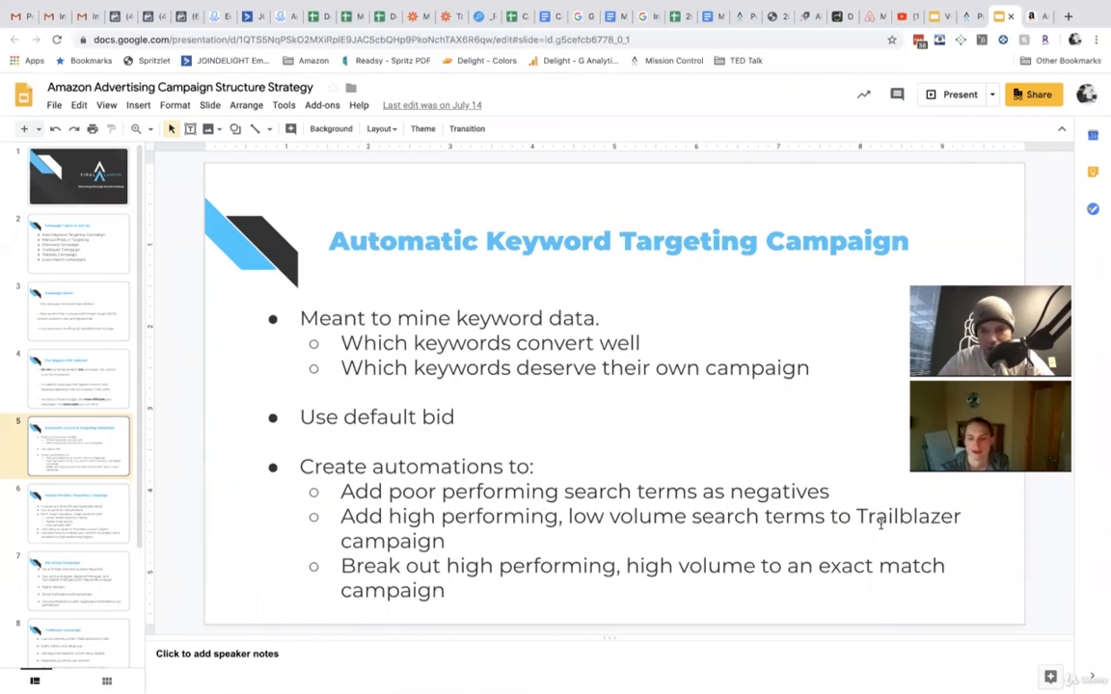
left_click(955, 17)
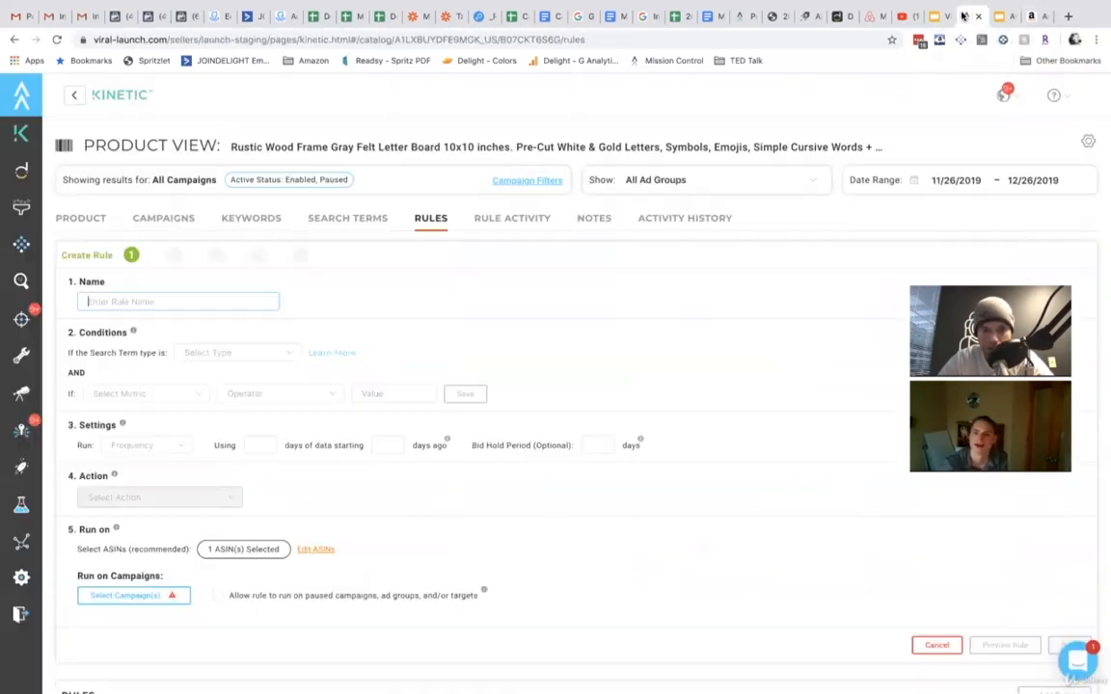
Enter 'High Performing - Auto - Low Search Volume' in the rule's Name field
type("H")
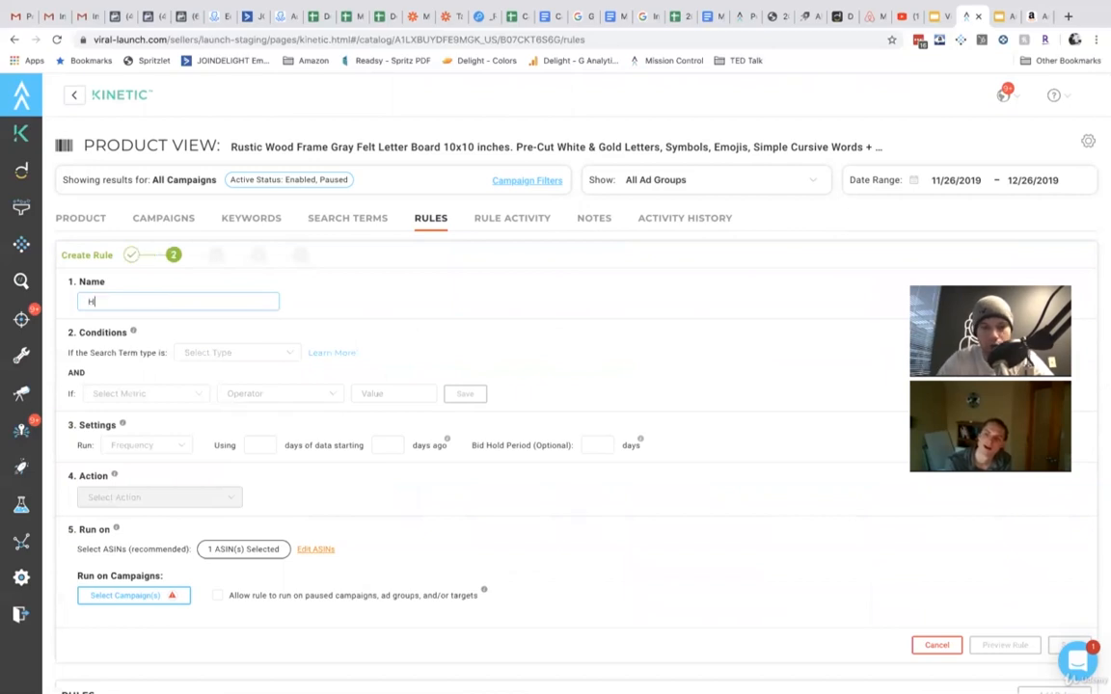
type("igh Performing -")
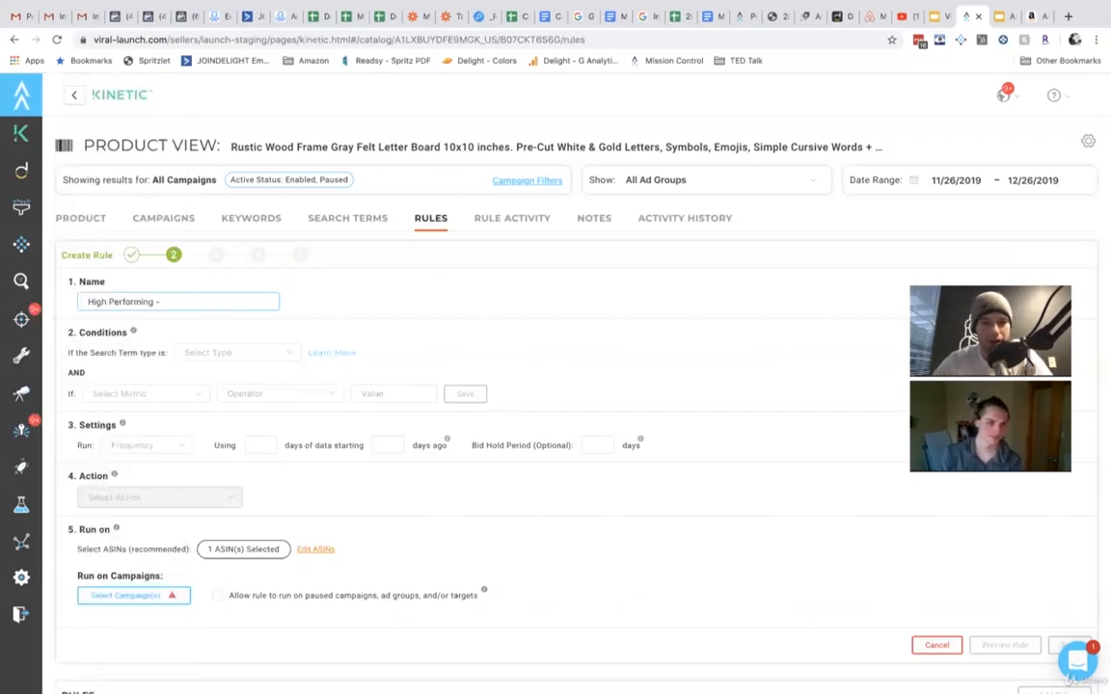
type("Auto - L")
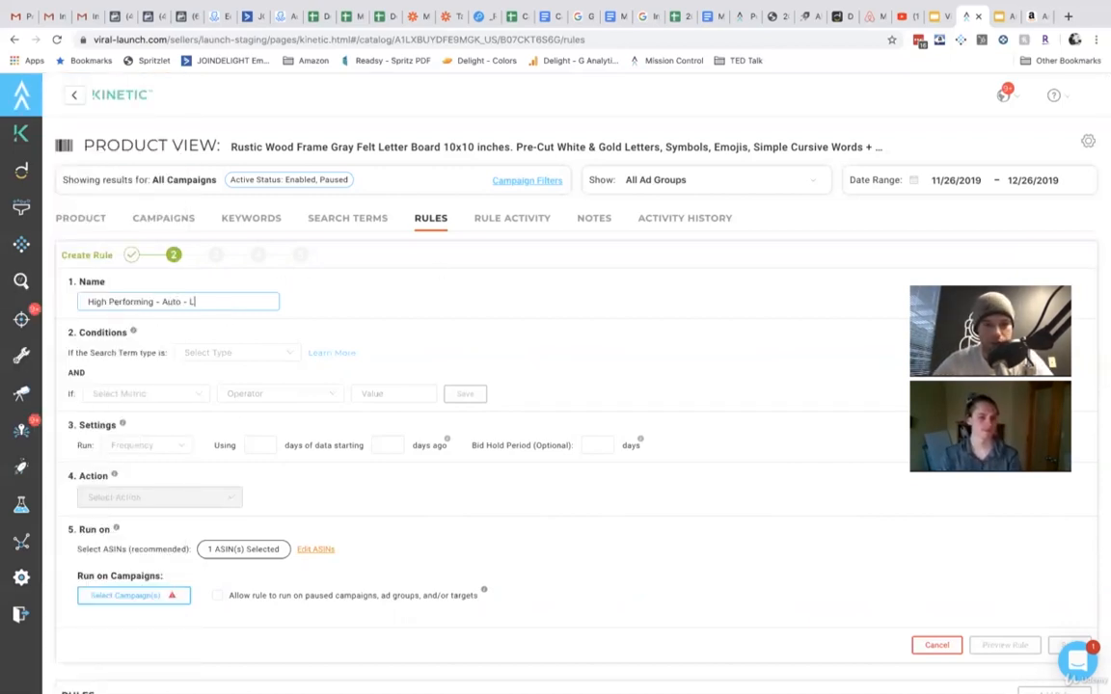
type("ow Search Volume")
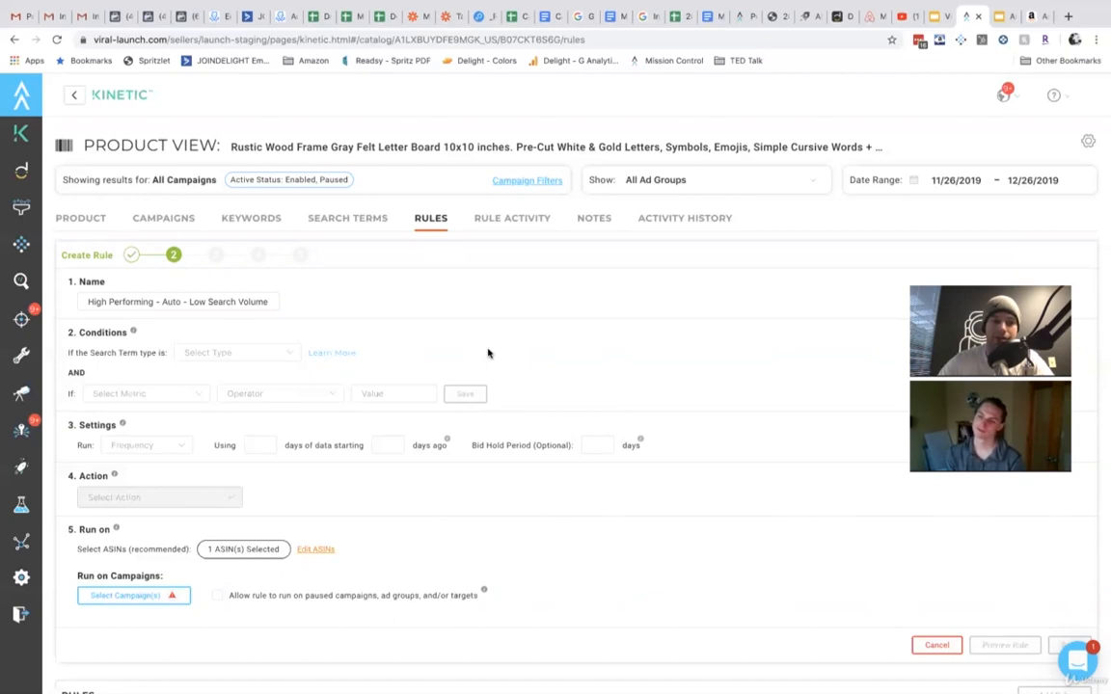
Limit the rule to keyword search terms and add a PPC Orders ≥ 1 condition
left_click(236, 352)
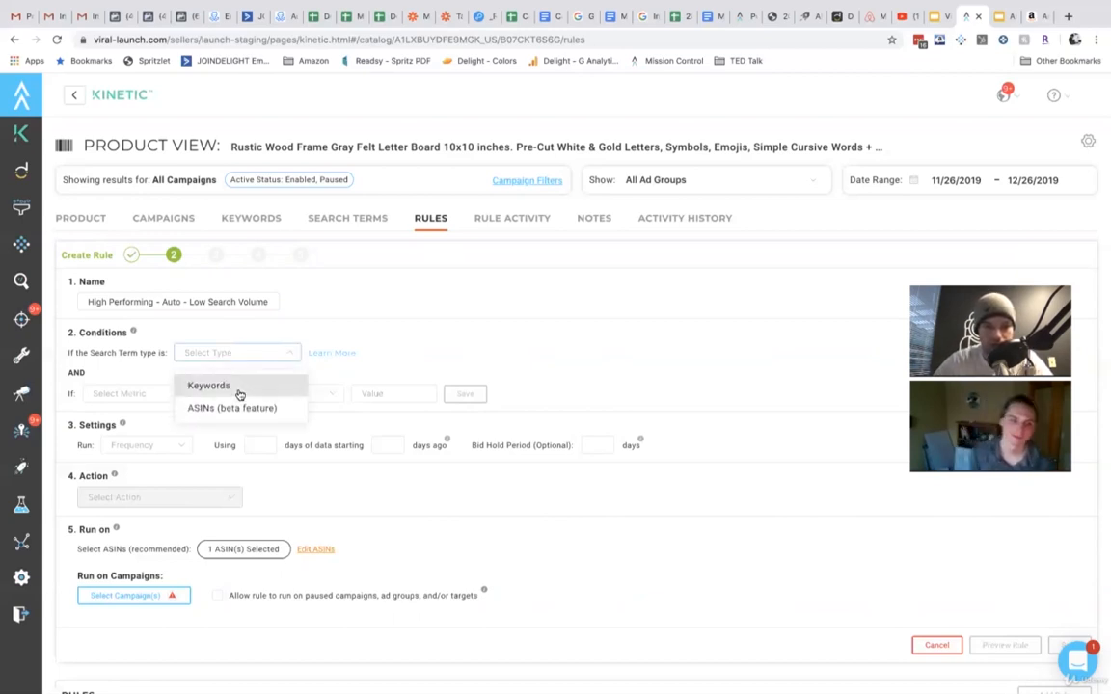
left_click(208, 385)
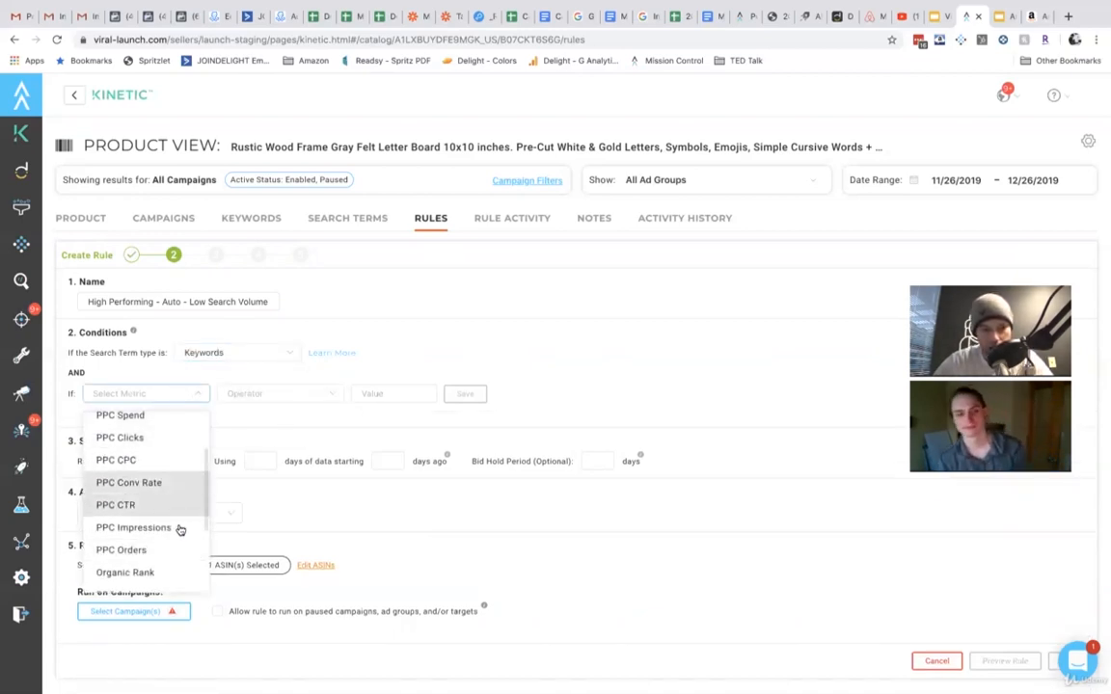
left_click(122, 549)
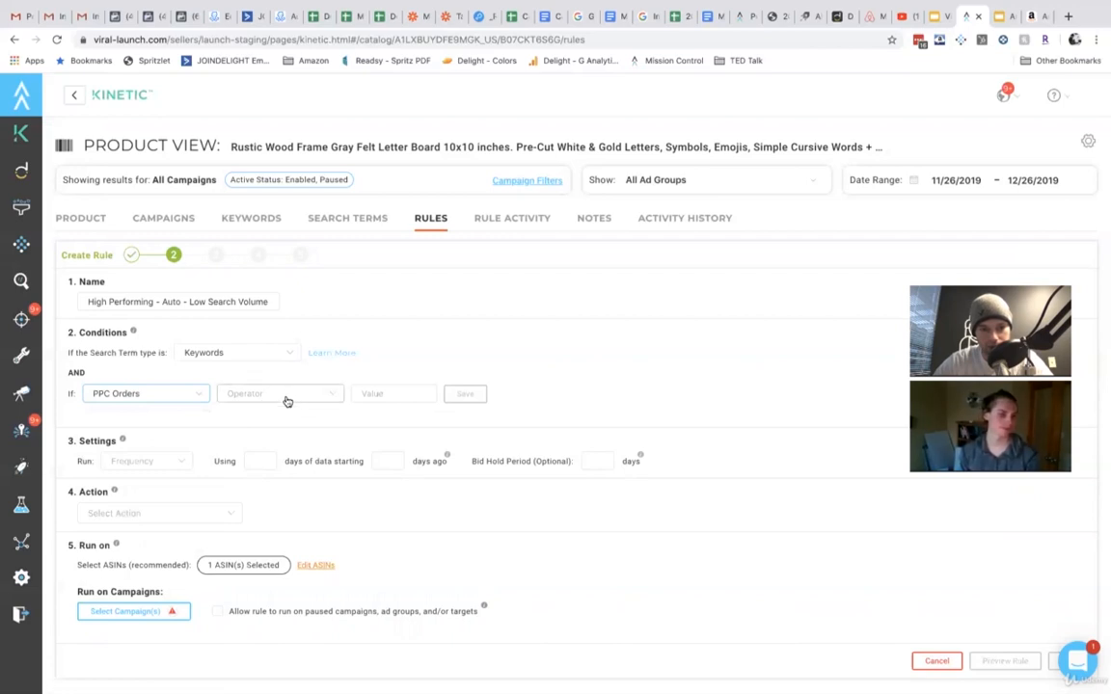
left_click(280, 393)
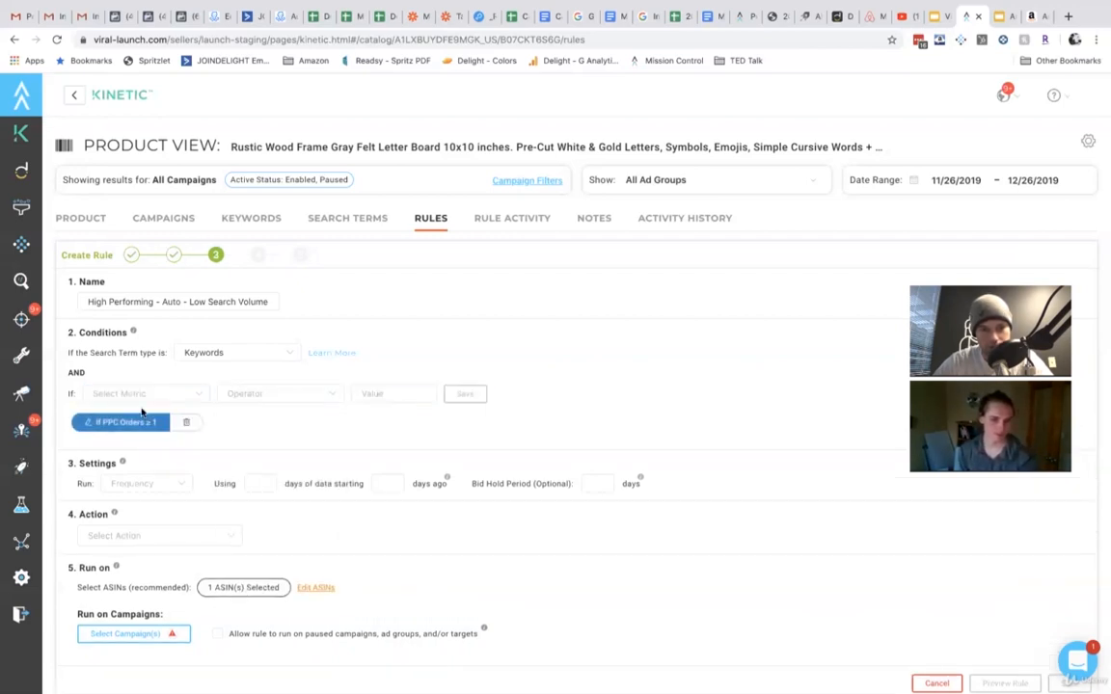
Add a PPC ACoS ≤ 30% condition compared against Target ACoS
left_click(144, 394)
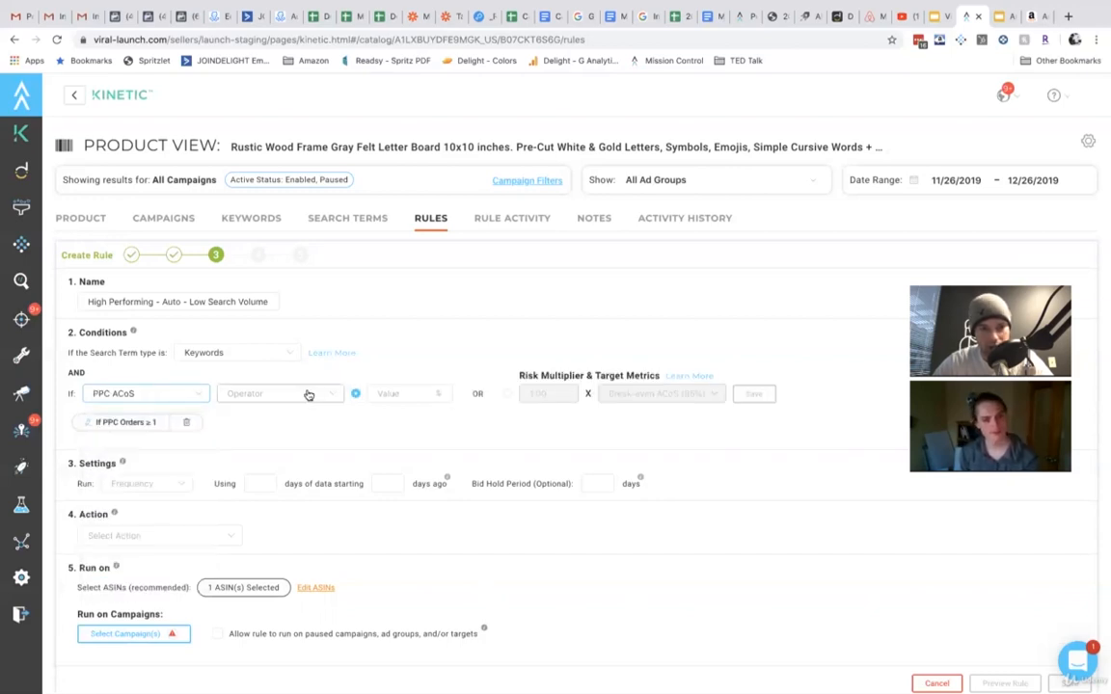
left_click(280, 393)
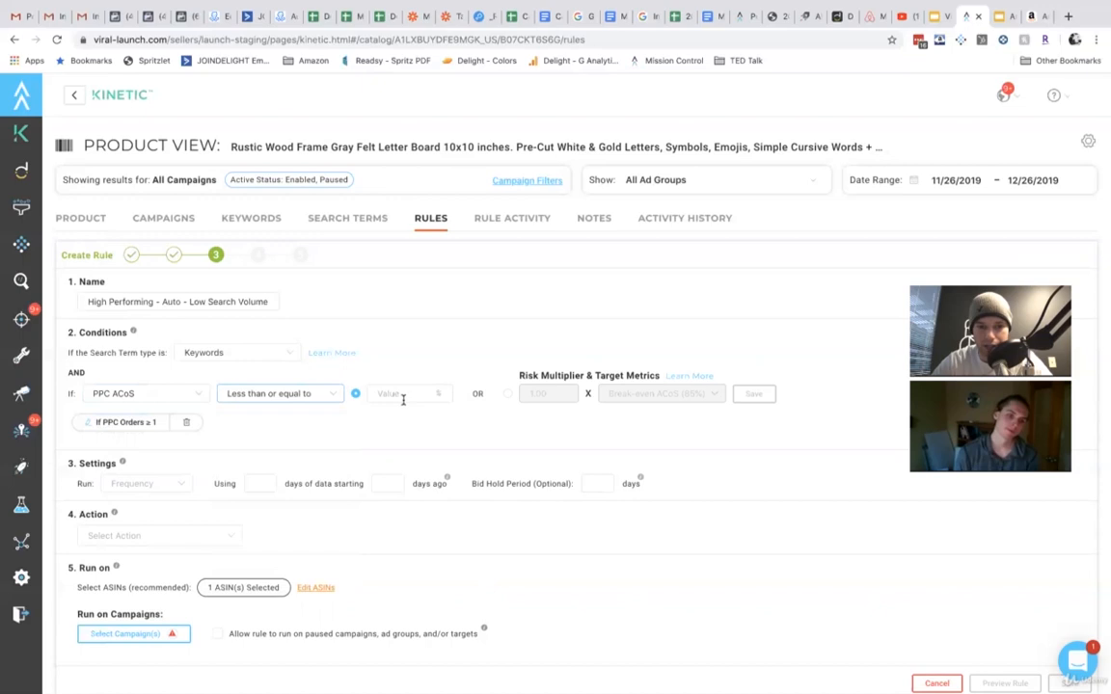
type("20")
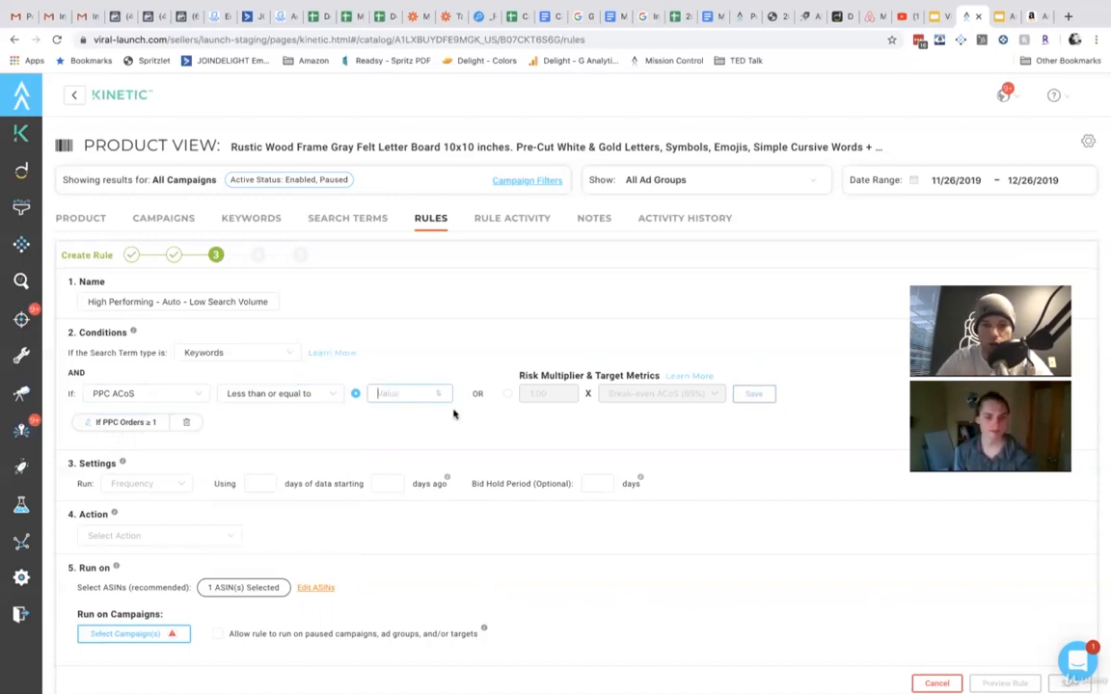
left_click(508, 393)
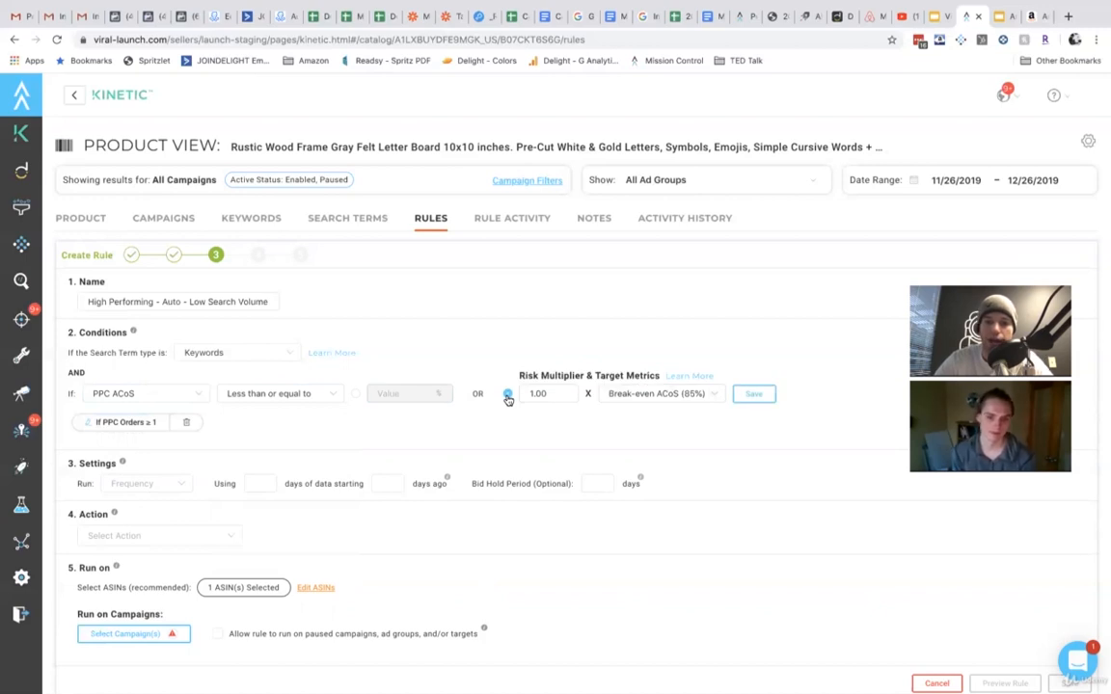
left_click(660, 393)
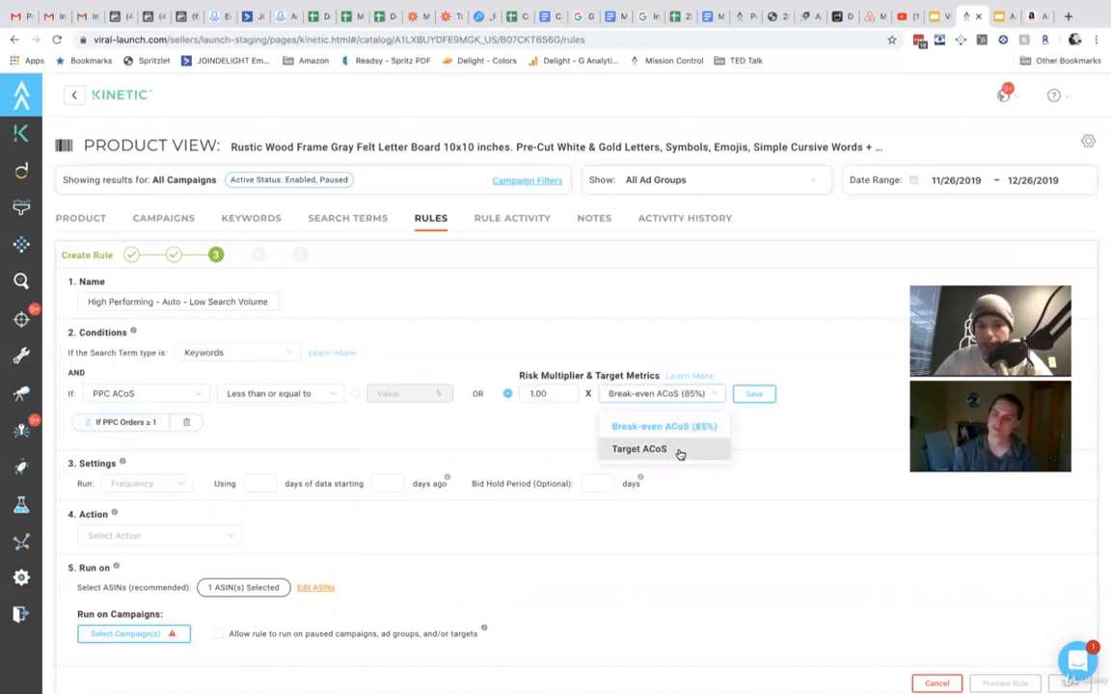
left_click(640, 448)
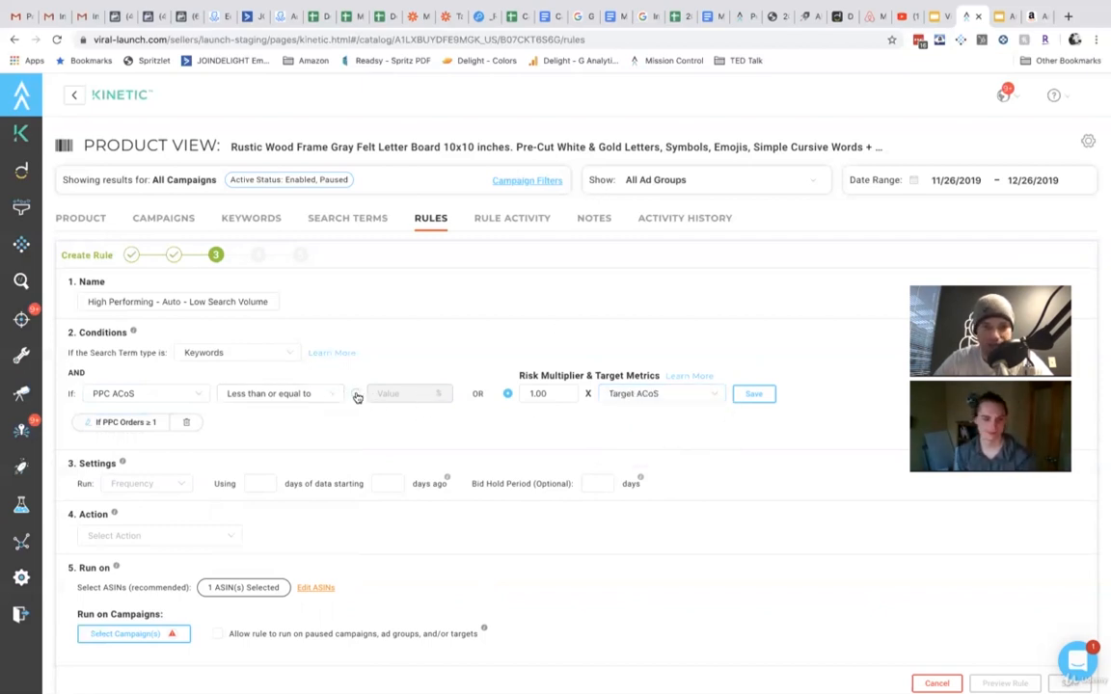
type("30")
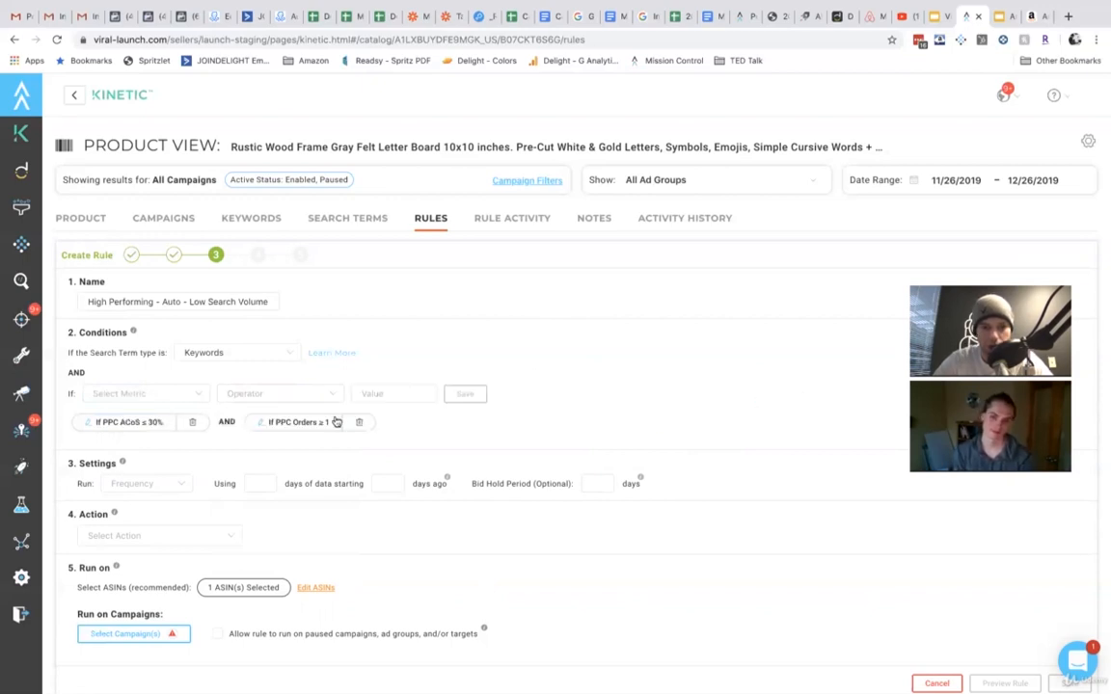
Add the Search Volume Est. ≤ 2000 condition
left_click(145, 393)
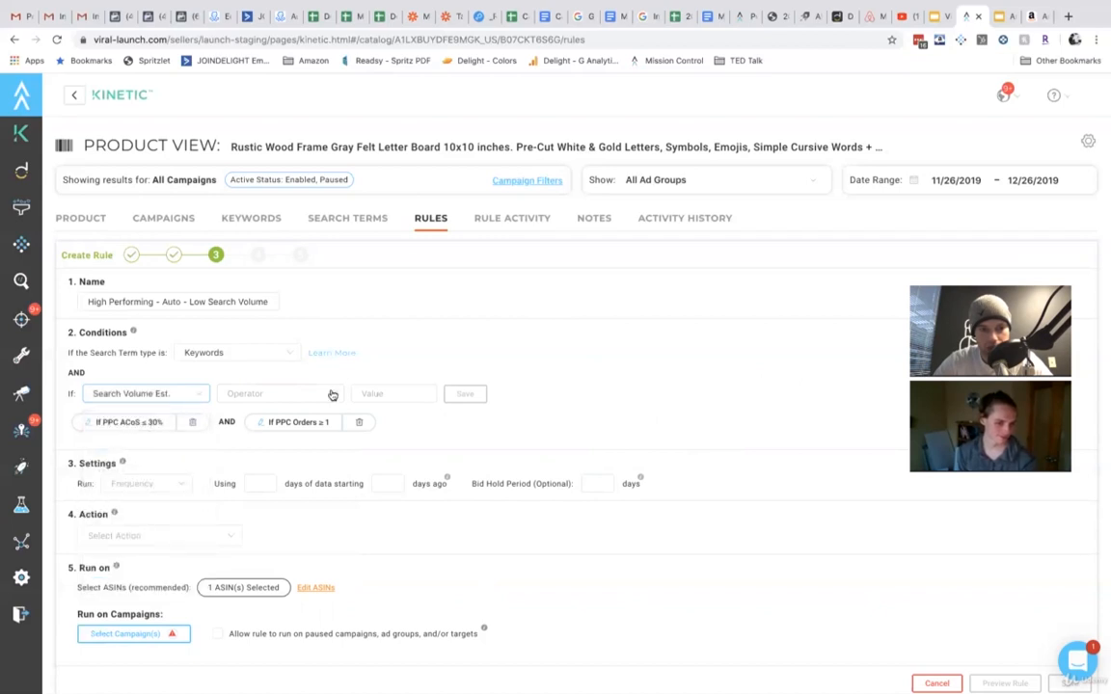
left_click(280, 394)
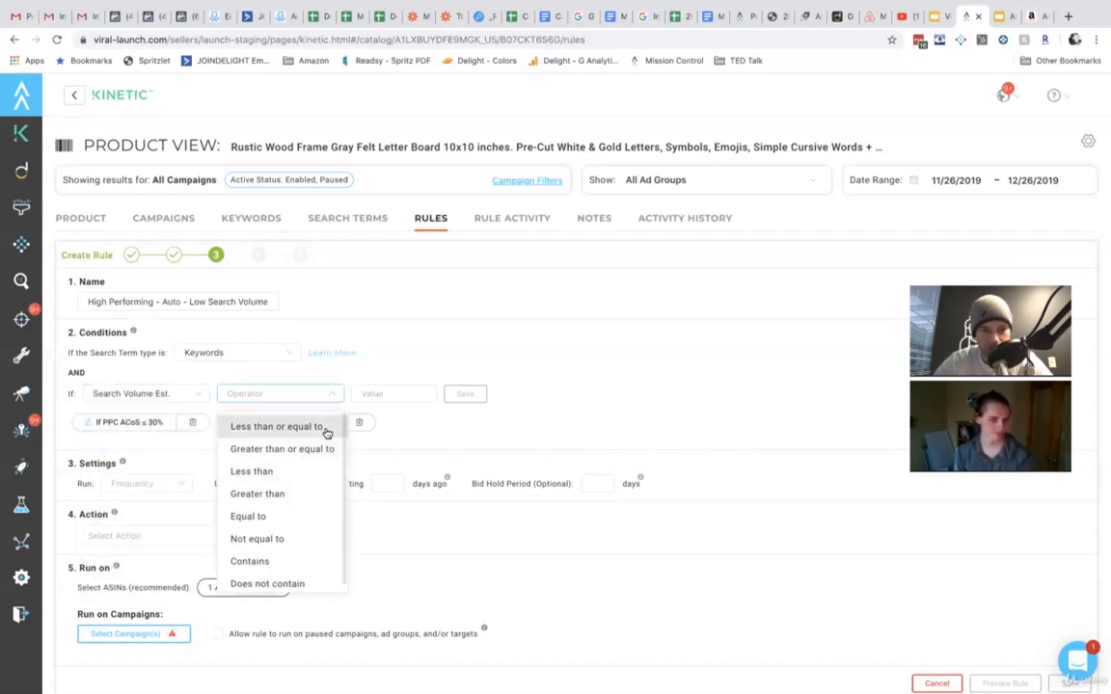
type("2000")
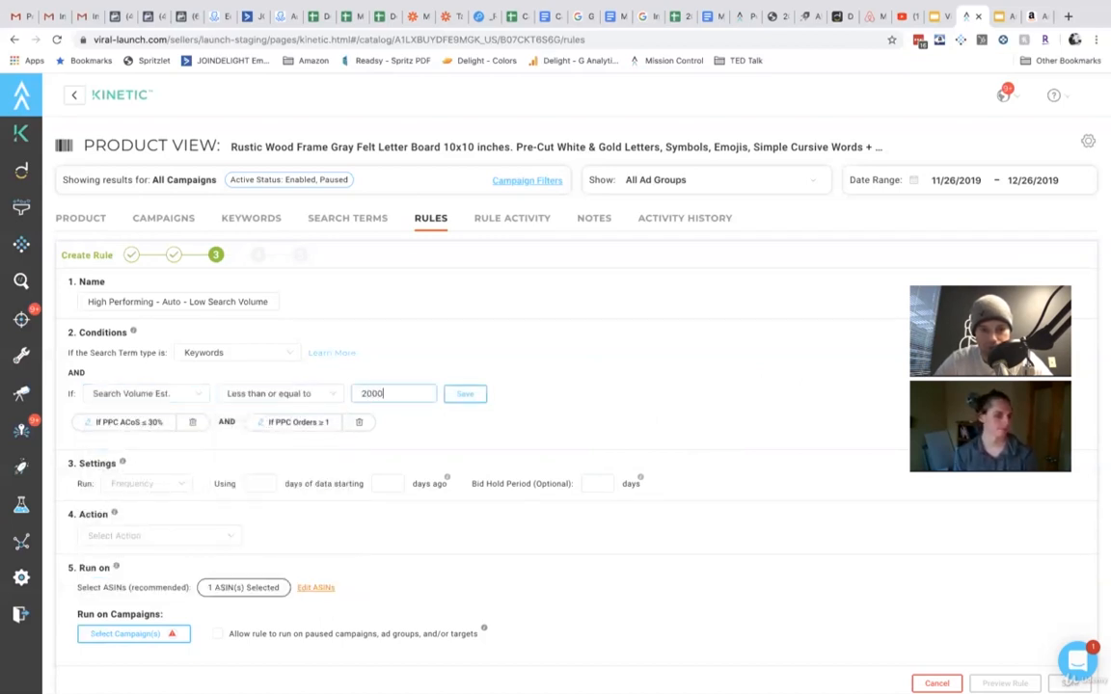
left_click(465, 393)
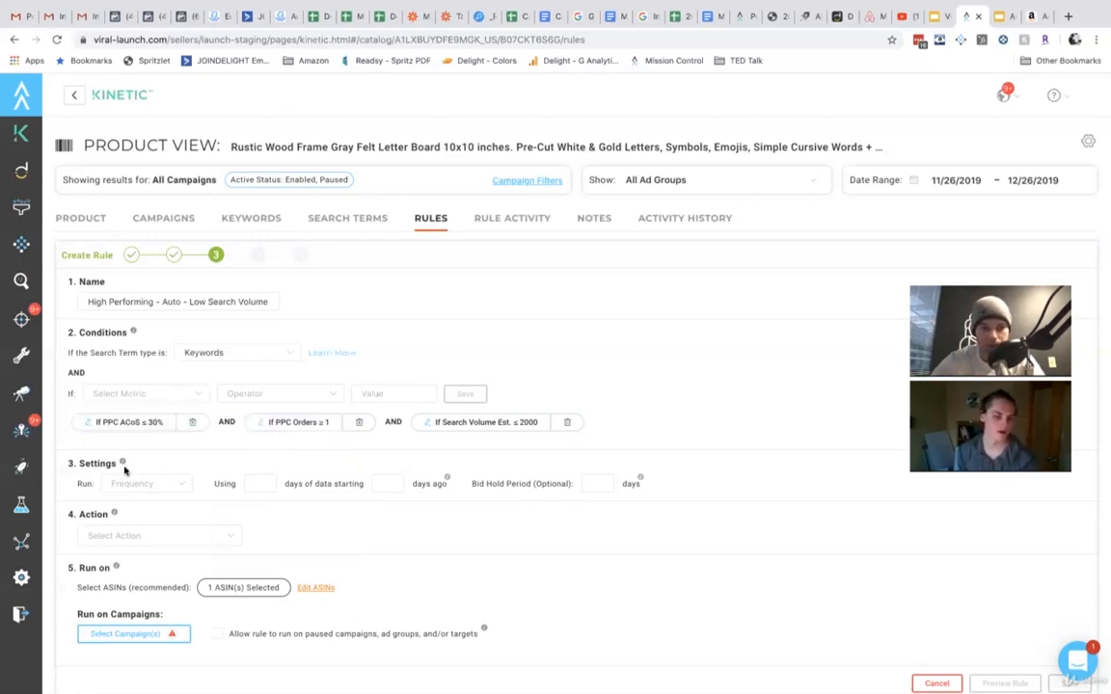
Schedule the rule daily at 8 AM America/Indianapolis, using 30 days of data
left_click(144, 483)
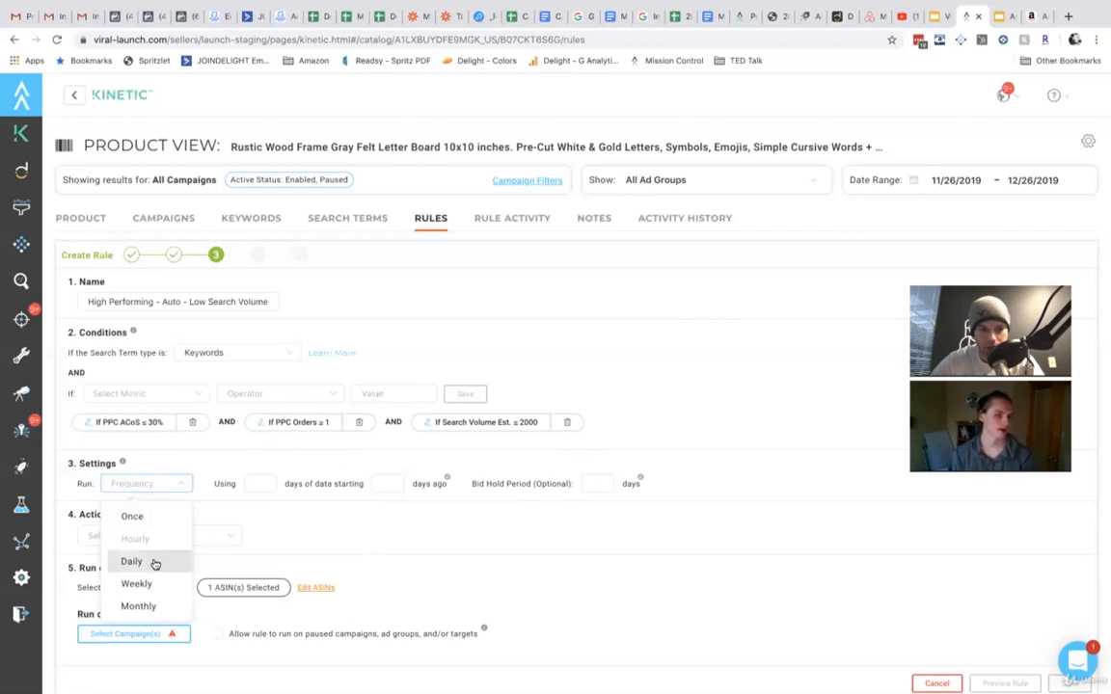
left_click(132, 561)
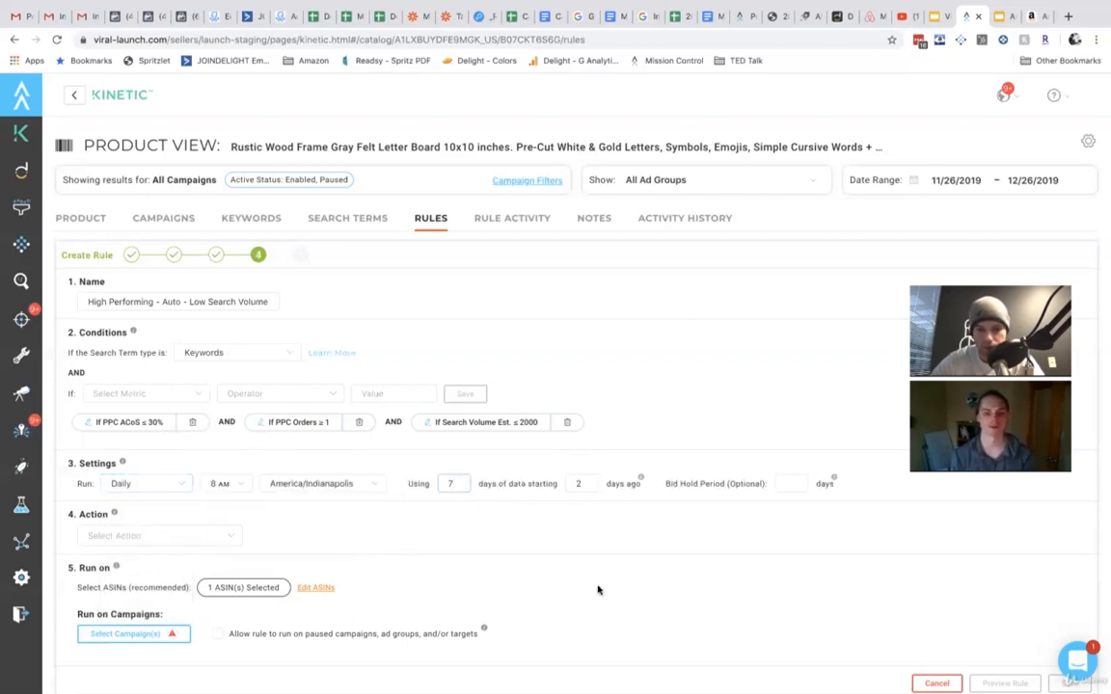
mouse_move(583, 554)
type("30")
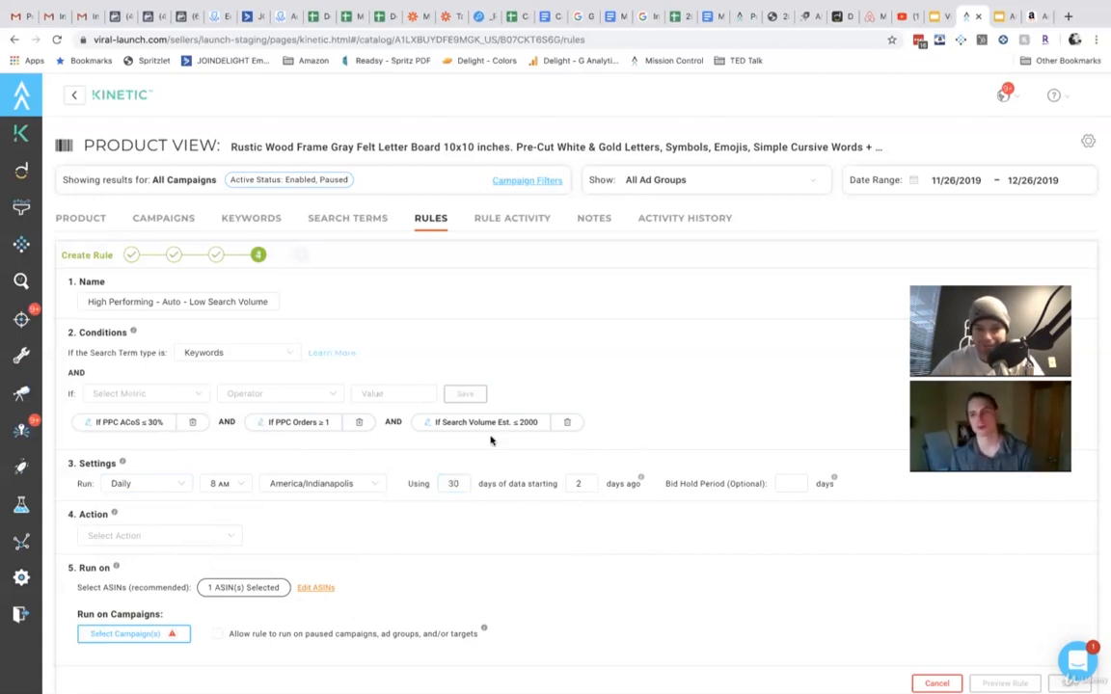
left_click(485, 422)
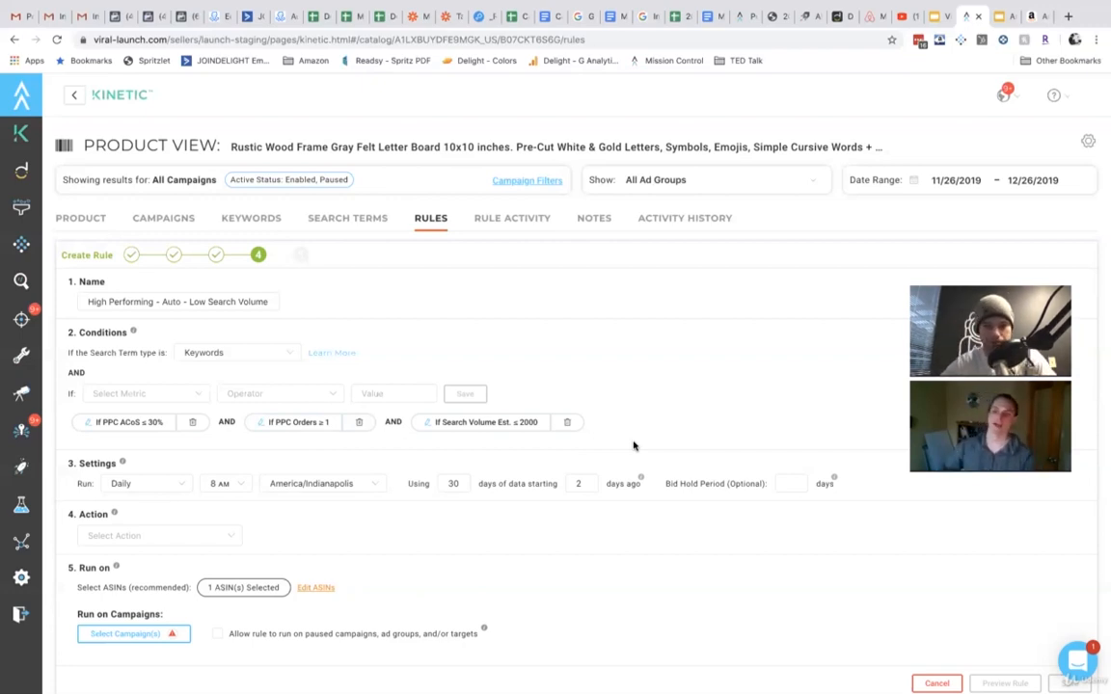
Make the rule add terms to Trailblazer Campaign Example's Exact ad group, negating in source
scroll("down", 3)
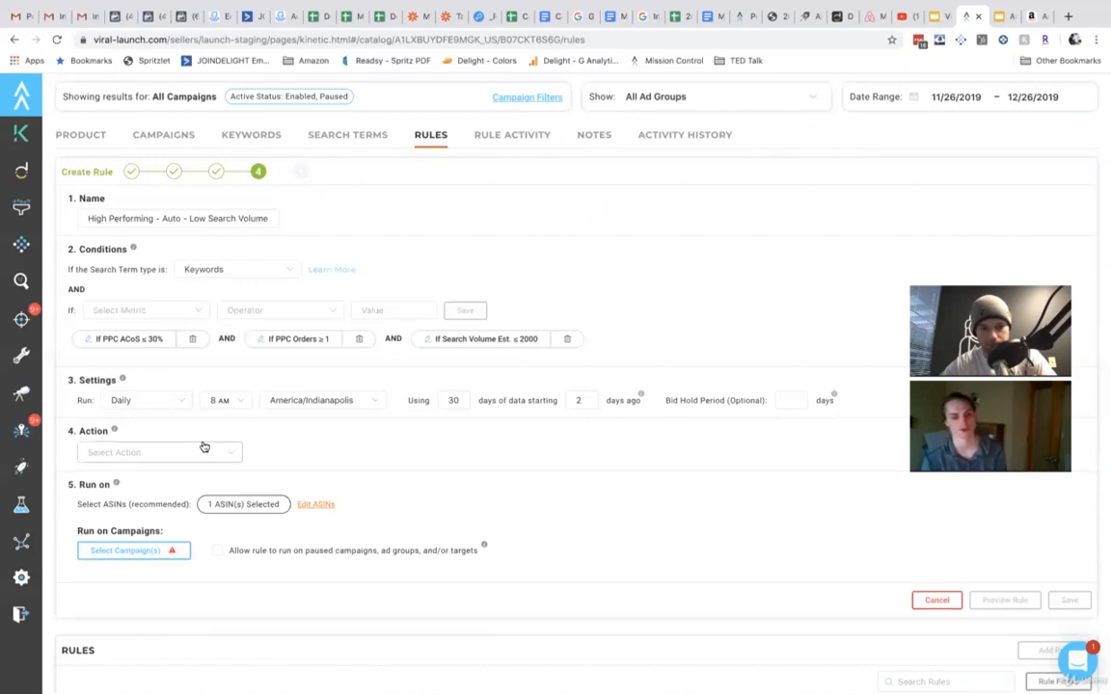
left_click(159, 452)
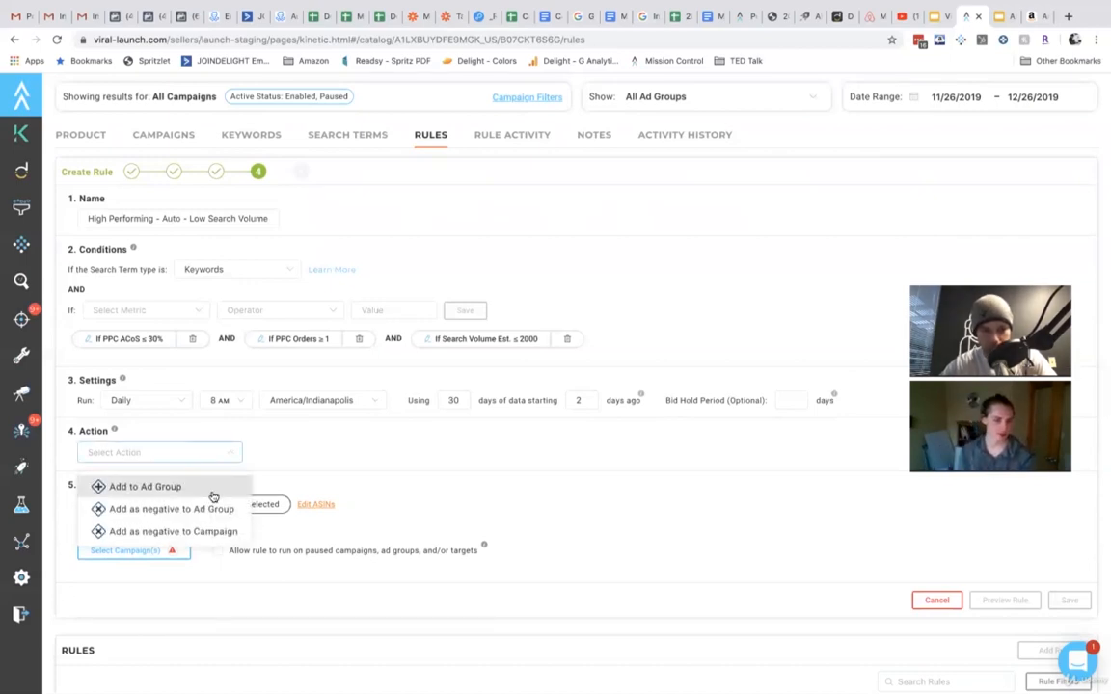
left_click(144, 486)
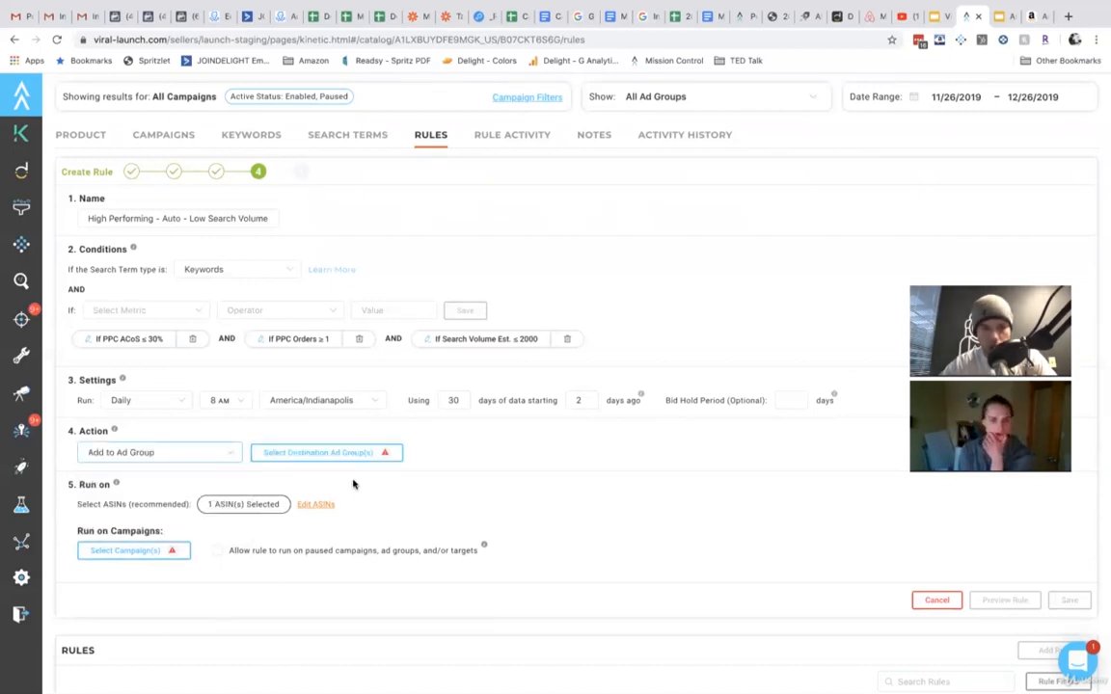
left_click(326, 453)
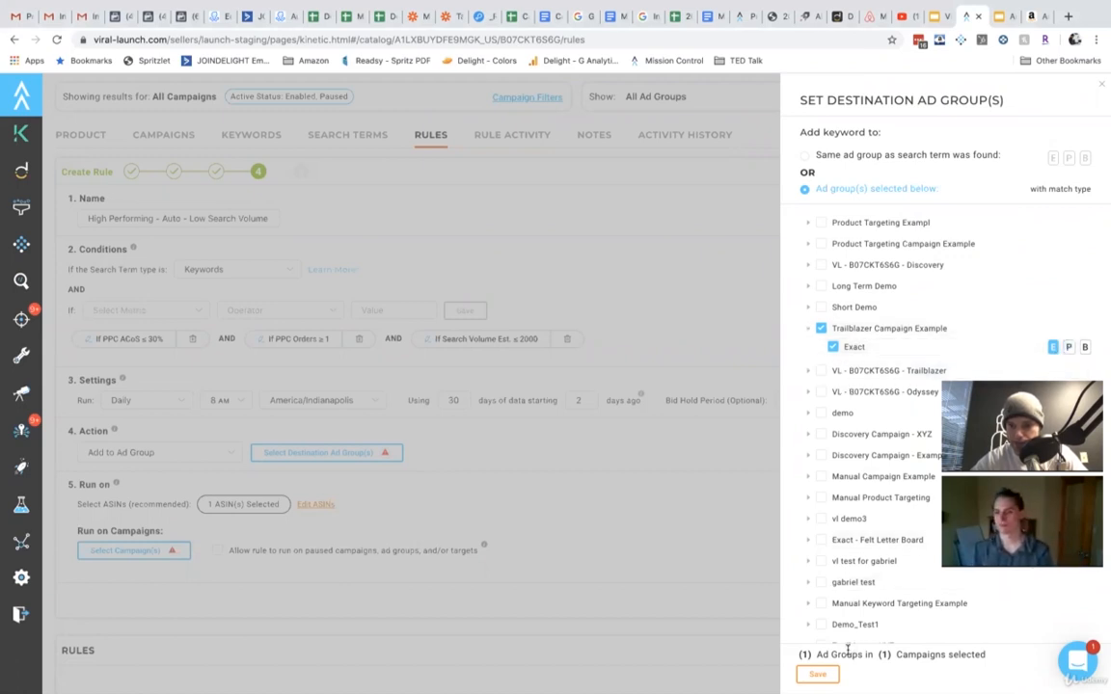
left_click(817, 674)
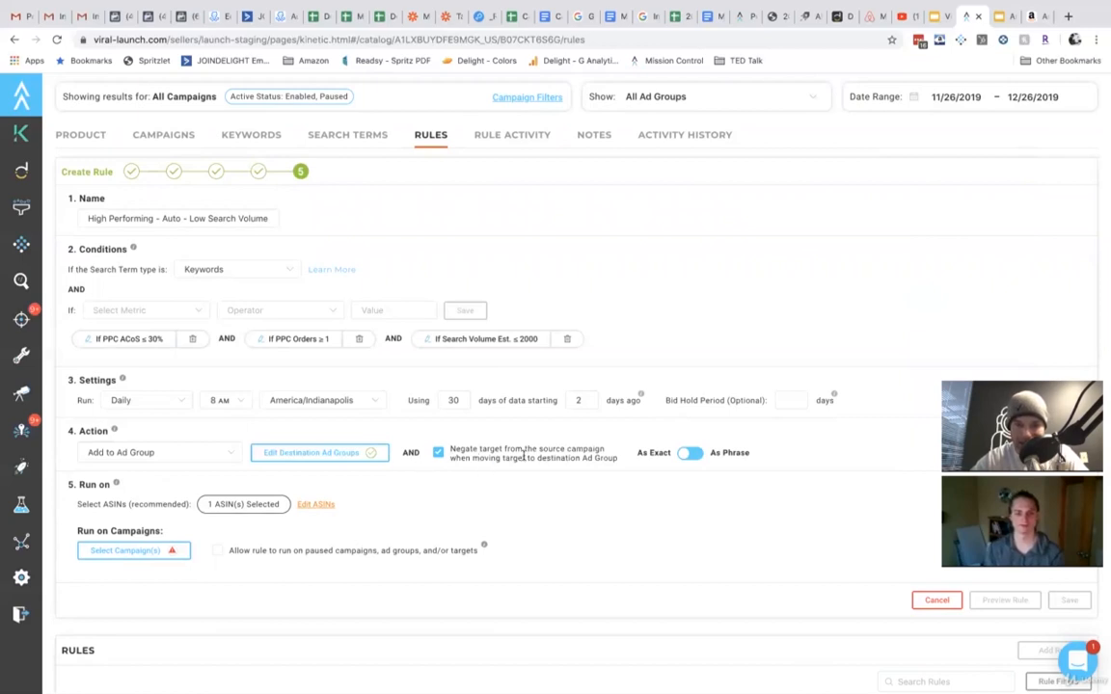
mouse_move(502, 413)
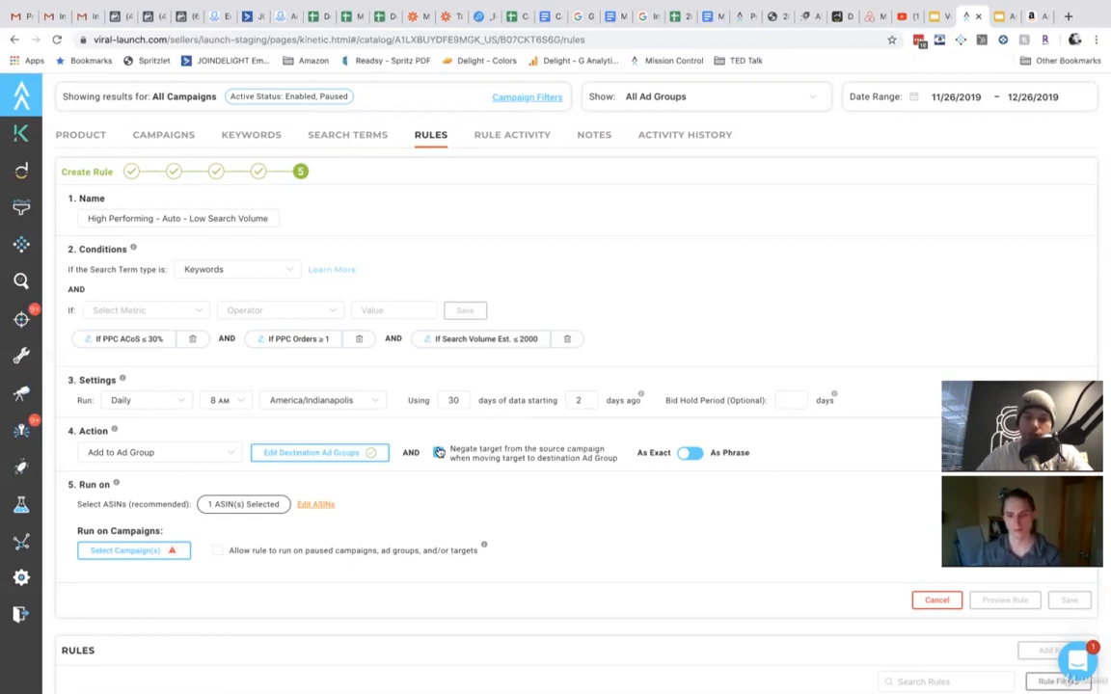
left_click(689, 452)
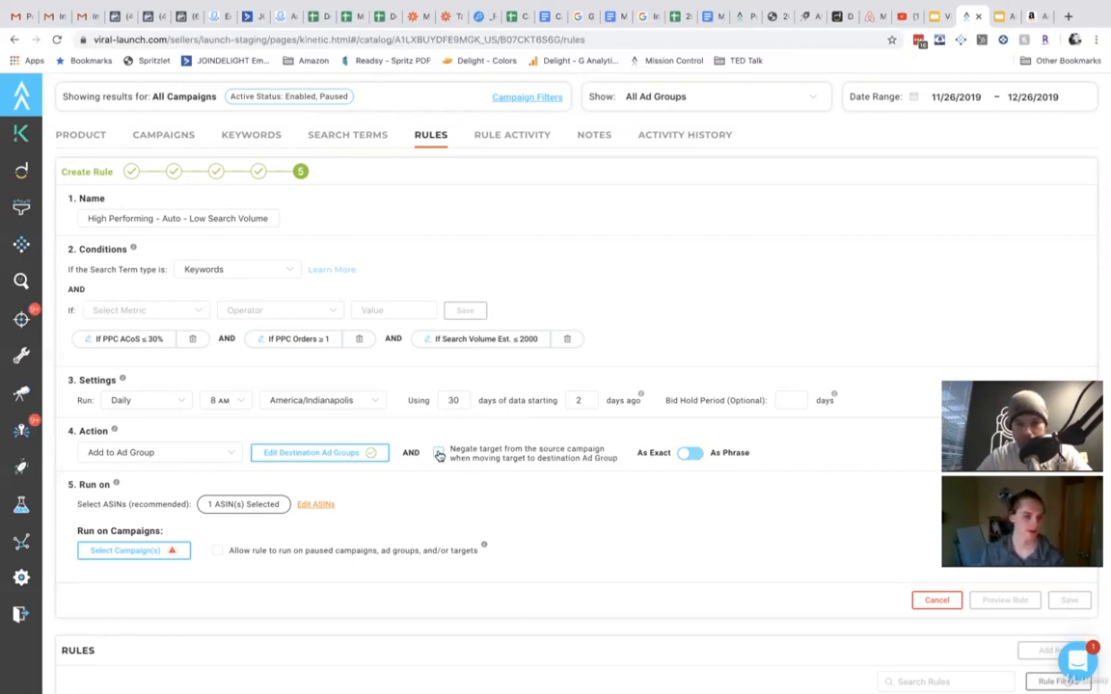
left_click(439, 452)
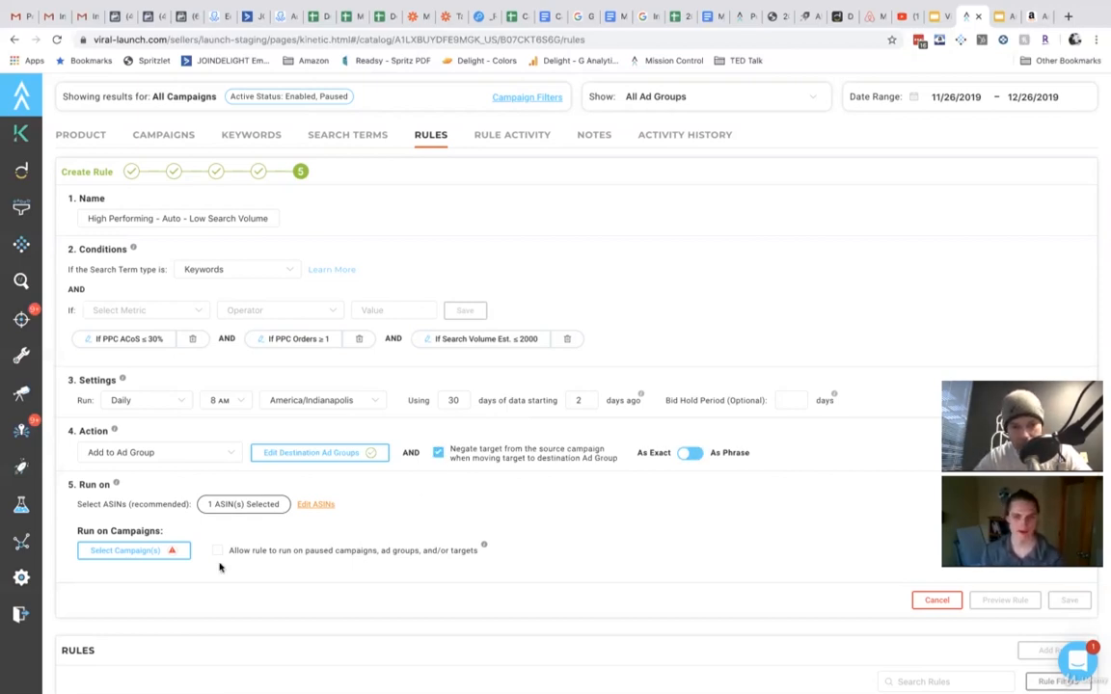
Select Auto Campaign - XYZ as the campaign the rule runs on
left_click(124, 549)
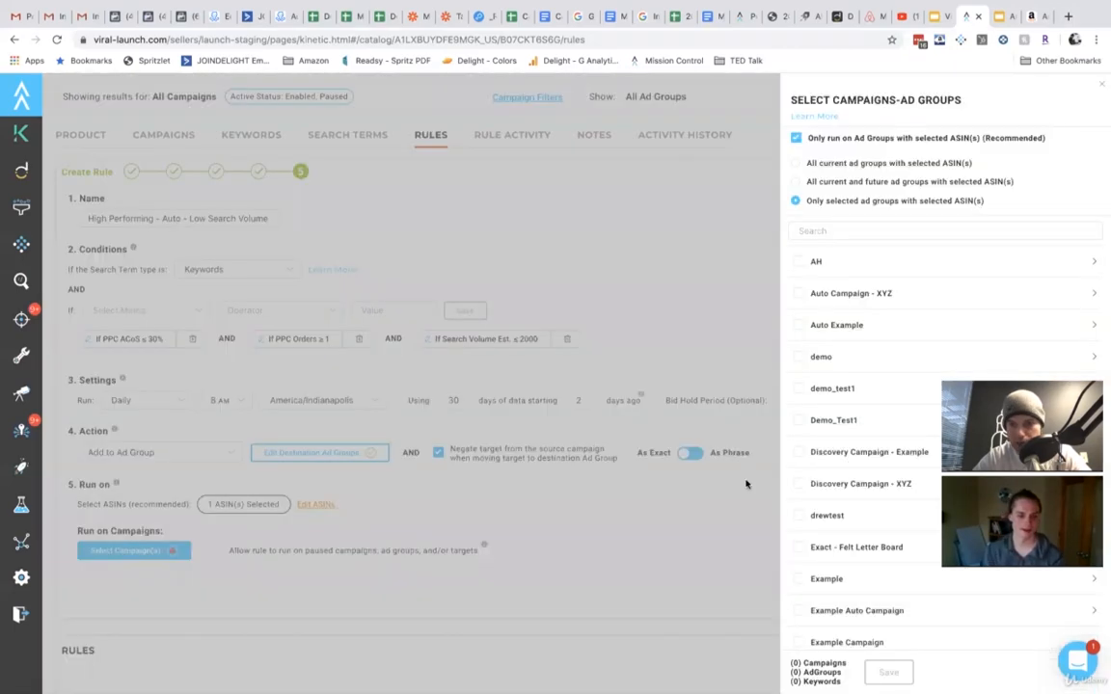
left_click(798, 293)
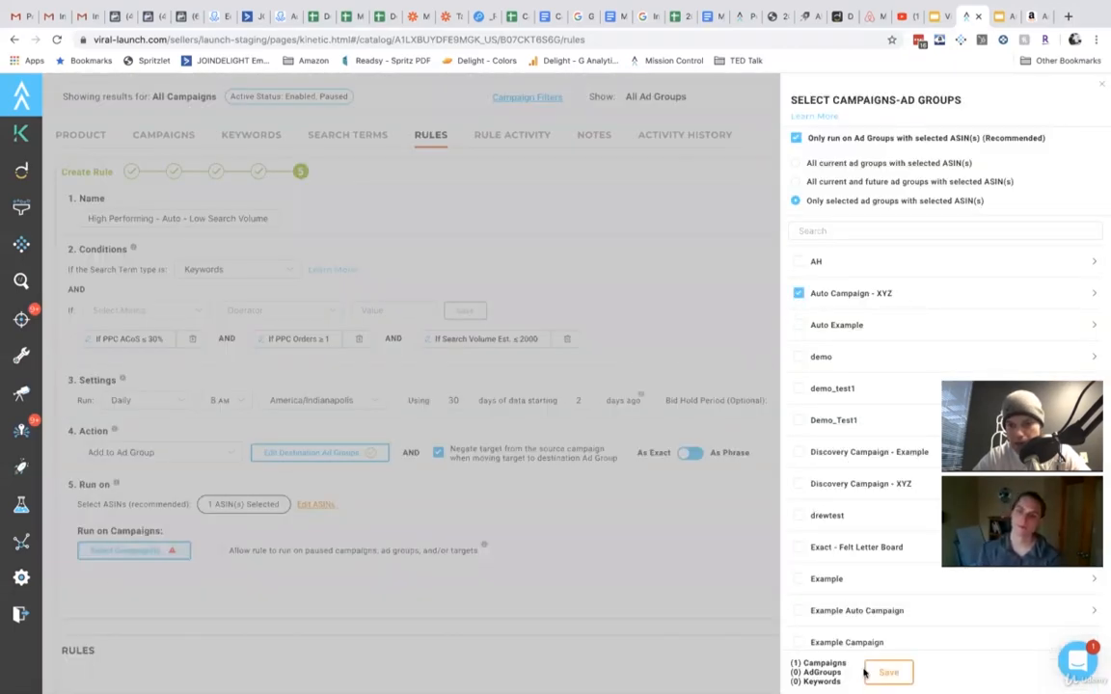
left_click(887, 672)
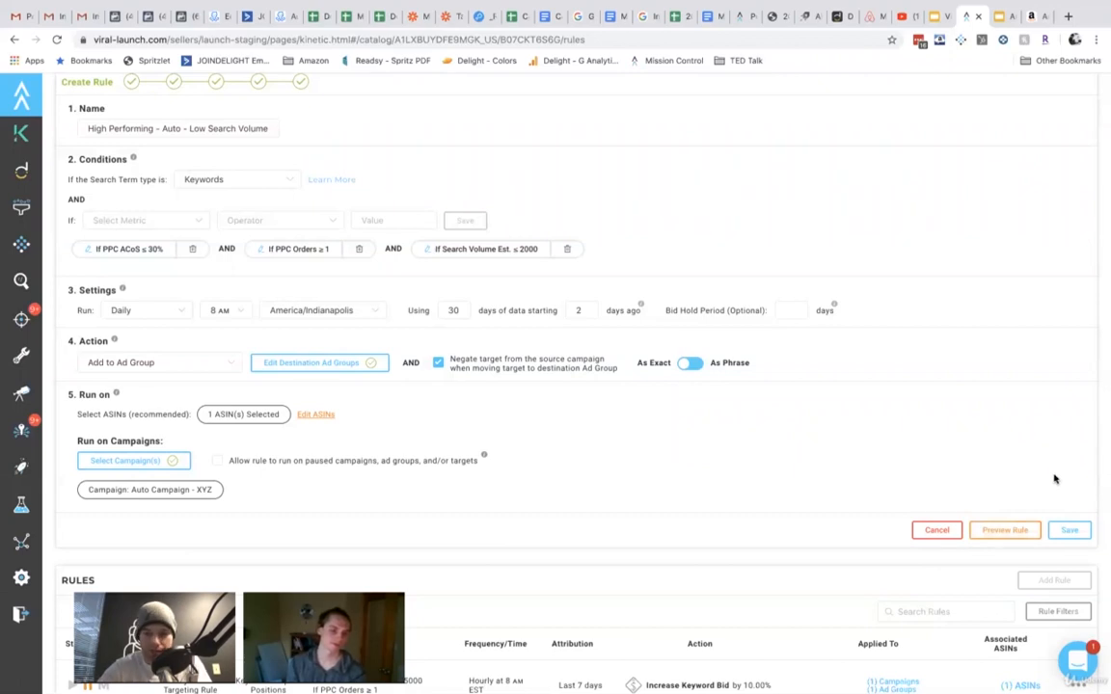
Open the Save dropdown to show the pause, automatic and manual save modes
left_click(1069, 530)
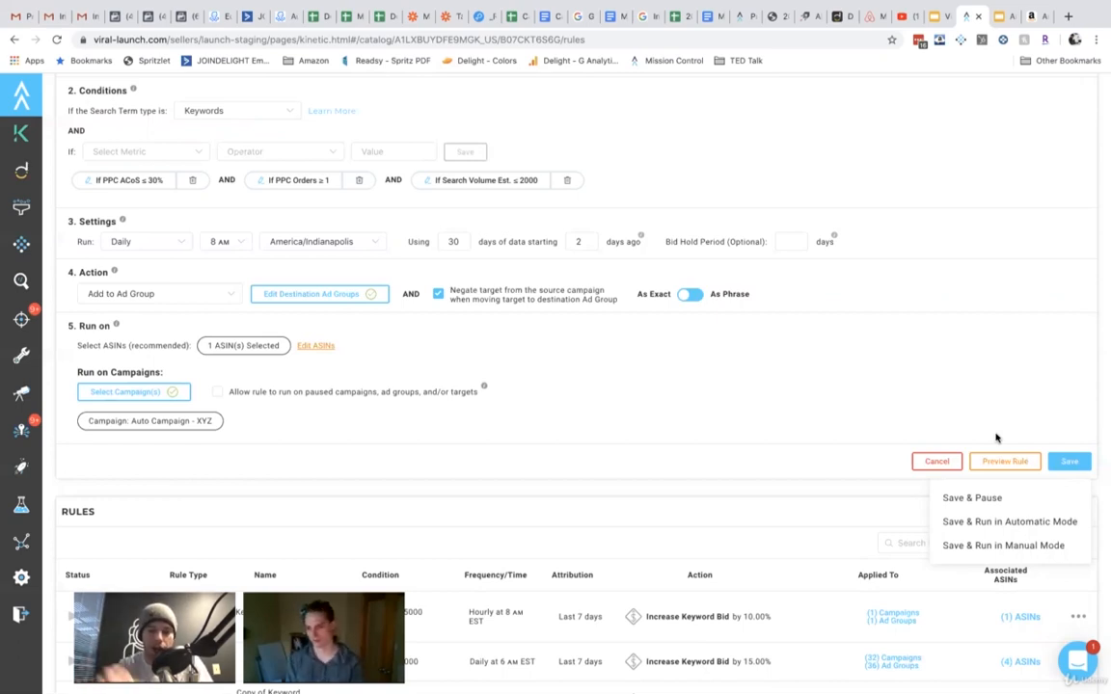
mouse_move(1008, 522)
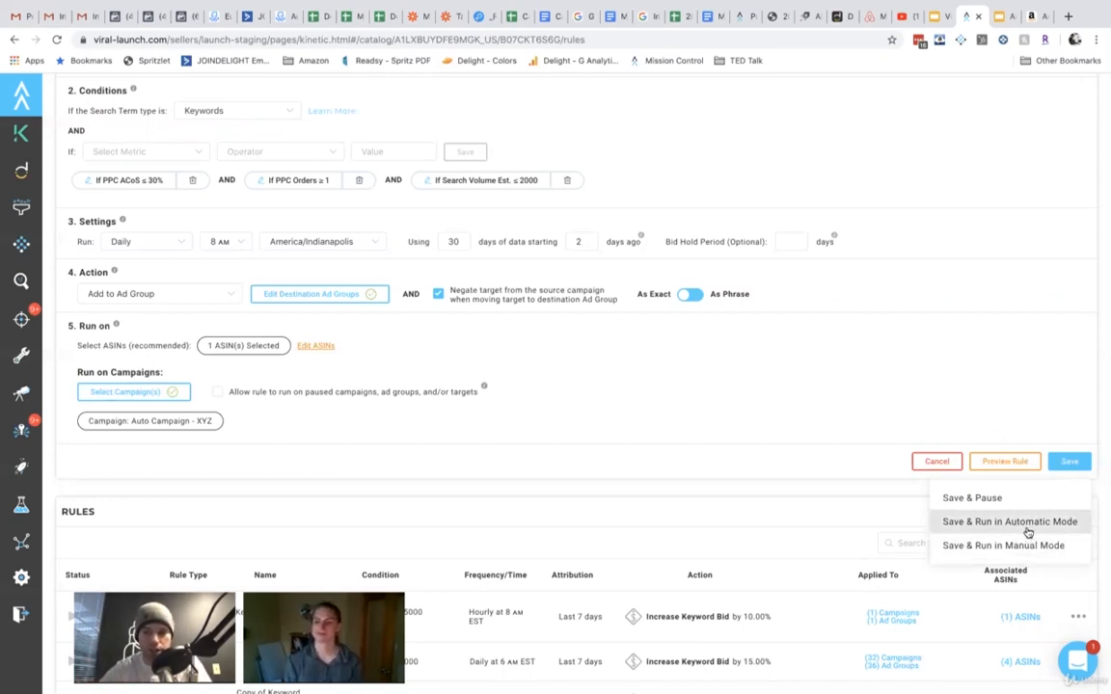
Save the rule in Automatic Mode and open the Add Rule menu
left_click(1008, 521)
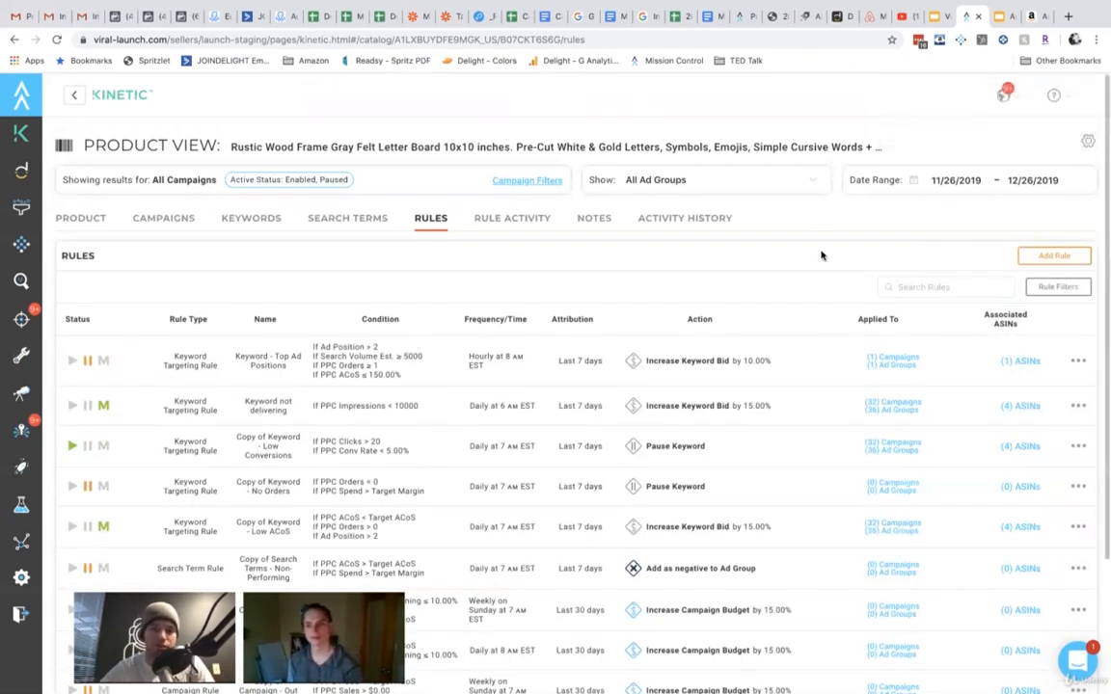
mouse_move(710, 289)
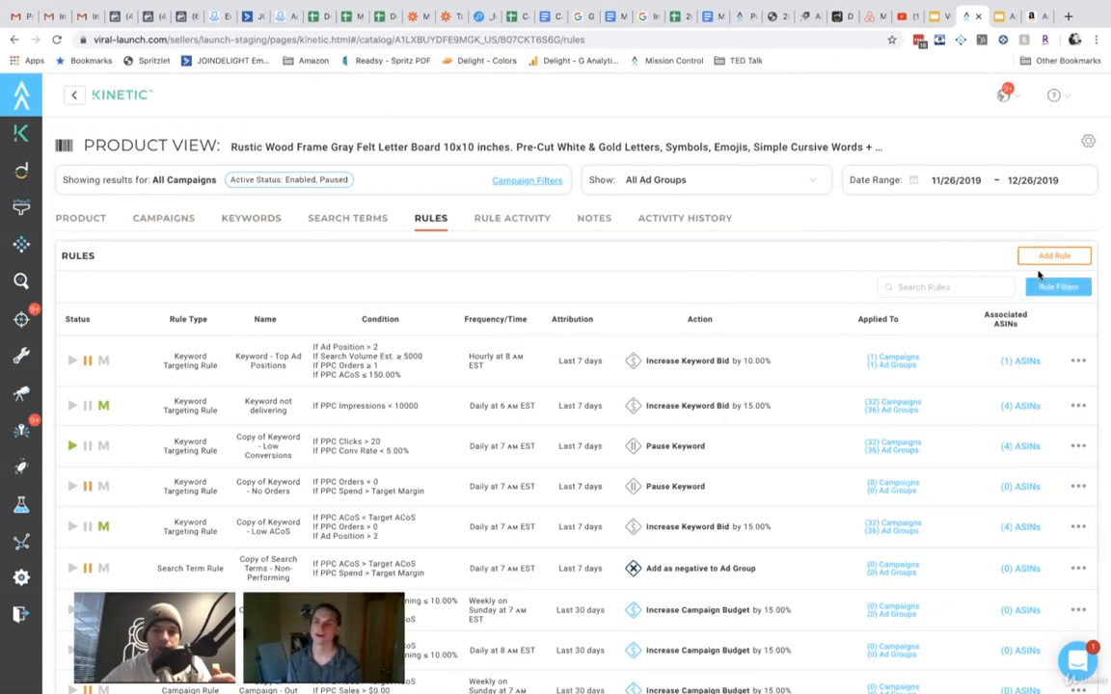
left_click(1053, 255)
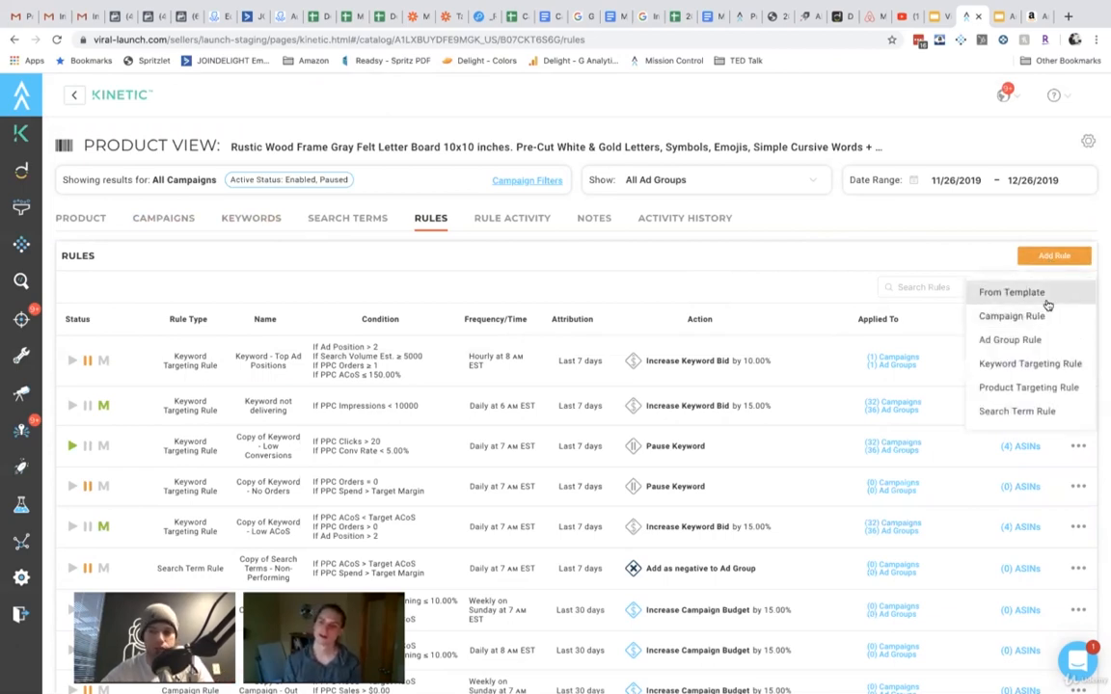
Create a new rule from the Campaign - Out of Budget template
left_click(1010, 292)
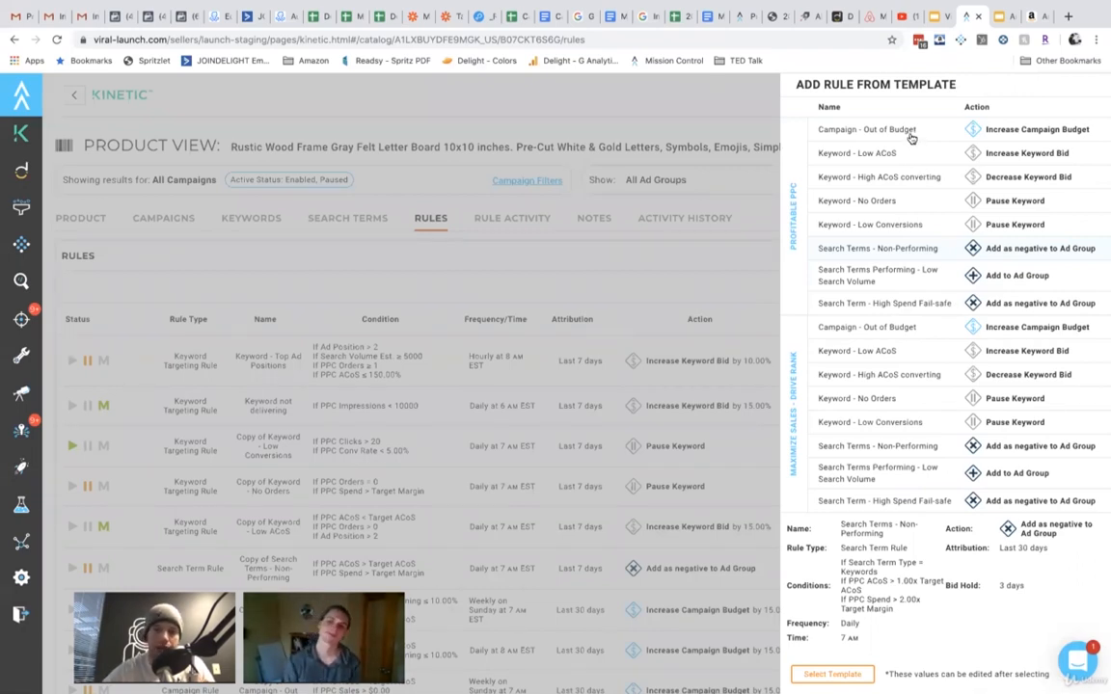
left_click(866, 138)
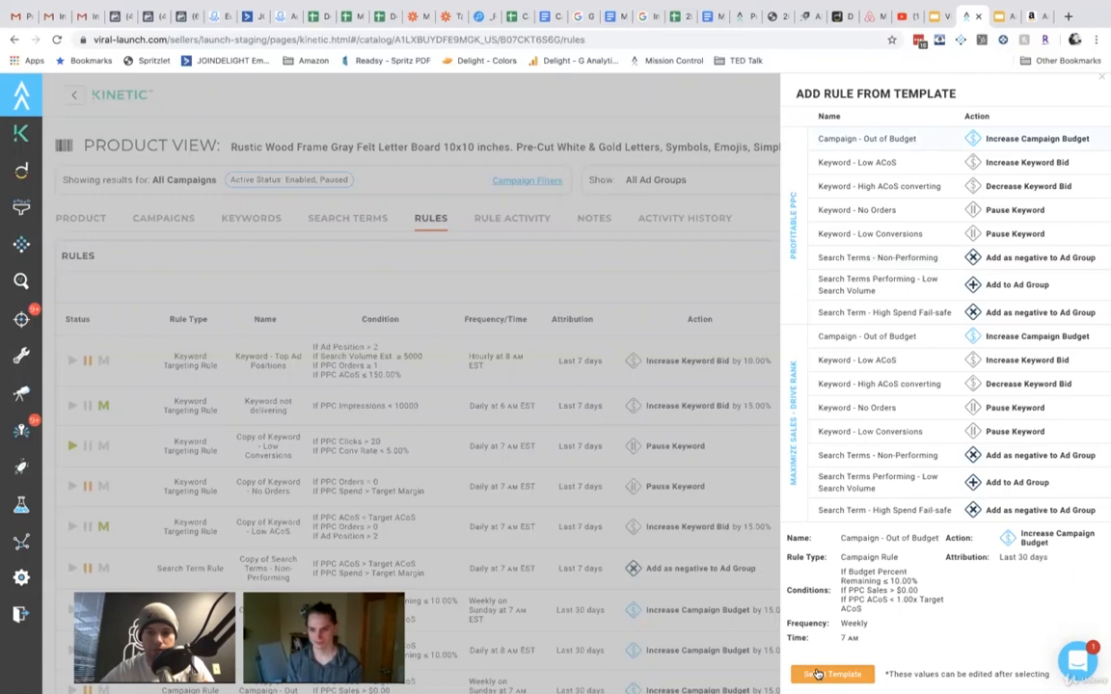
left_click(831, 674)
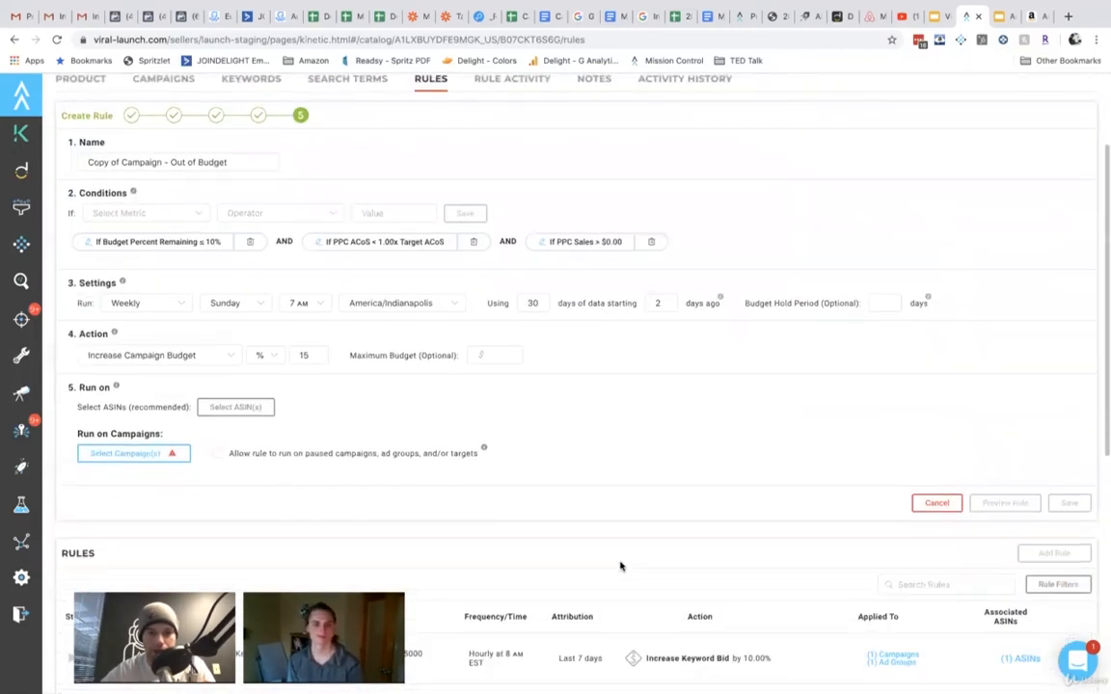
Inspect the budget remaining and PPC ACoS conditions, then cancel the template rule
left_click(160, 241)
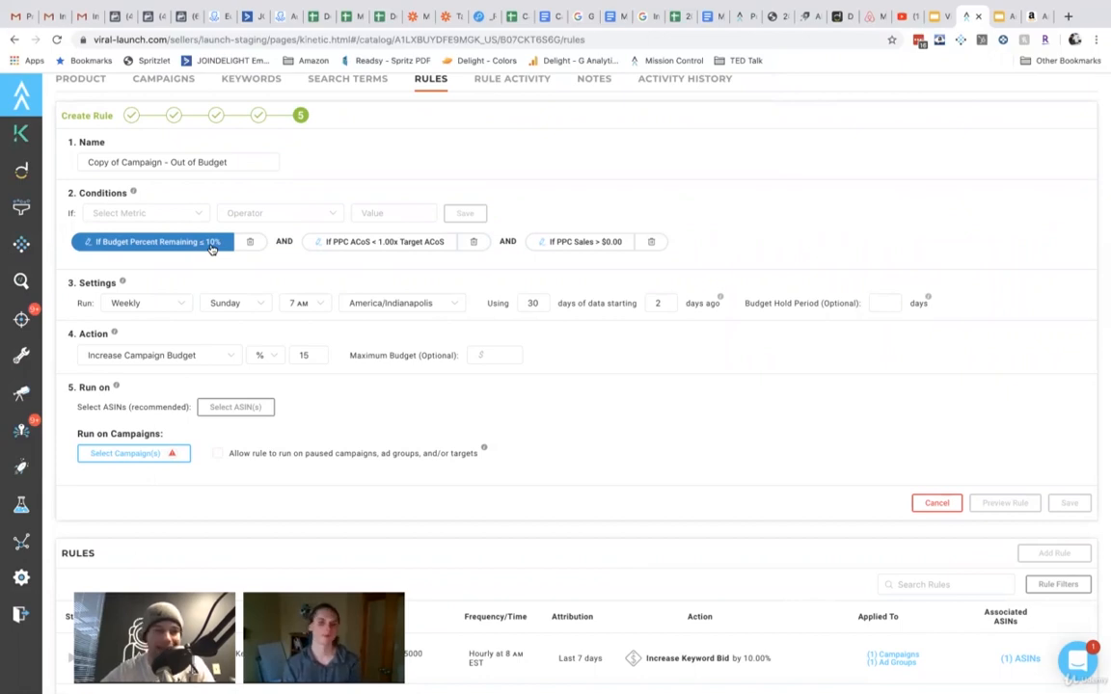
left_click(379, 241)
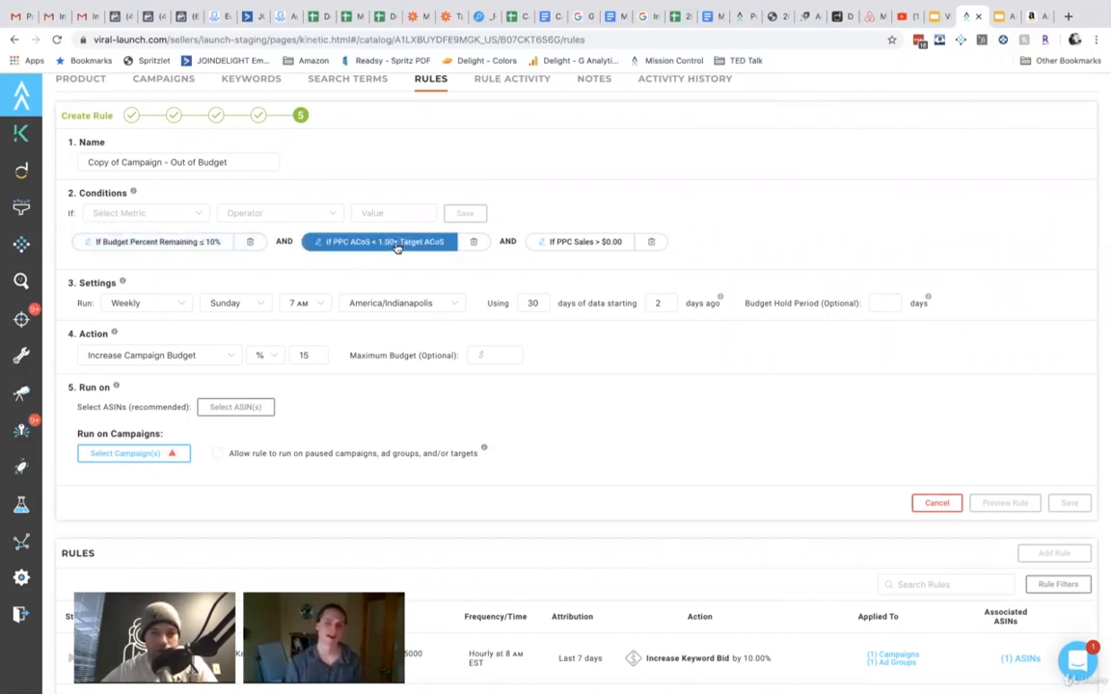
left_click(579, 241)
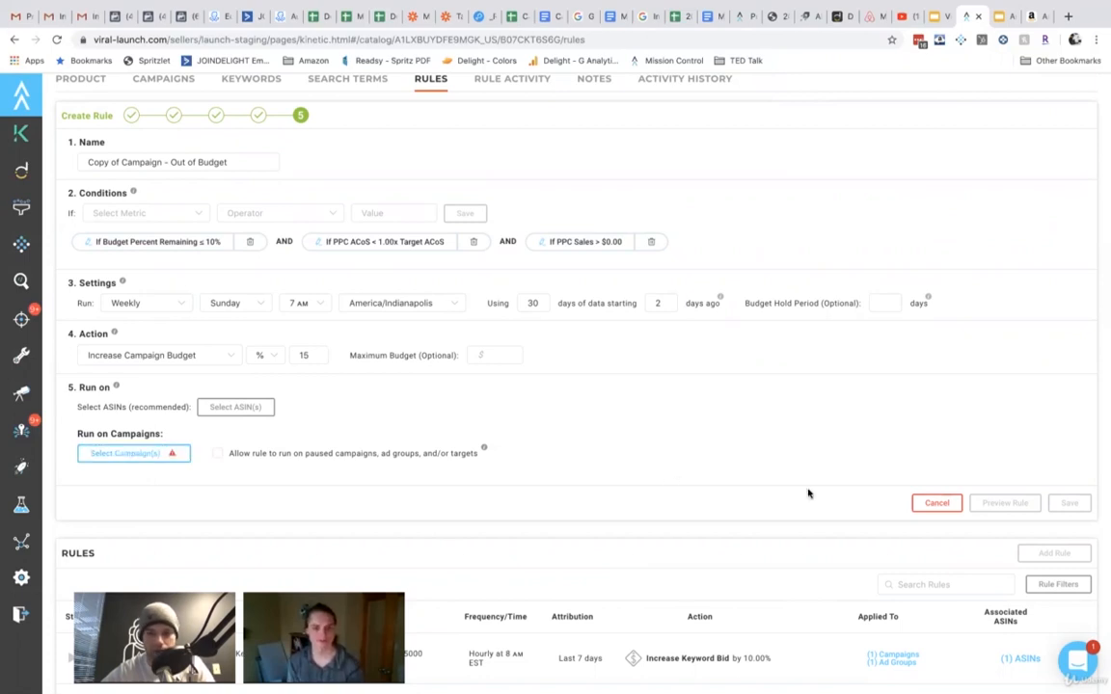
mouse_move(894, 557)
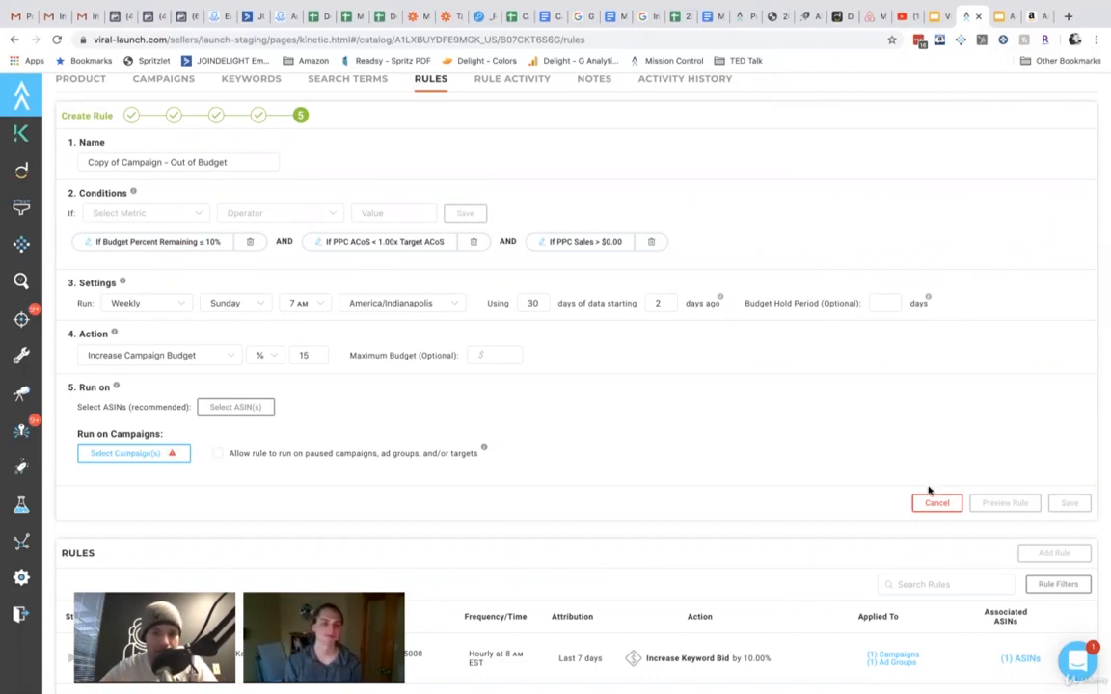
left_click(936, 503)
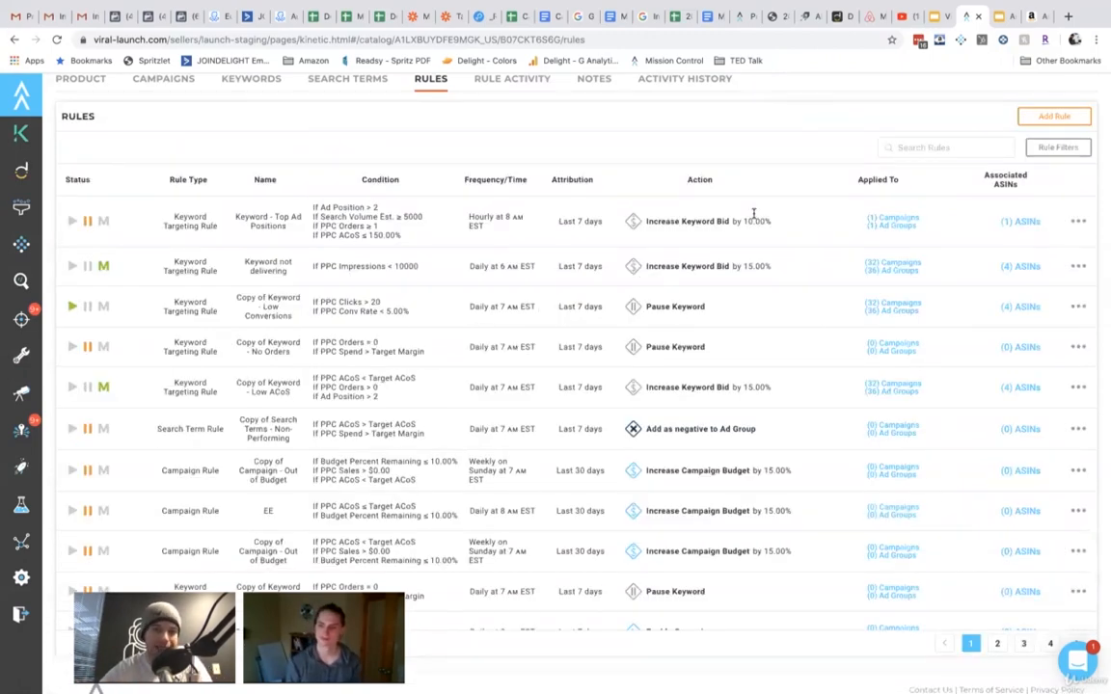
mouse_move(690, 147)
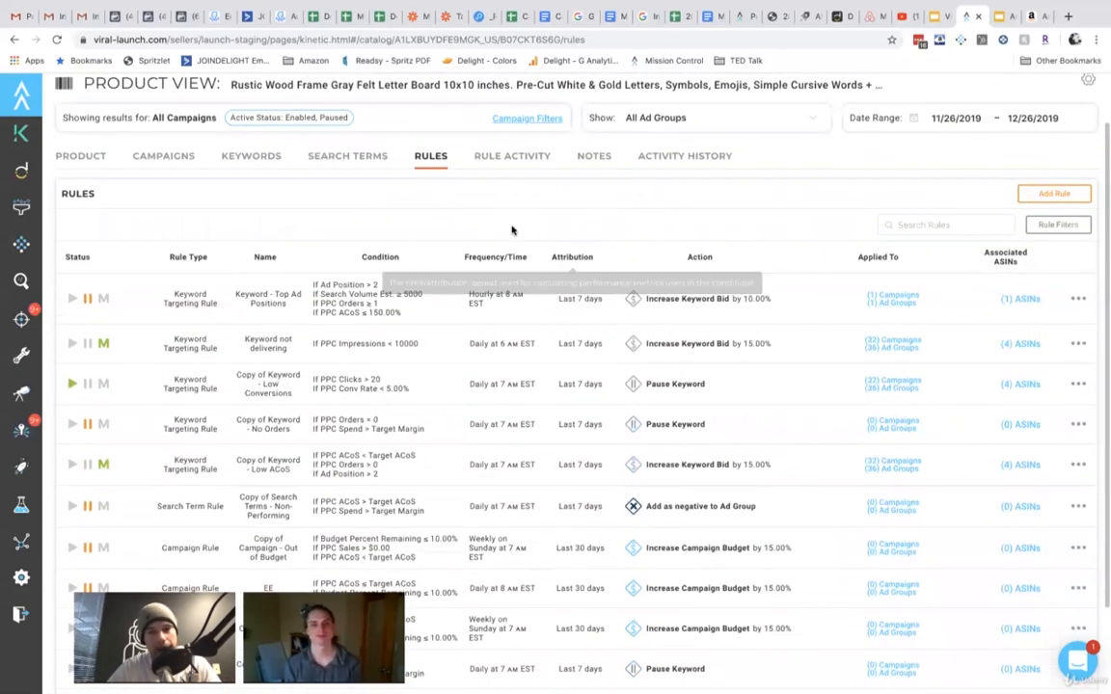
Review the saved rules table, then switch to the Google Slides presentation
scroll("down", 3)
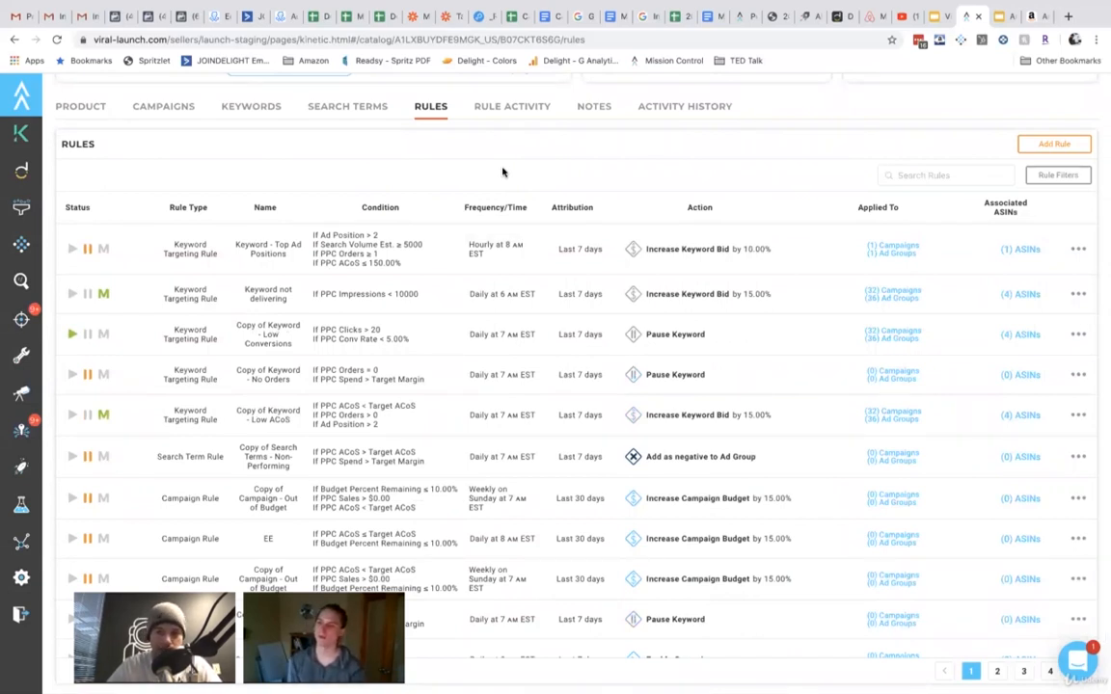
mouse_move(823, 217)
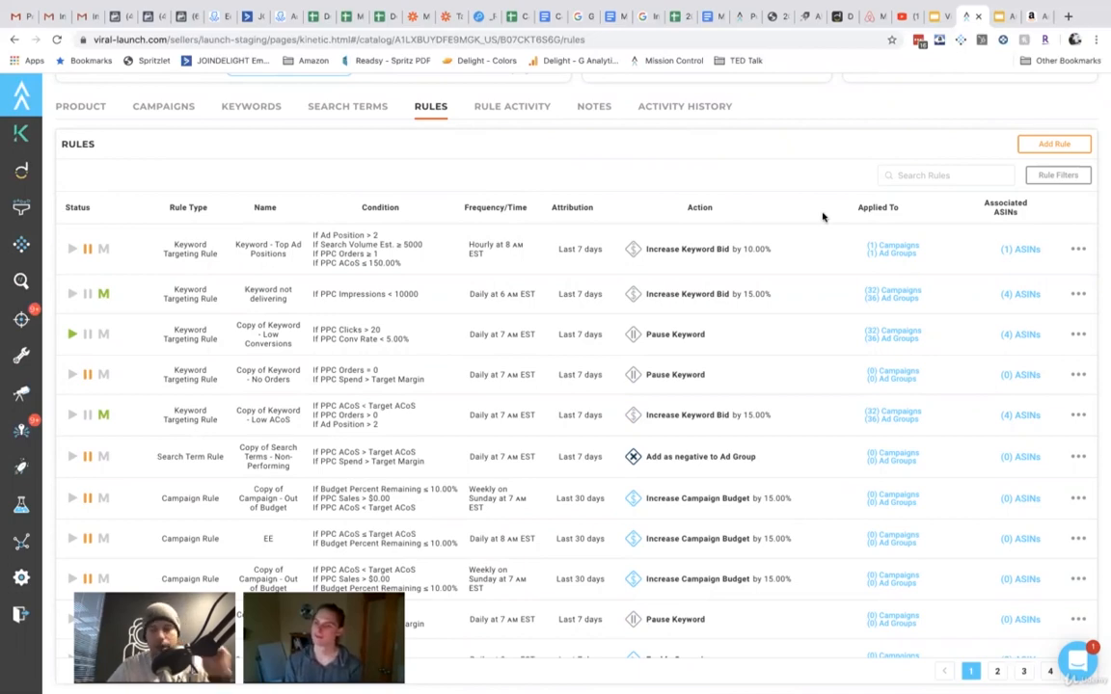
left_click(1005, 16)
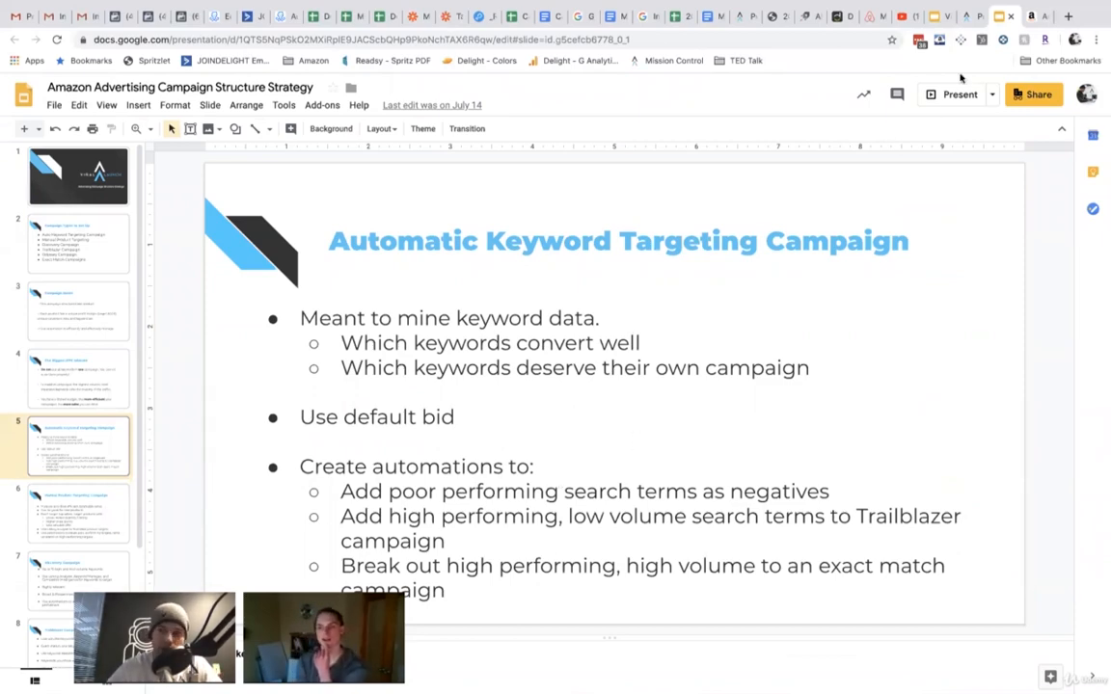
Return from slide 5 to the Kinetic rules list
left_click(974, 16)
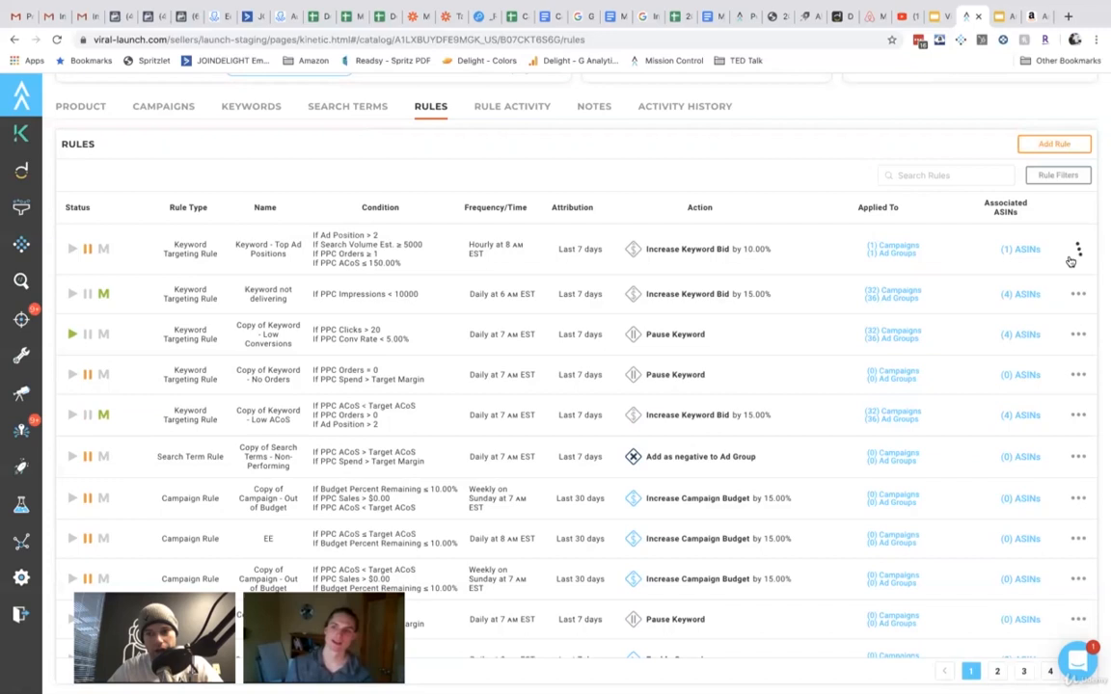
mouse_move(826, 175)
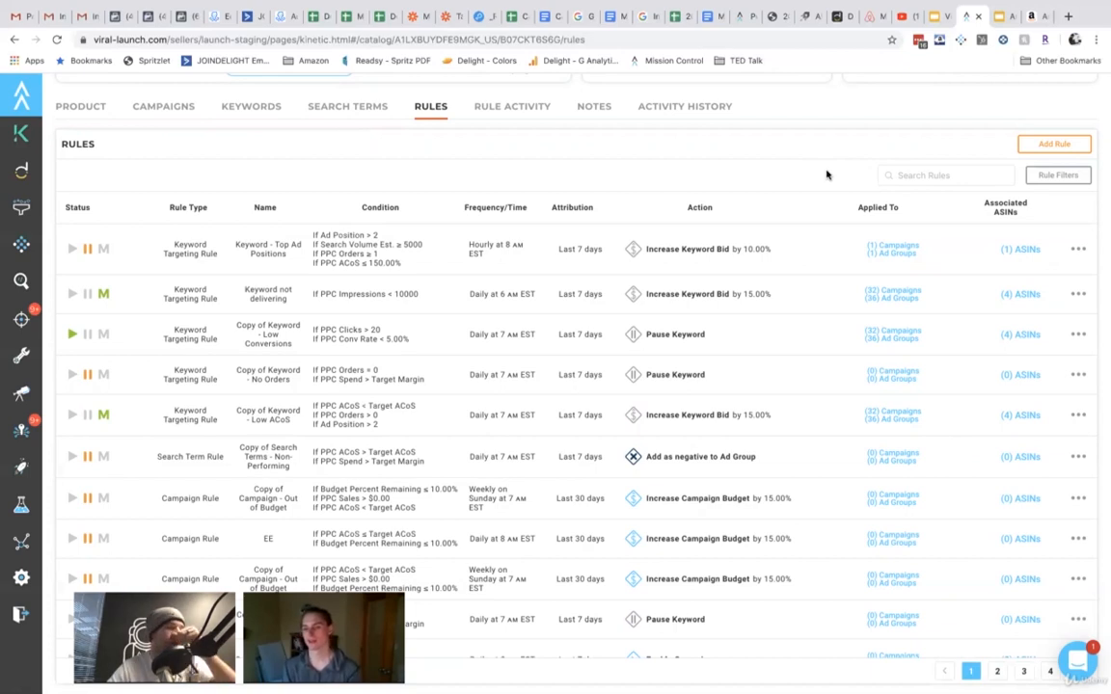
mouse_move(784, 210)
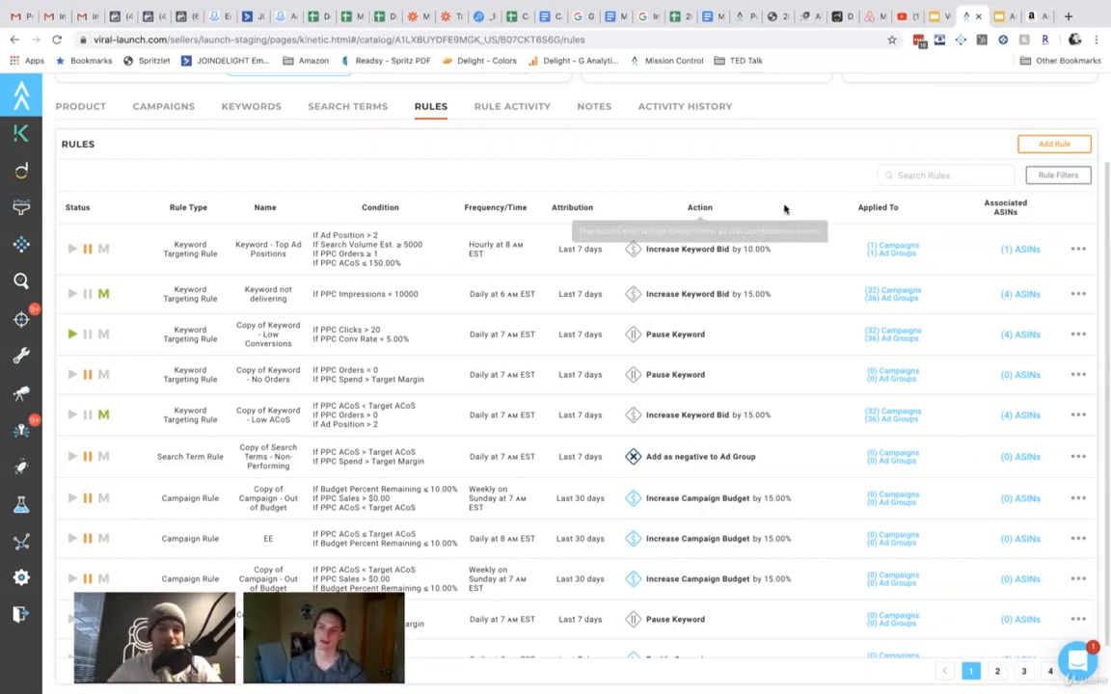
mouse_move(631, 166)
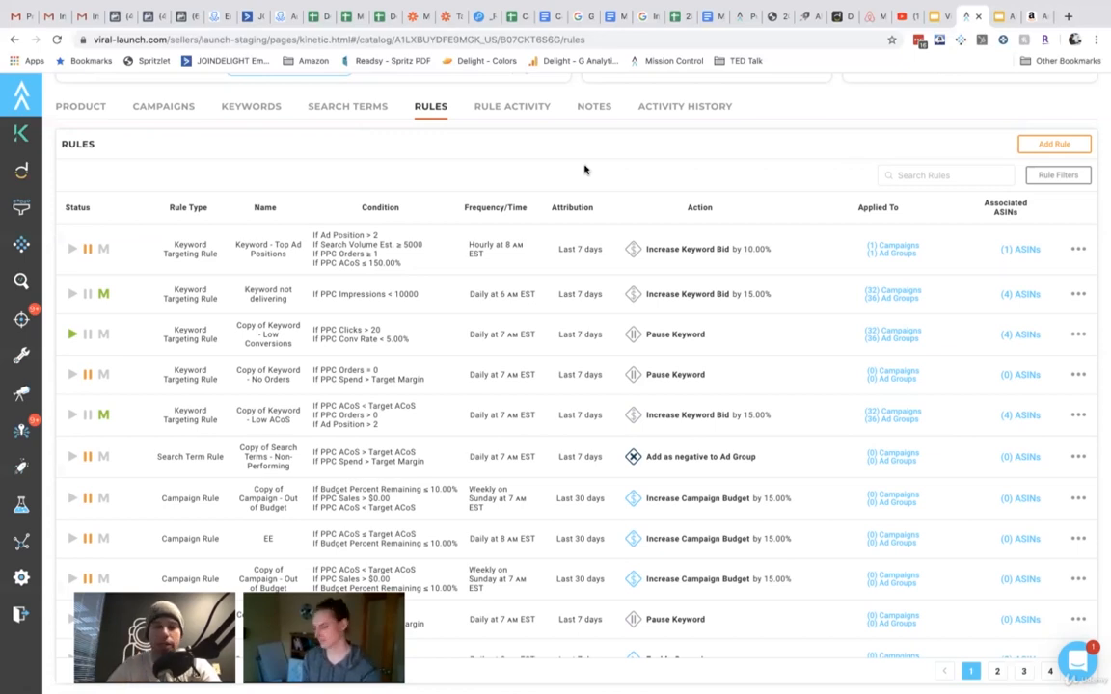
mouse_move(740, 164)
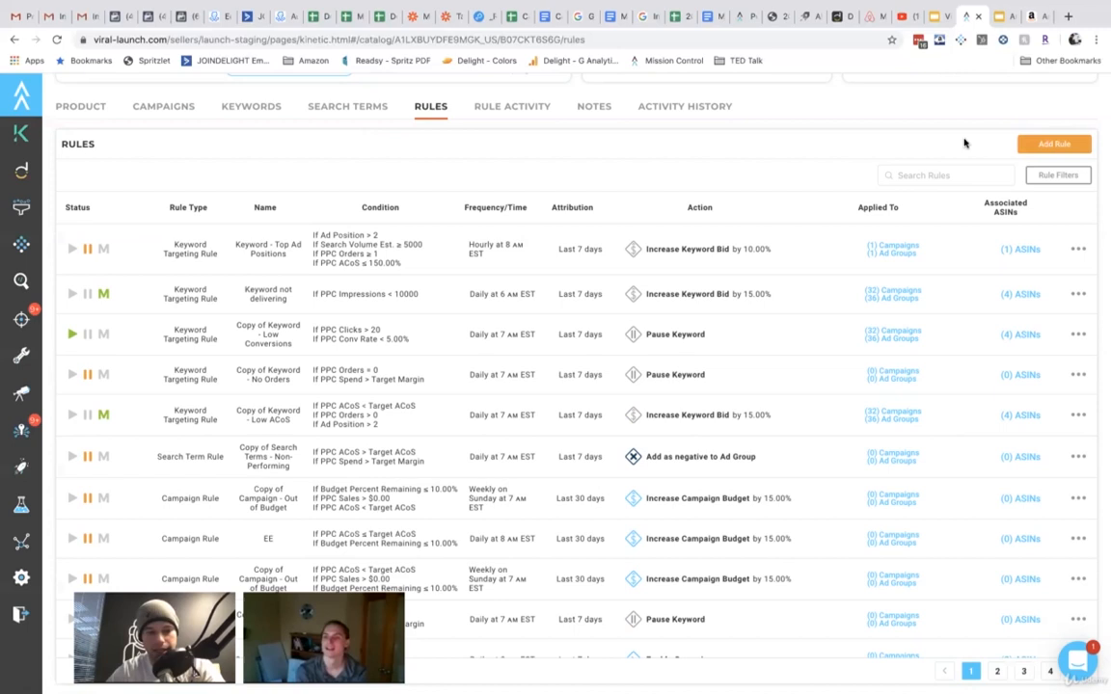
left_click(1053, 144)
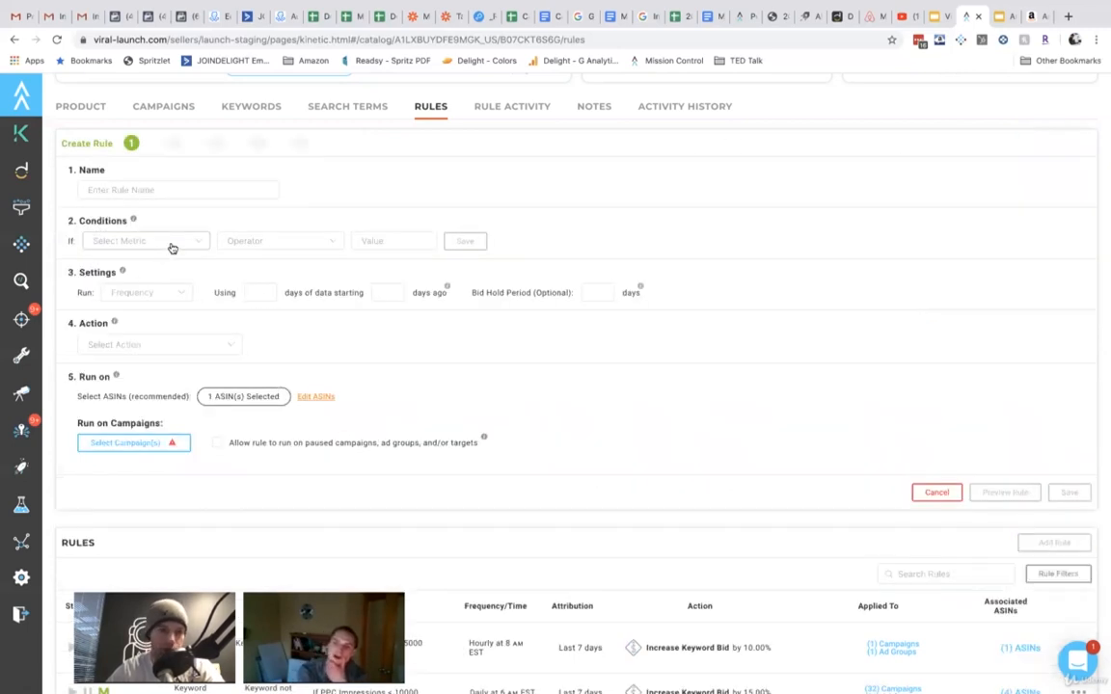
left_click(144, 240)
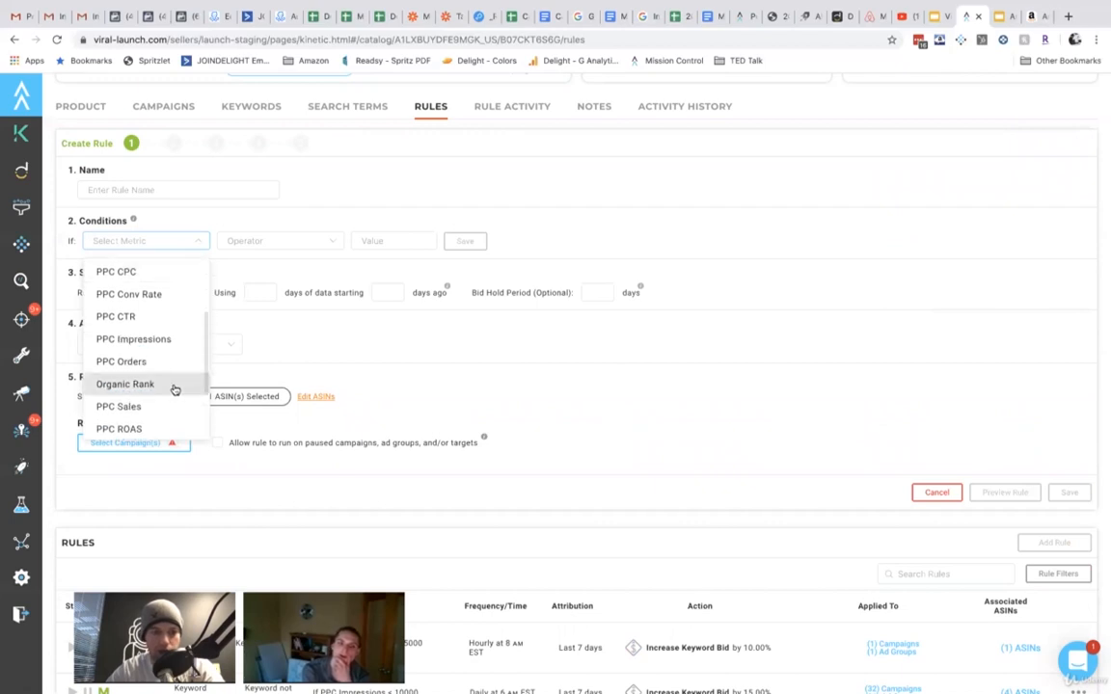
left_click(124, 384)
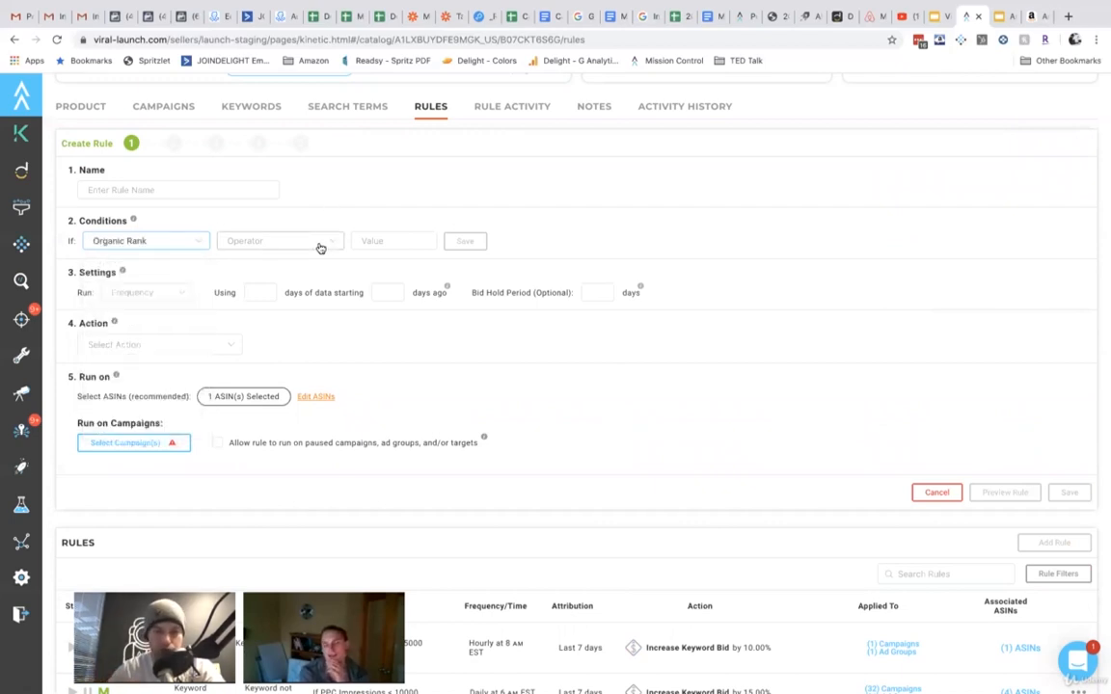
left_click(145, 240)
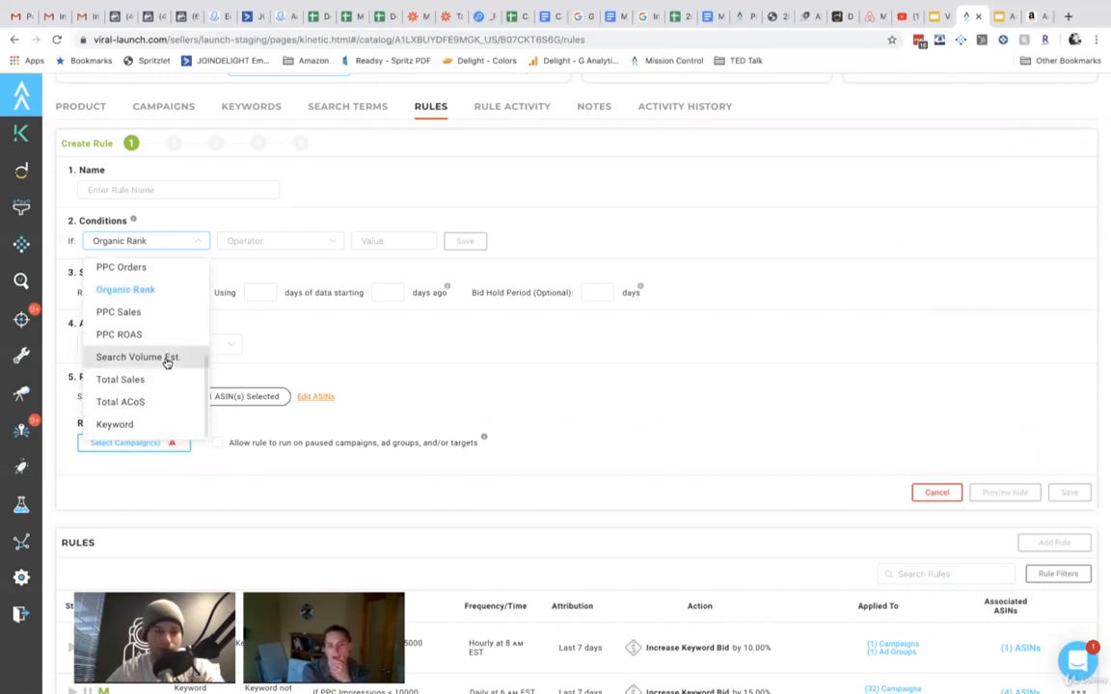
mouse_move(372, 387)
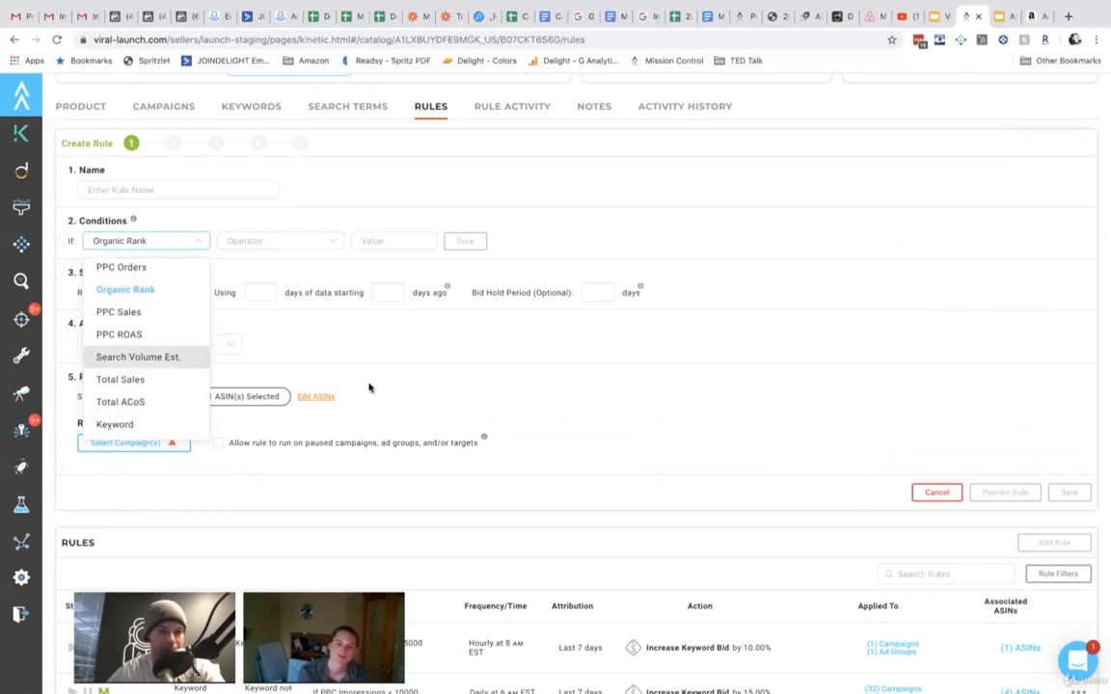
scroll("down", 3)
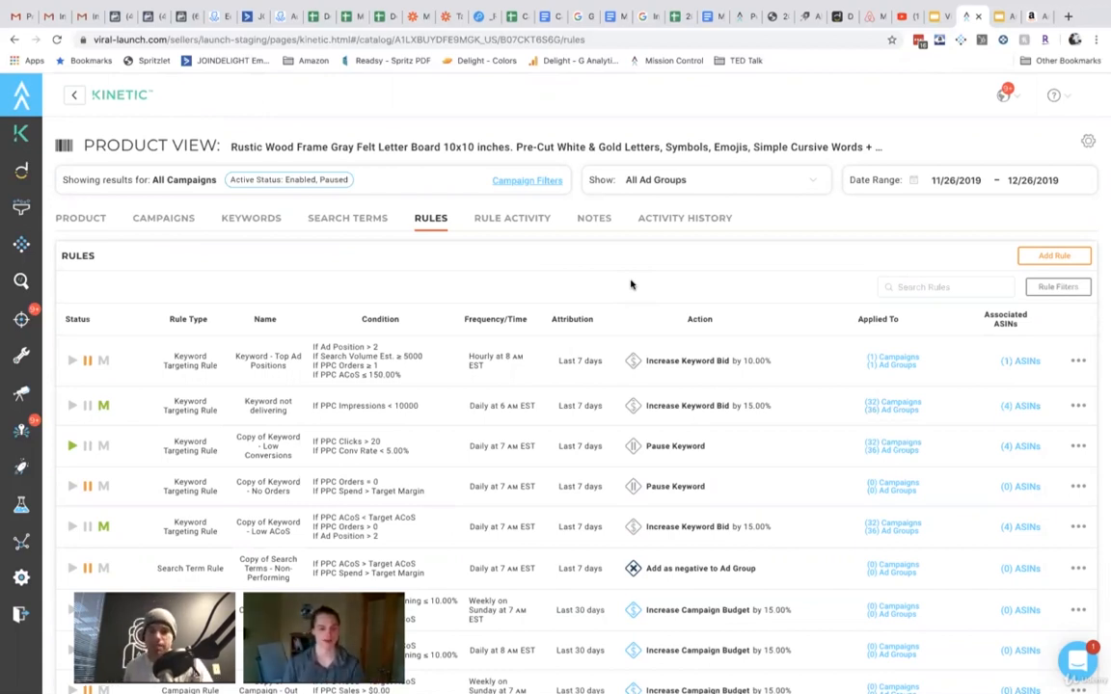
mouse_move(668, 236)
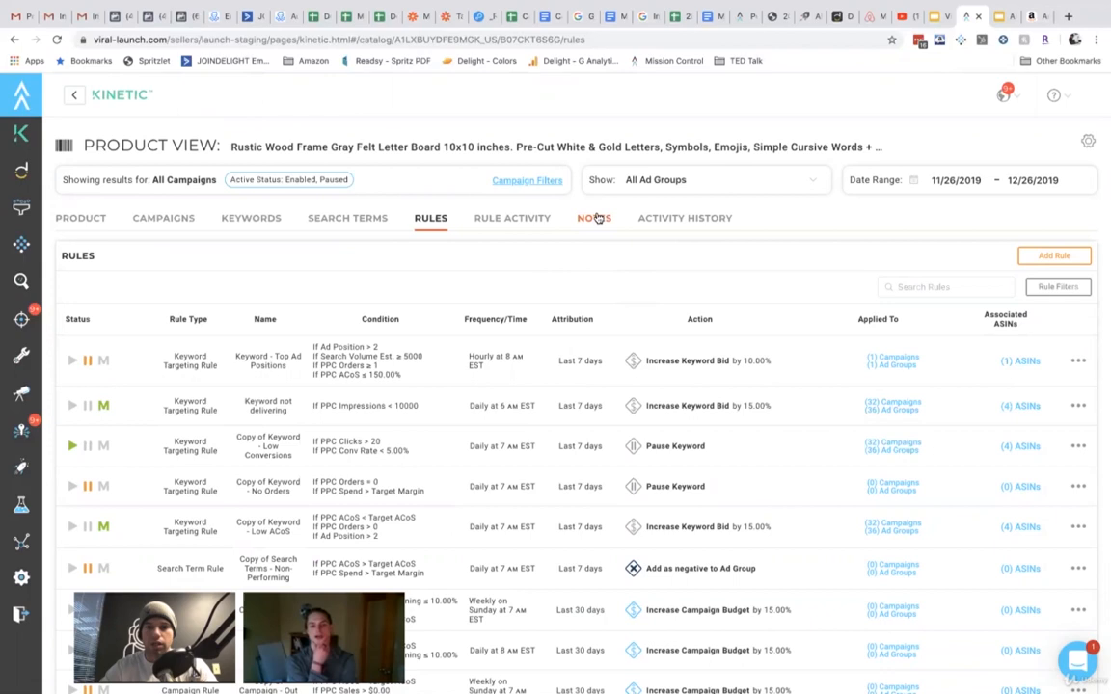
View the product's Notes, then its Activity History of system rule changes
left_click(594, 218)
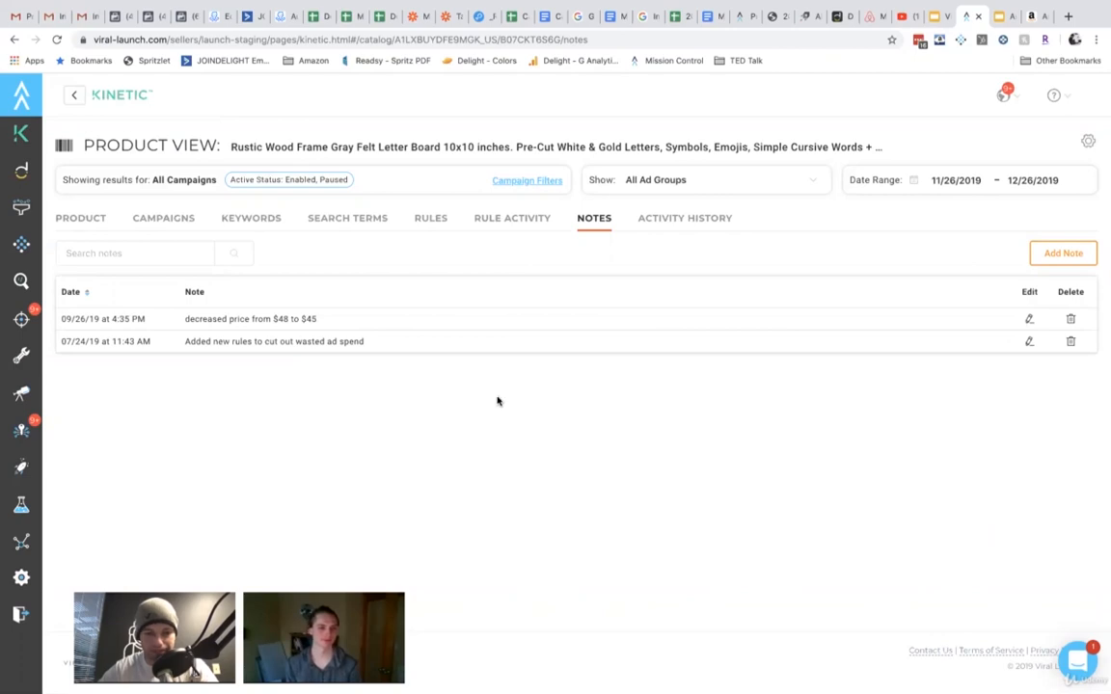
mouse_move(684, 218)
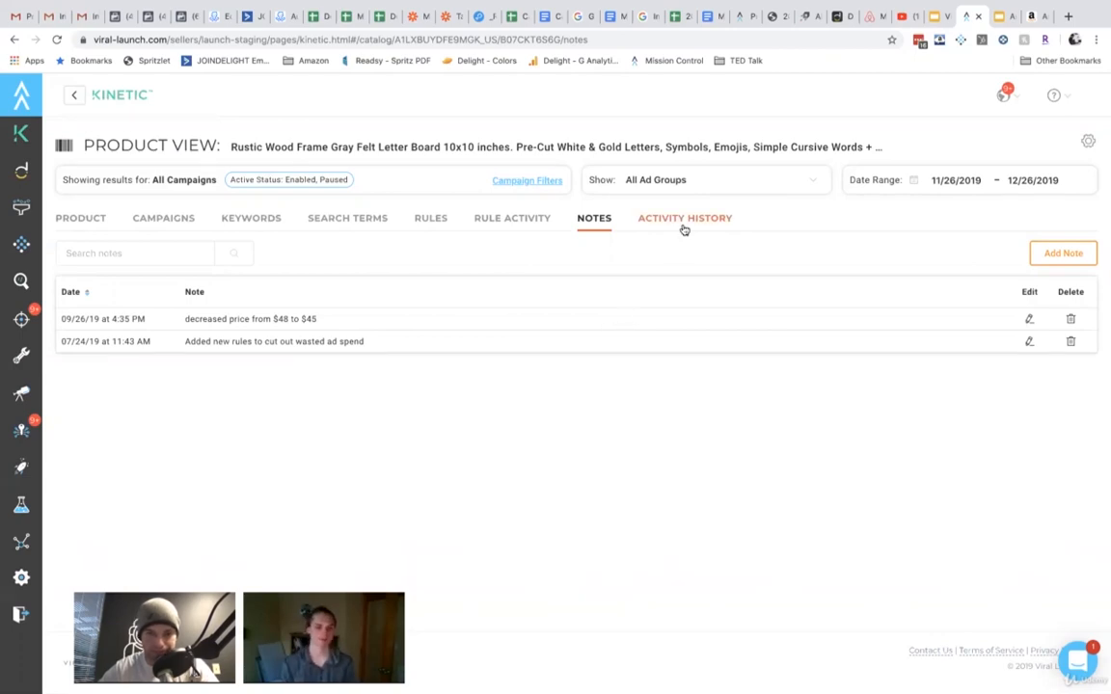
left_click(684, 218)
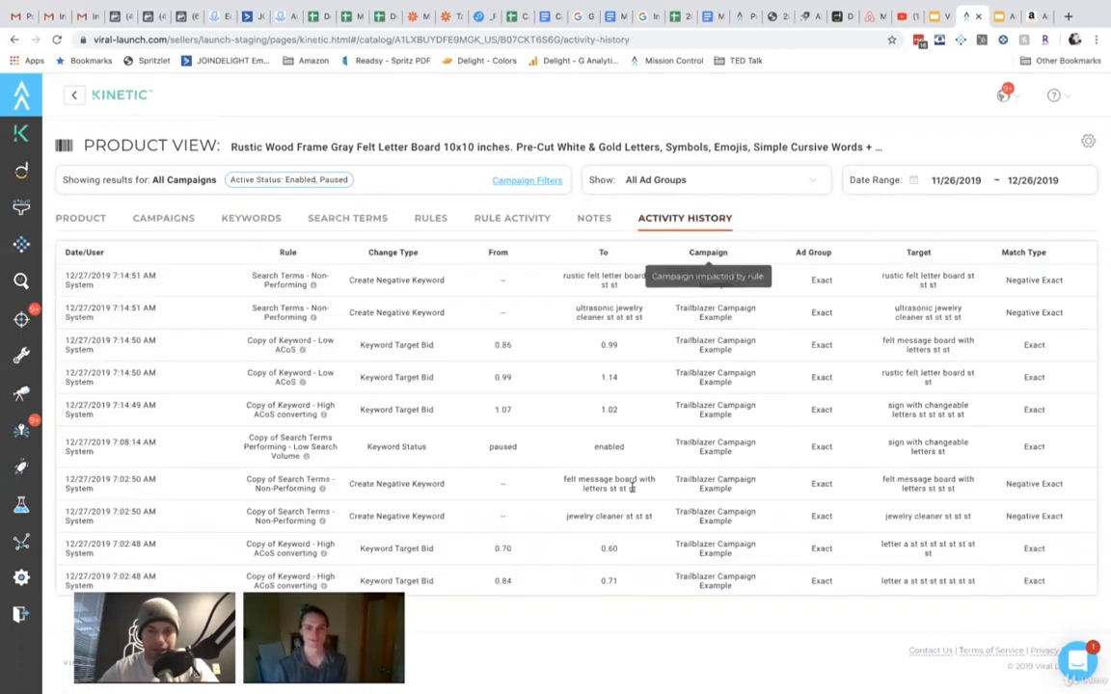
mouse_move(448, 292)
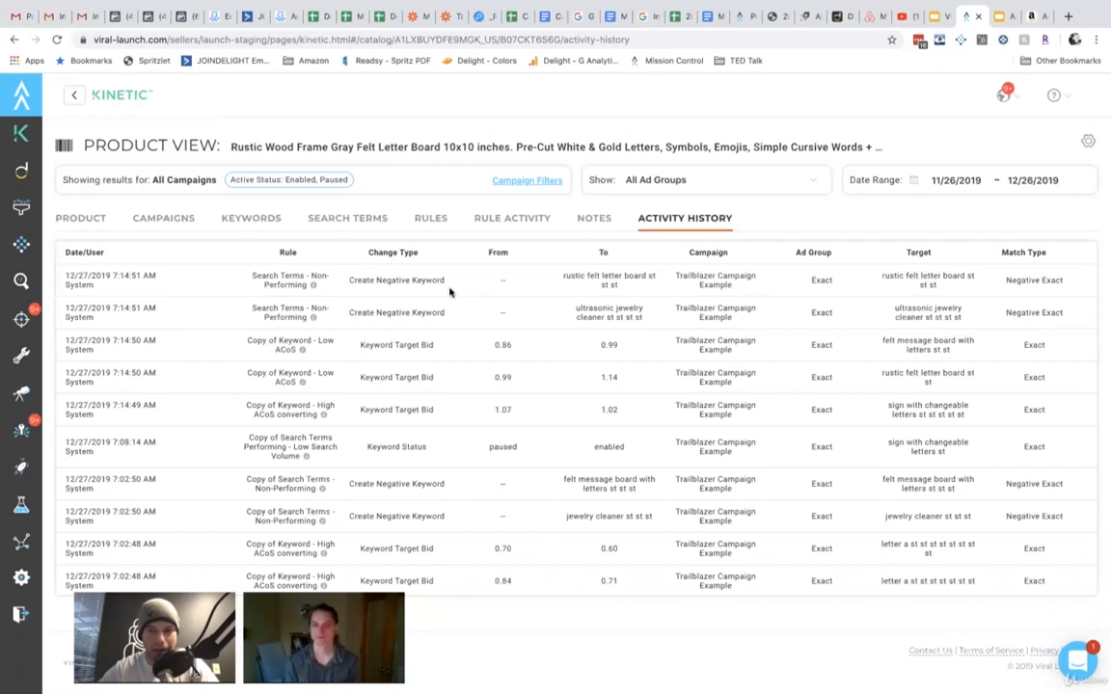
mouse_move(183, 278)
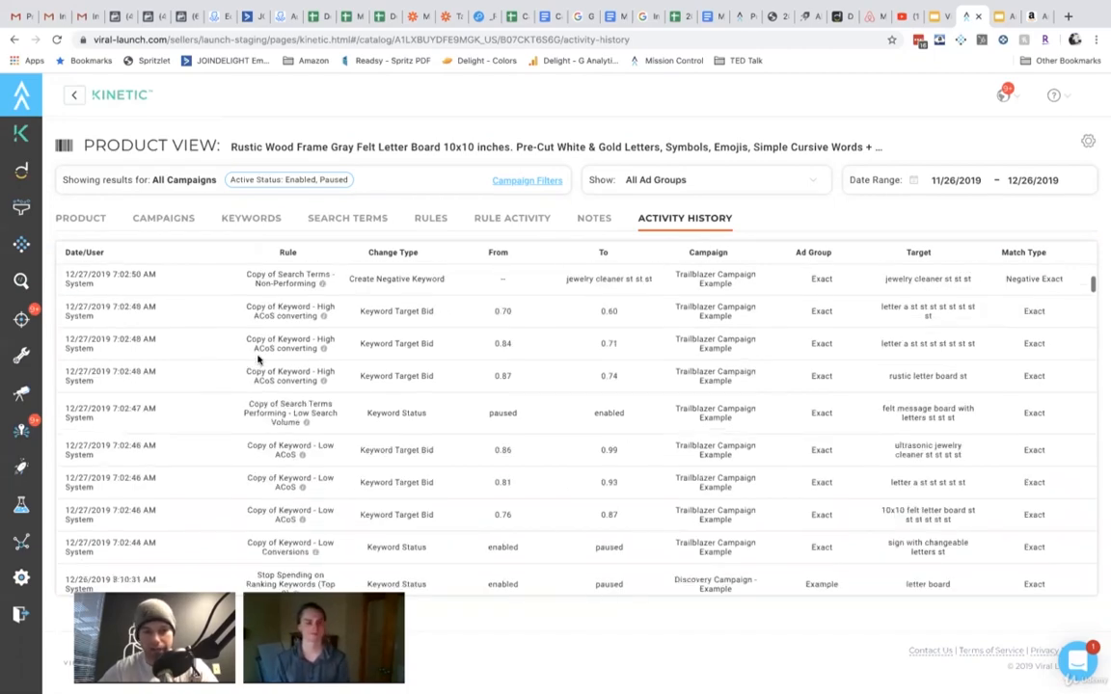
Scroll through Activity History, then switch to the product's Rule Activity list of new rule changes
scroll("down", 3)
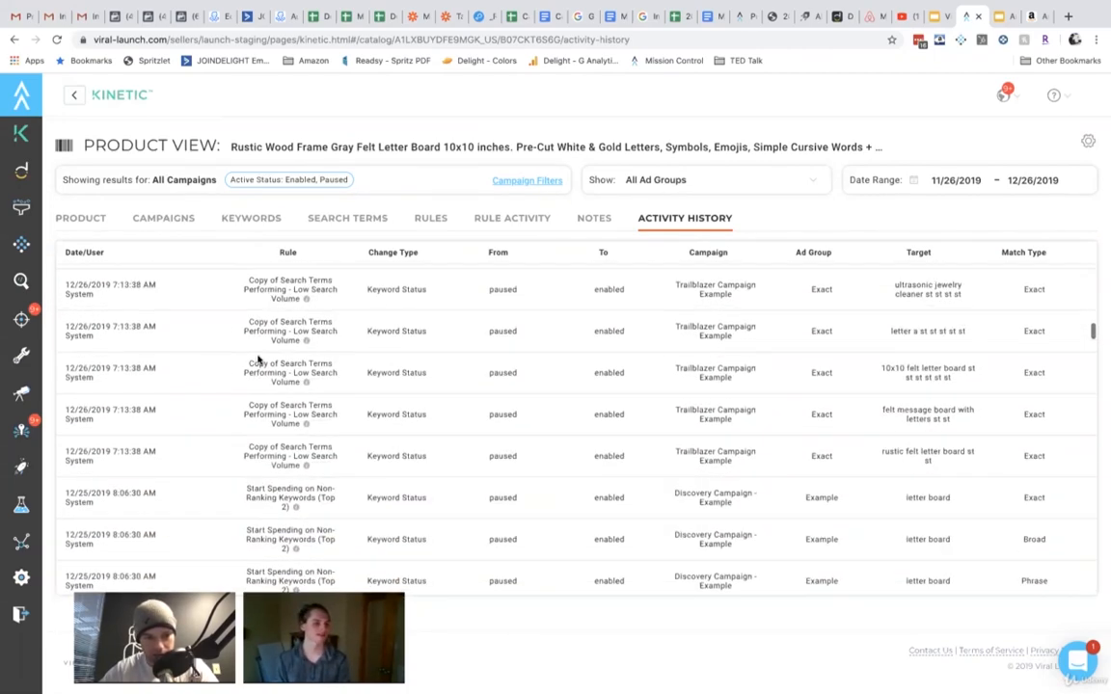
scroll("down", 3)
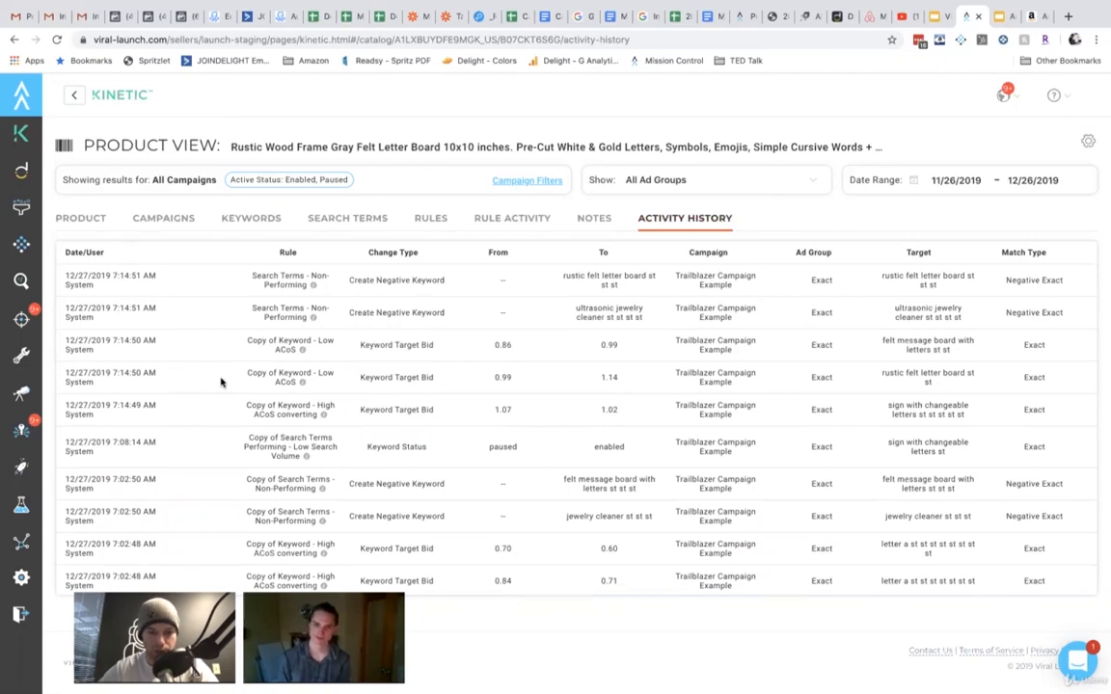
mouse_move(594, 217)
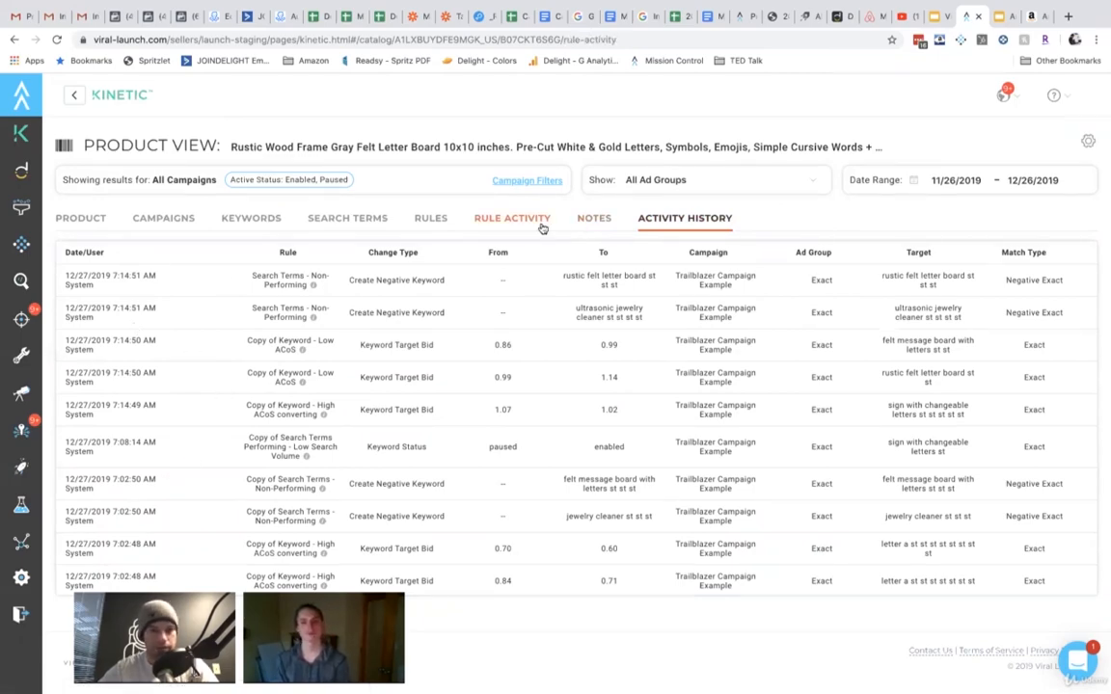
left_click(512, 217)
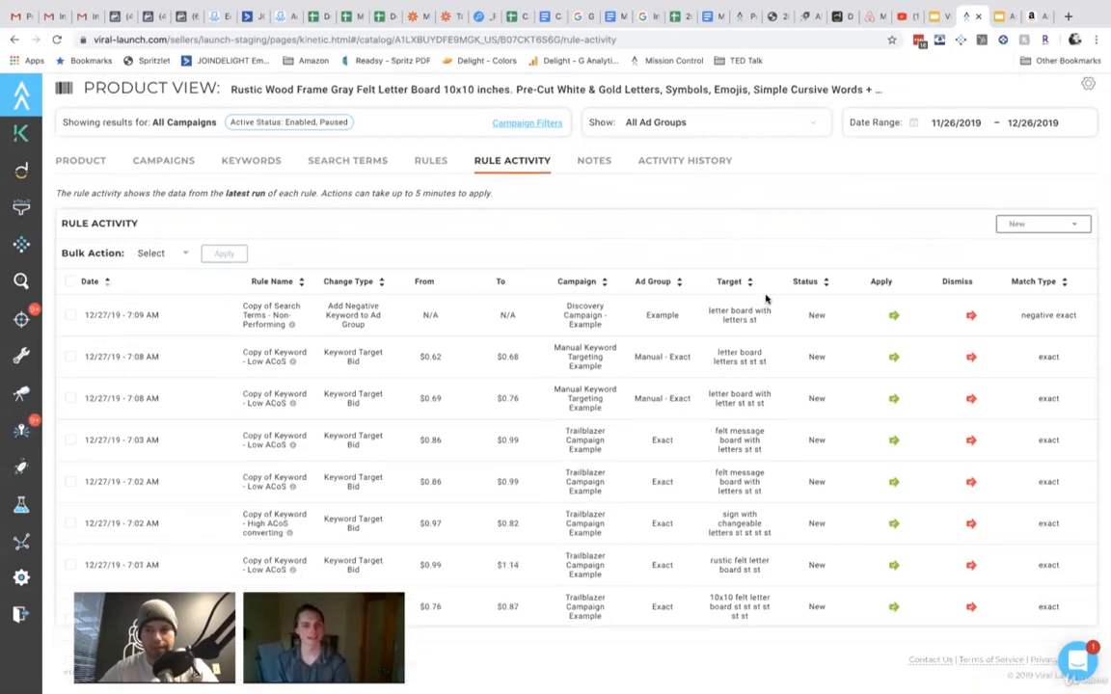
mouse_move(622, 384)
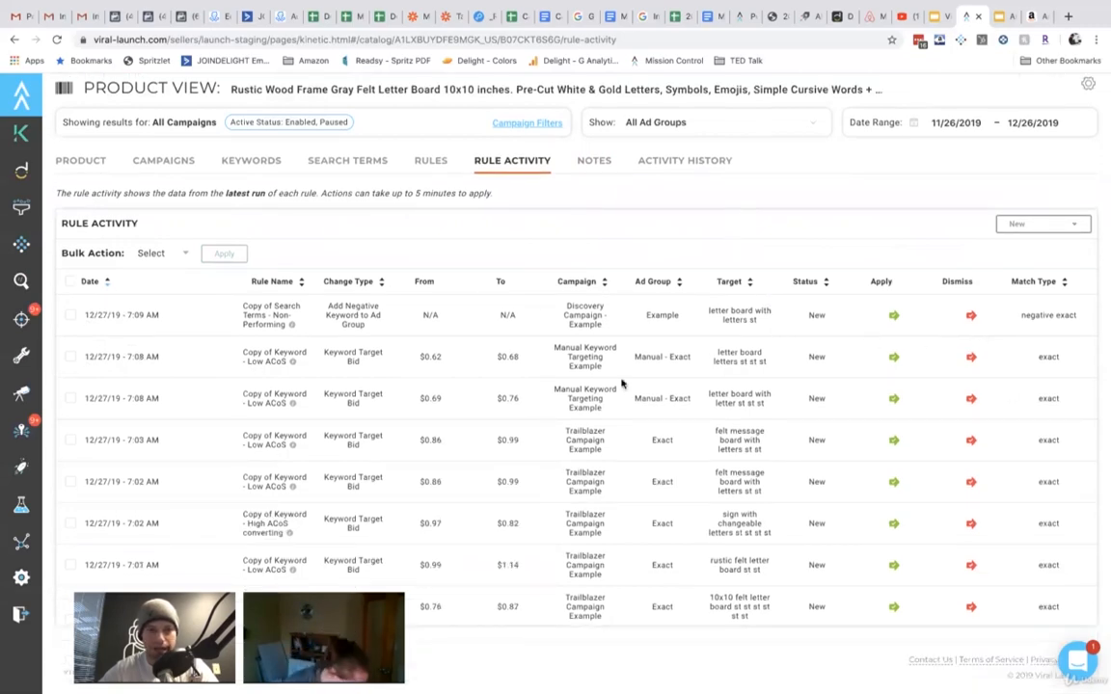
Show the Search Terms table with each term's impressions, clicks, spend, ACoS and sales
left_click(347, 160)
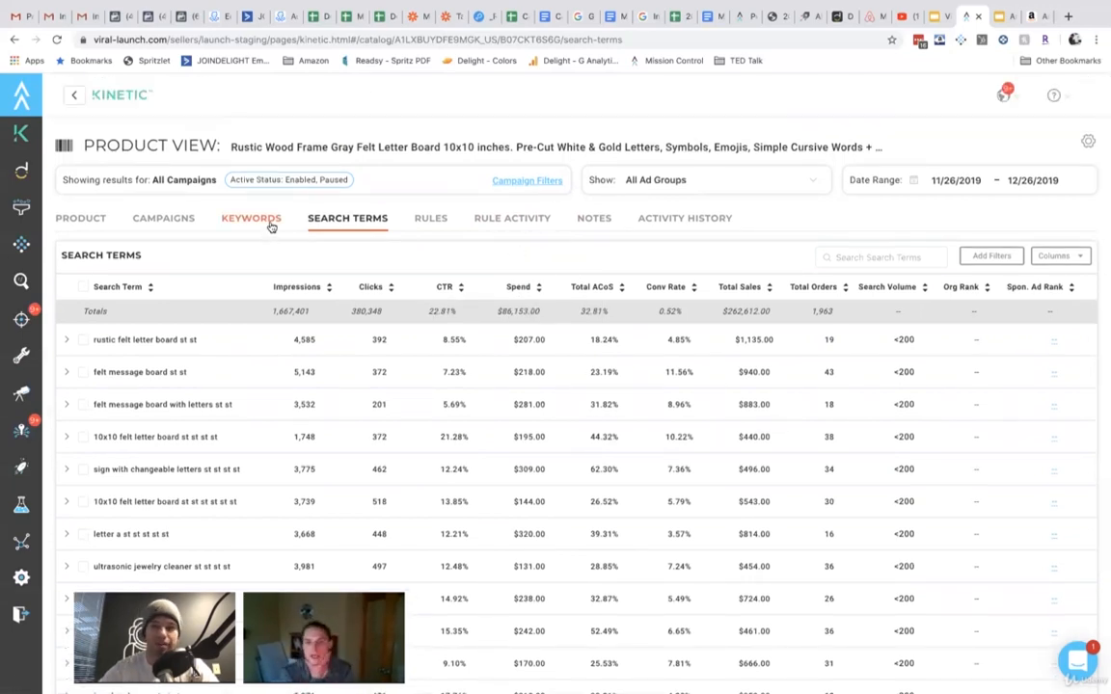
Browse the Keywords and Campaigns metrics, then return to the Product overview with its ACoS trend chart
left_click(251, 218)
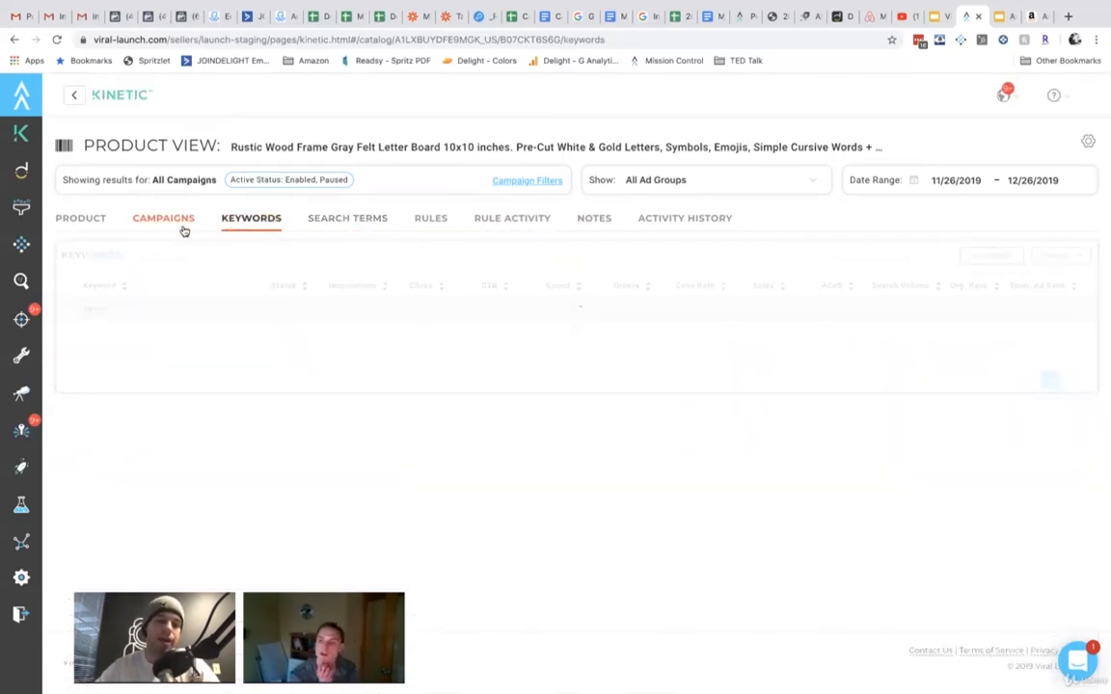
left_click(163, 218)
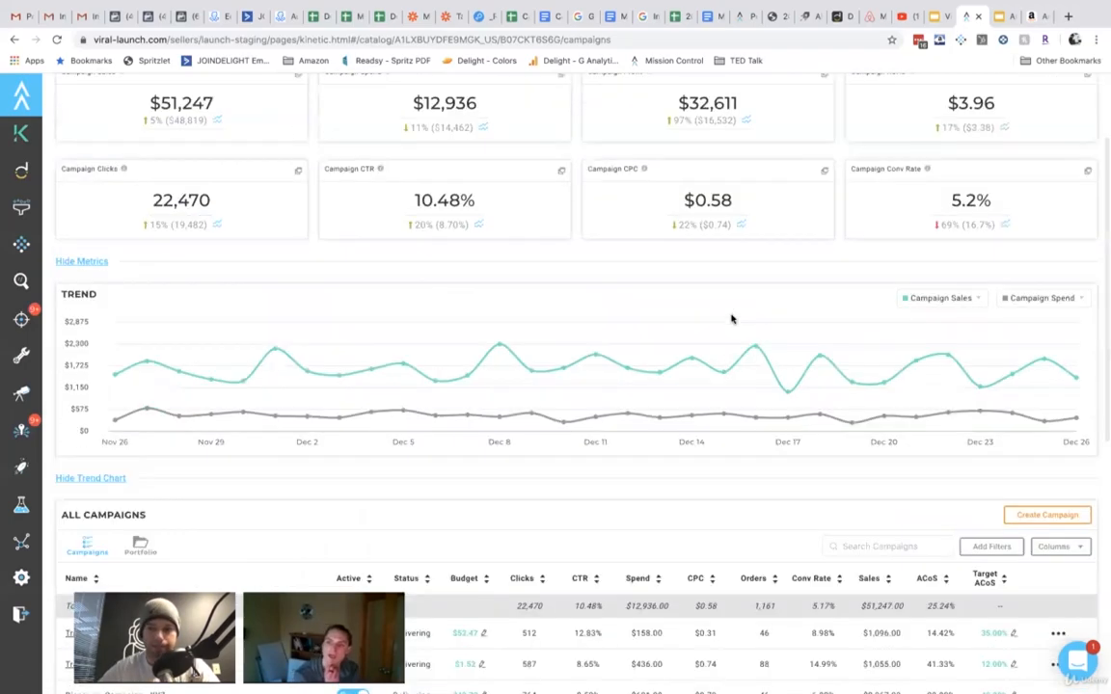
scroll("up", 3)
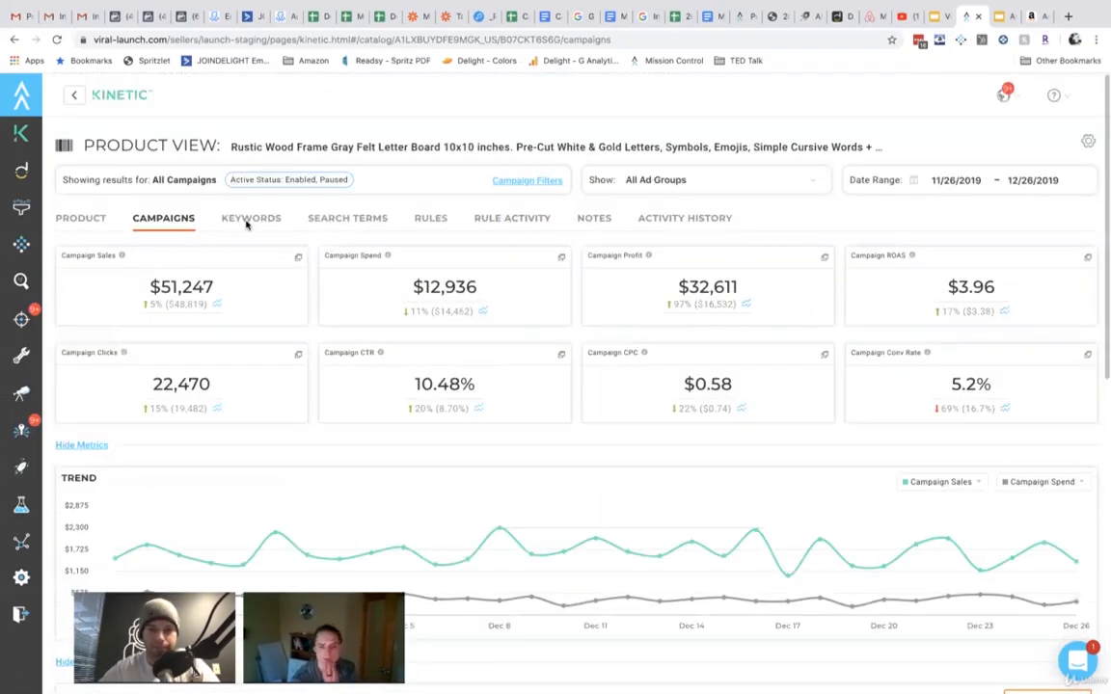
scroll("down", 3)
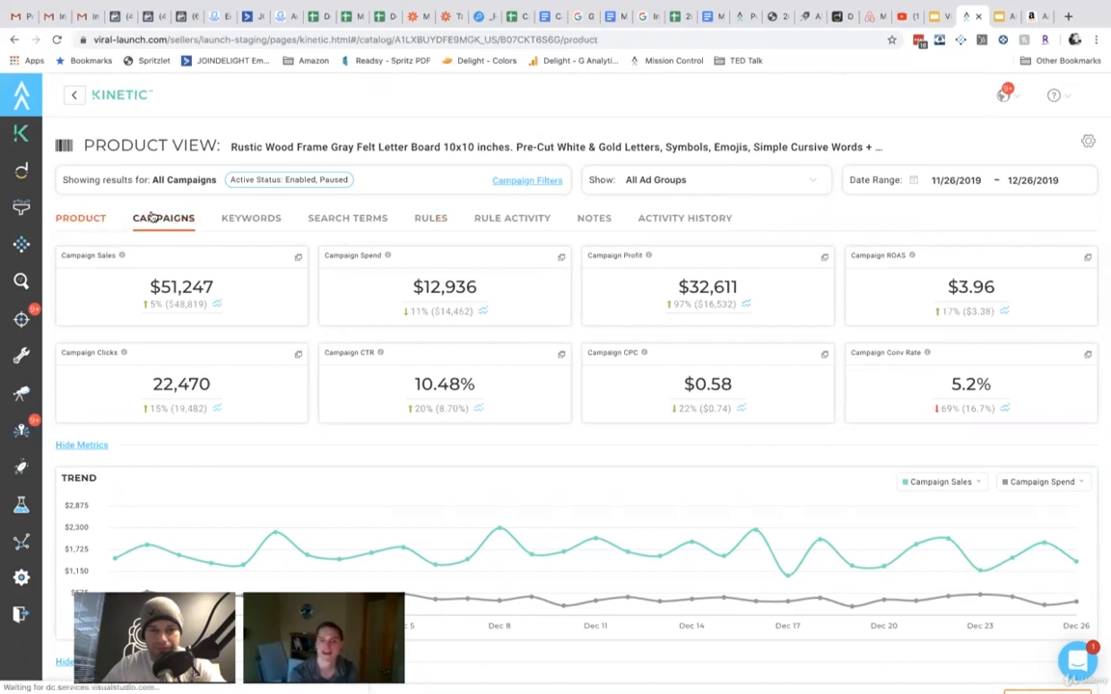
left_click(80, 217)
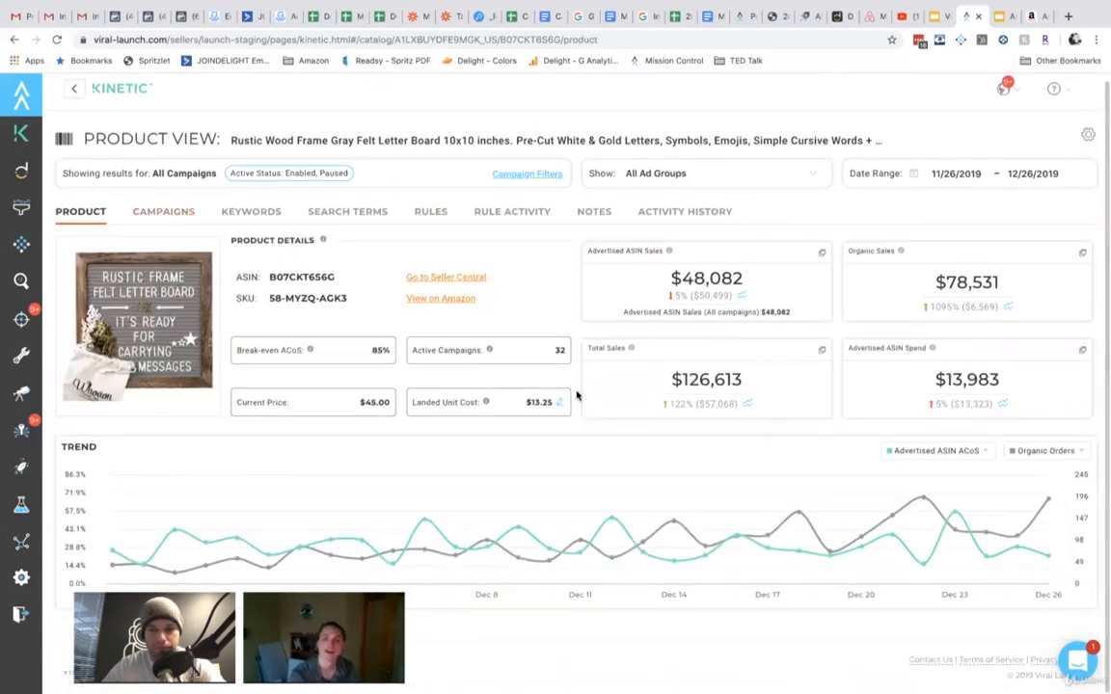